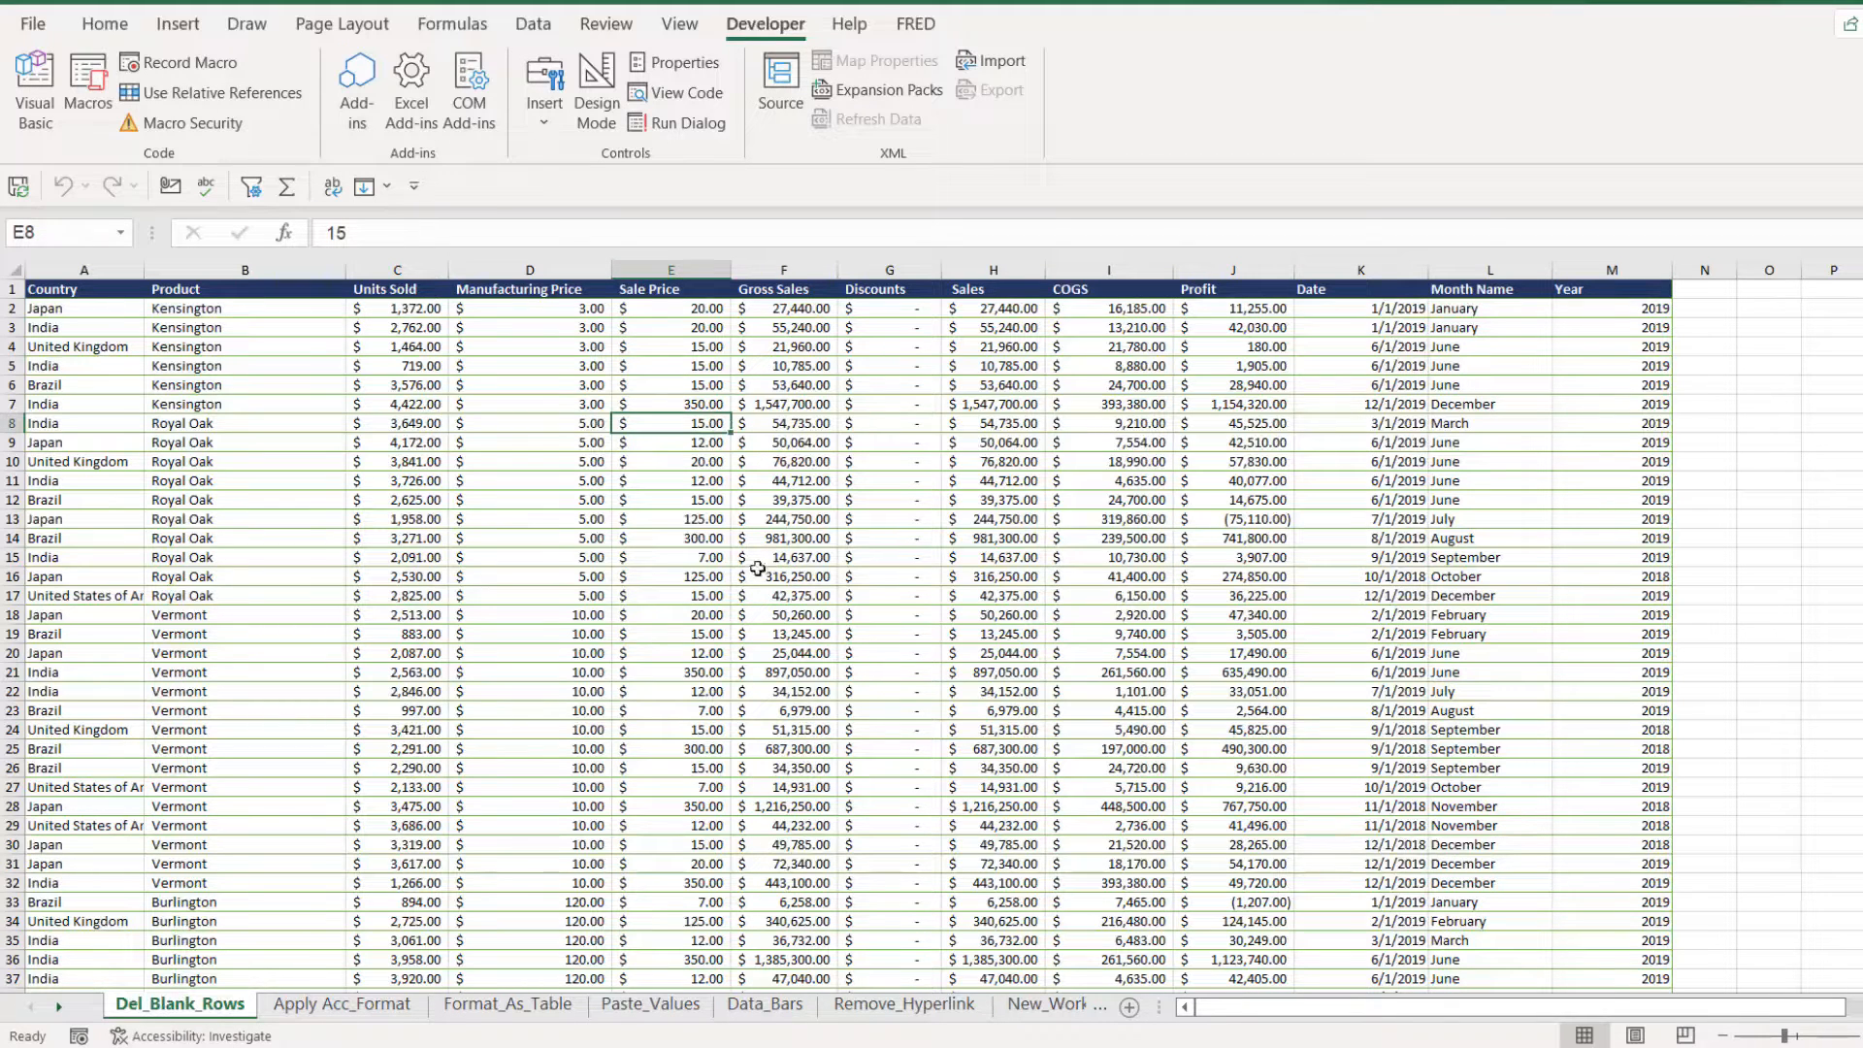
Review the Apply Acc_Format and Format_As_Table example sheets, comparing them back and forth.
click(342, 1004)
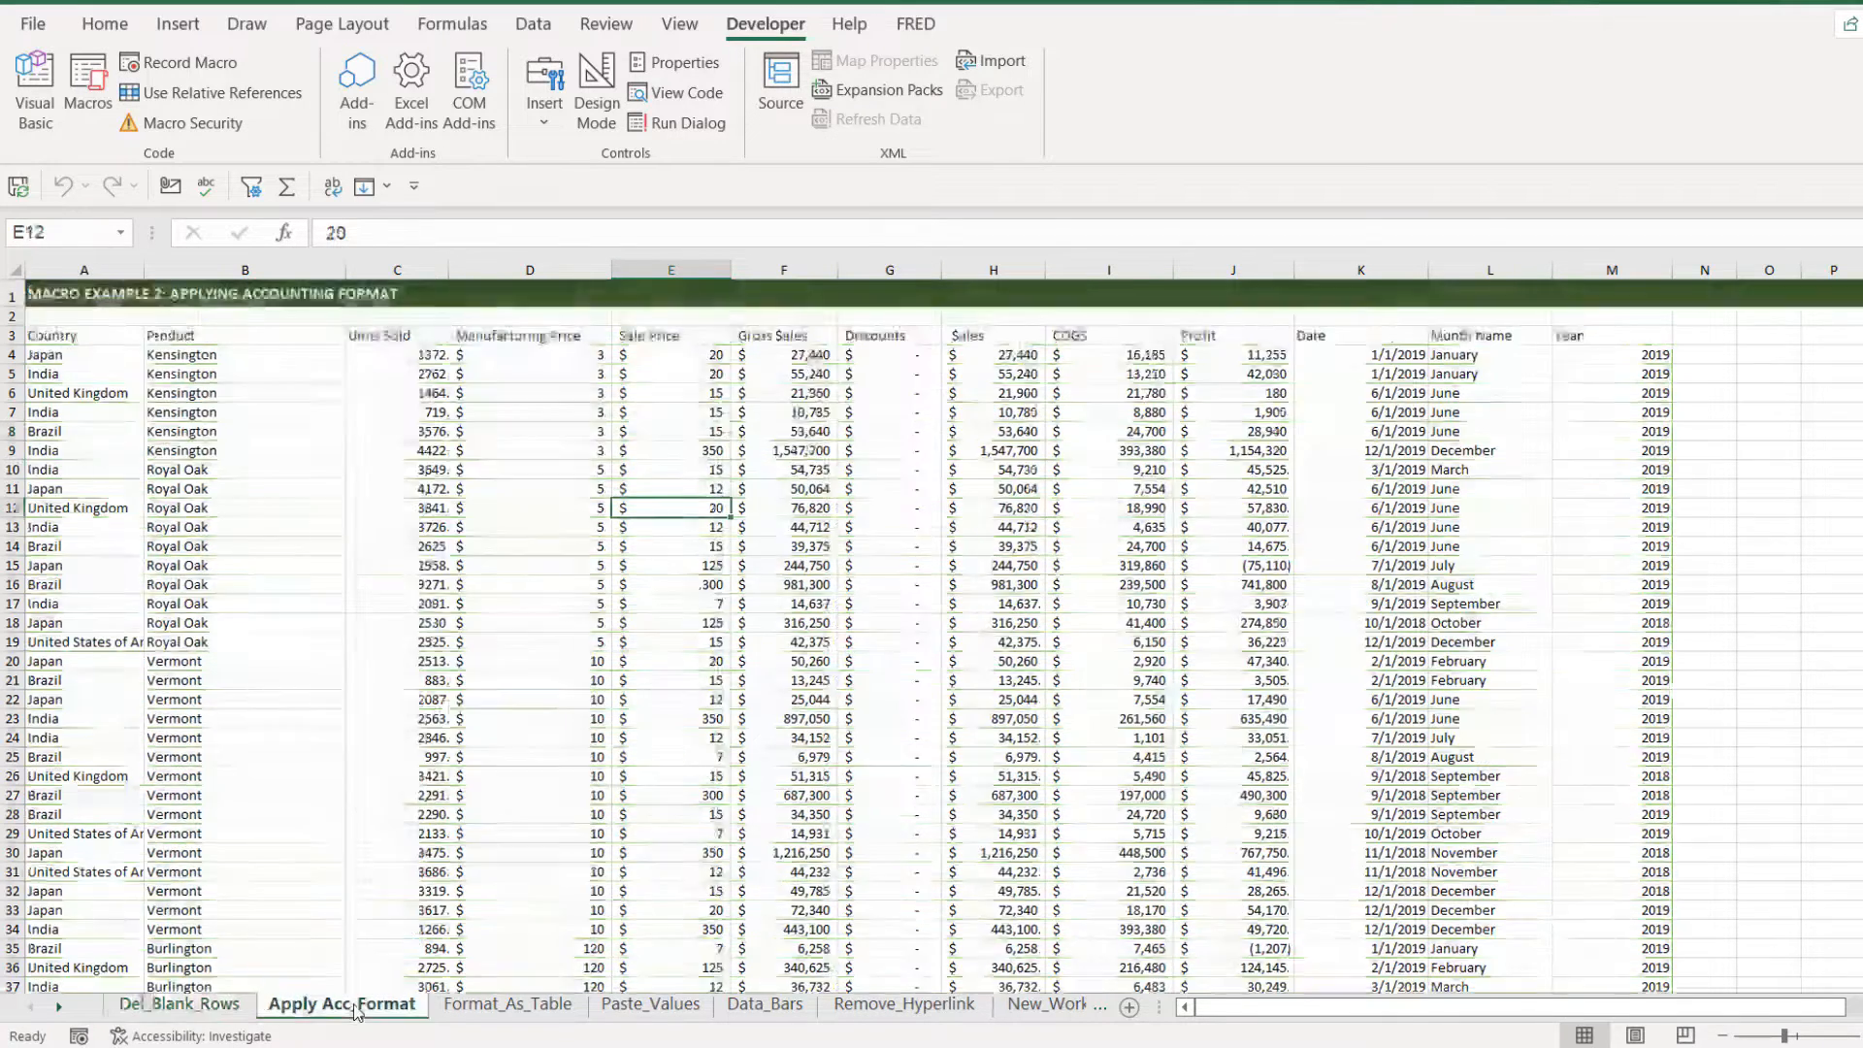
click(507, 1003)
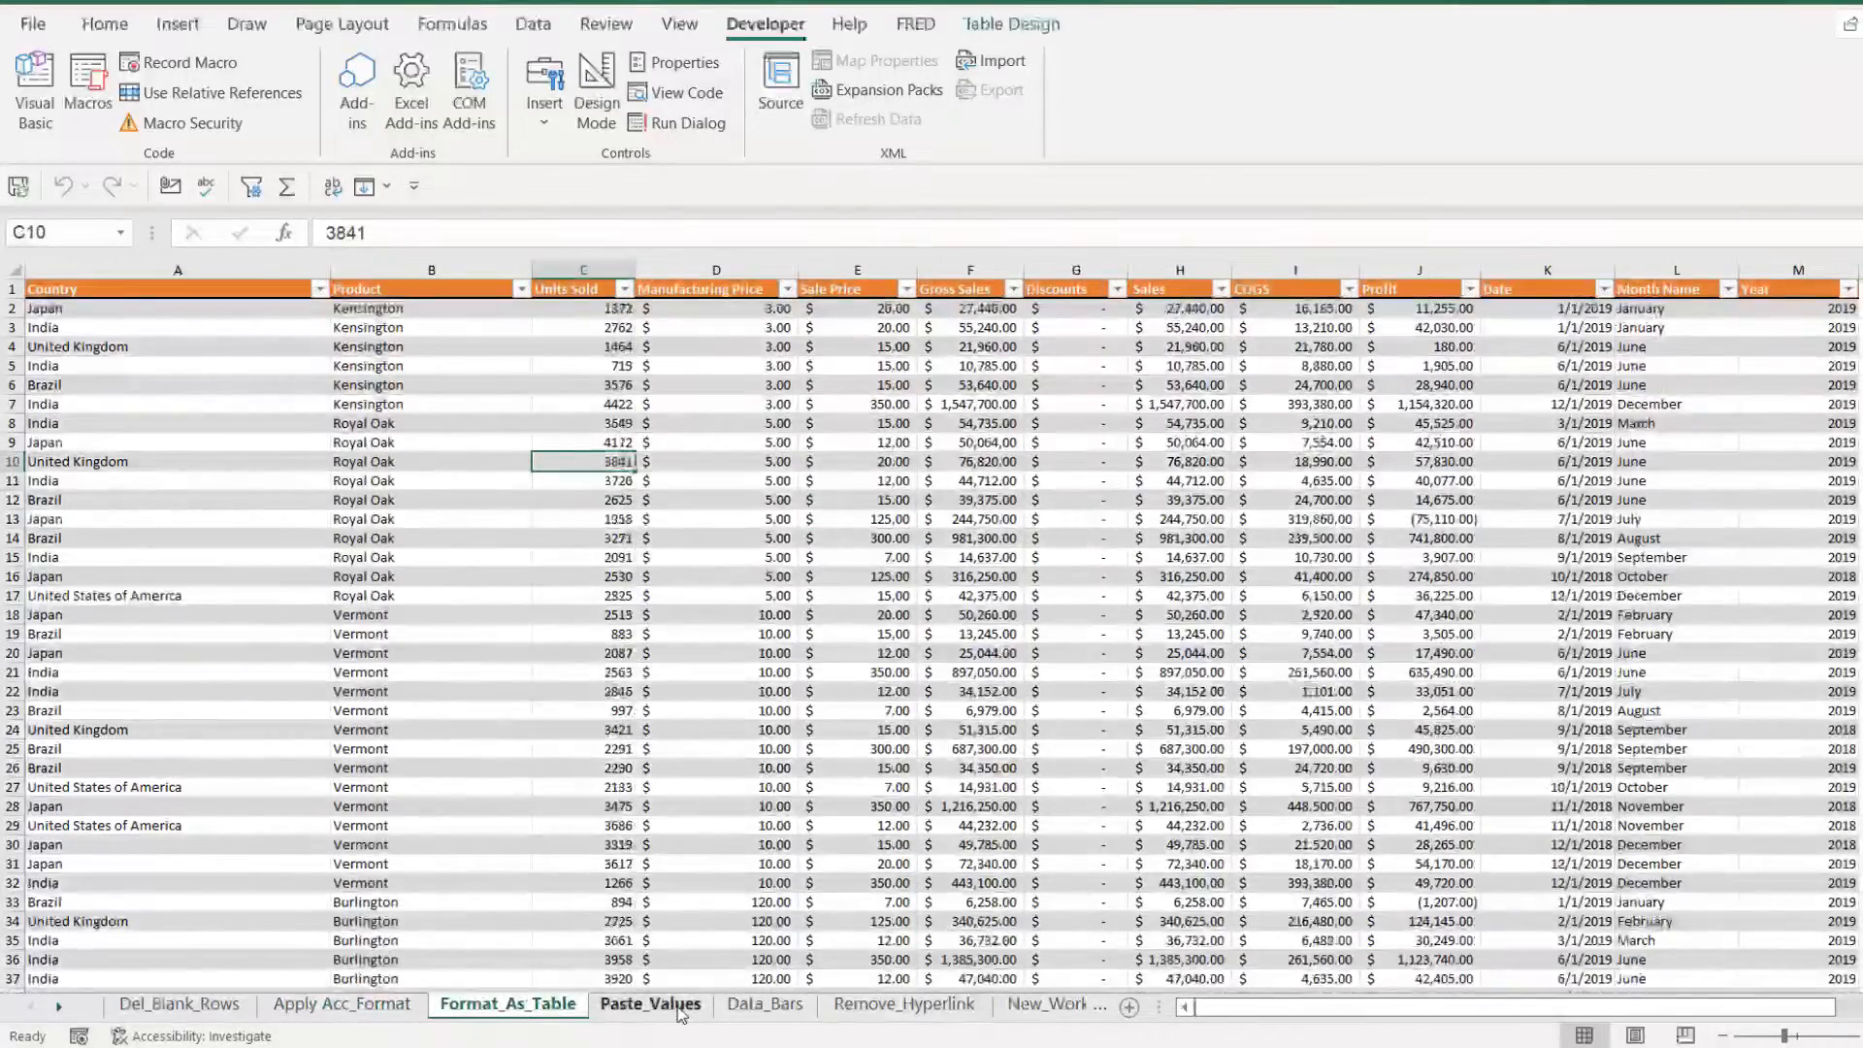
click(179, 1003)
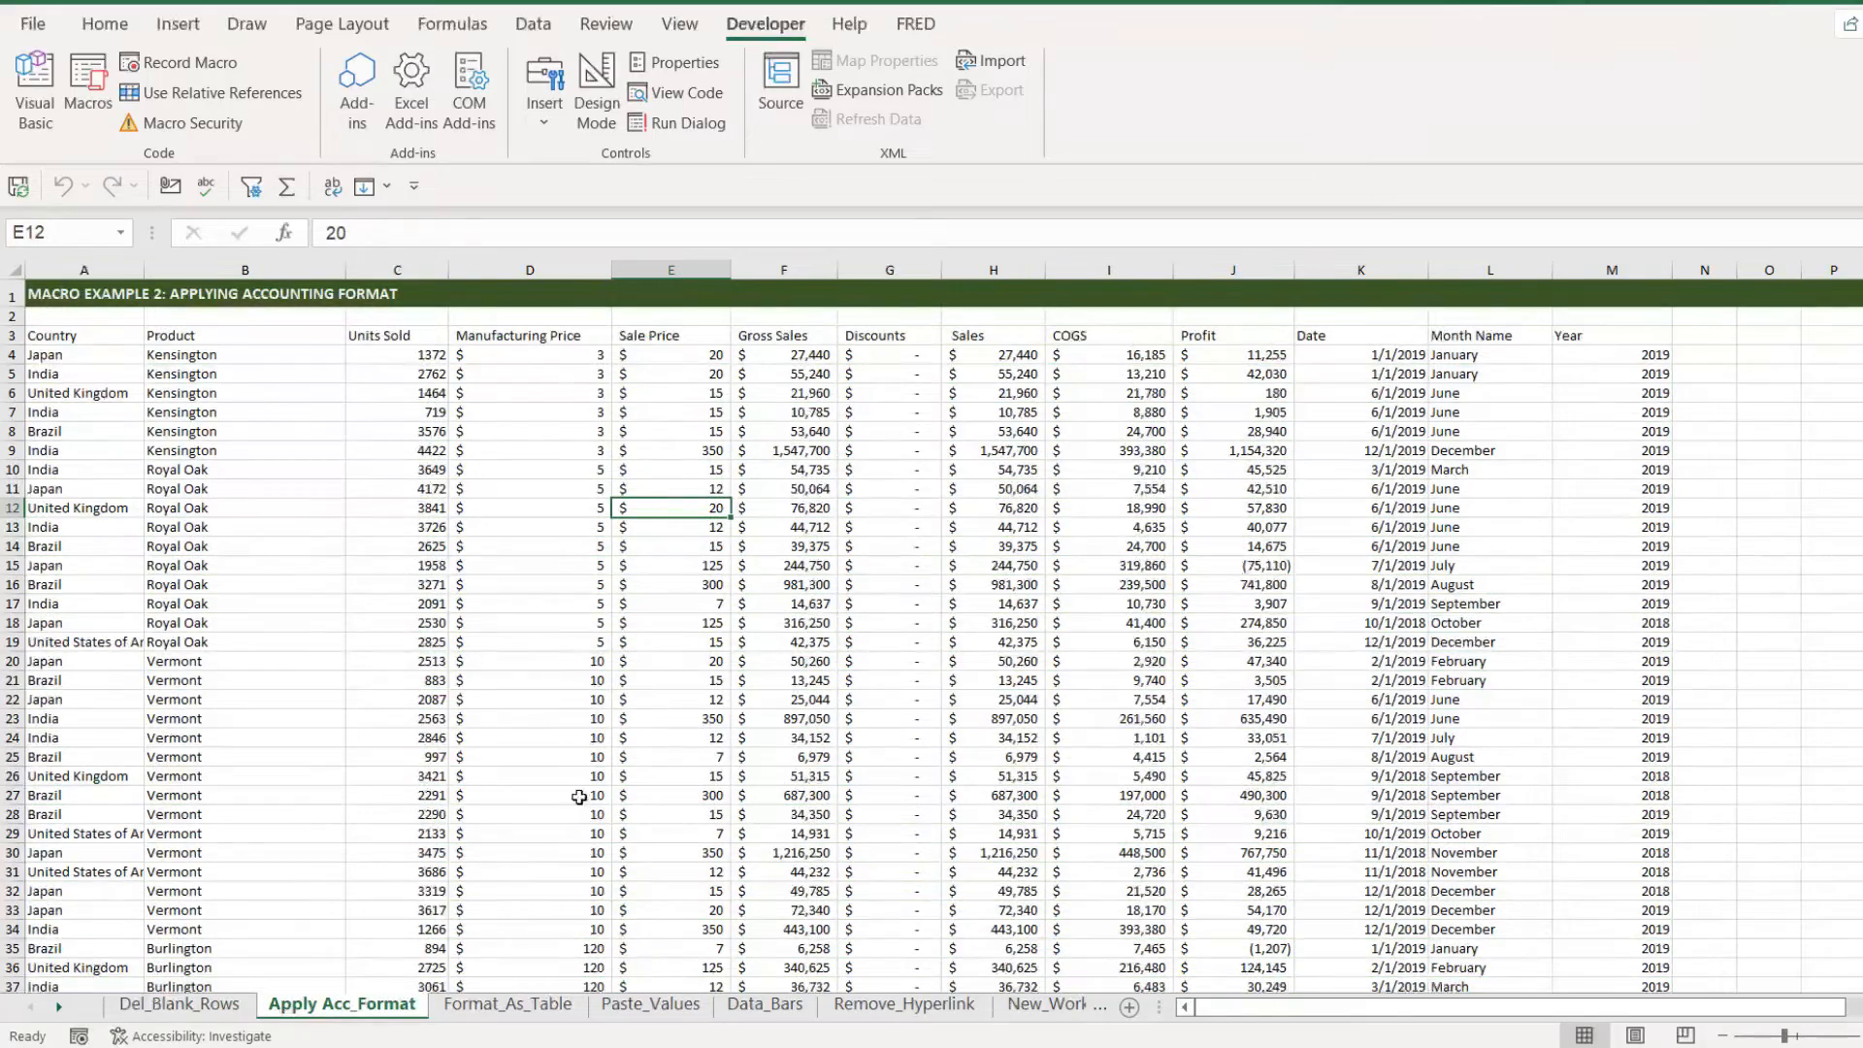
click(507, 1003)
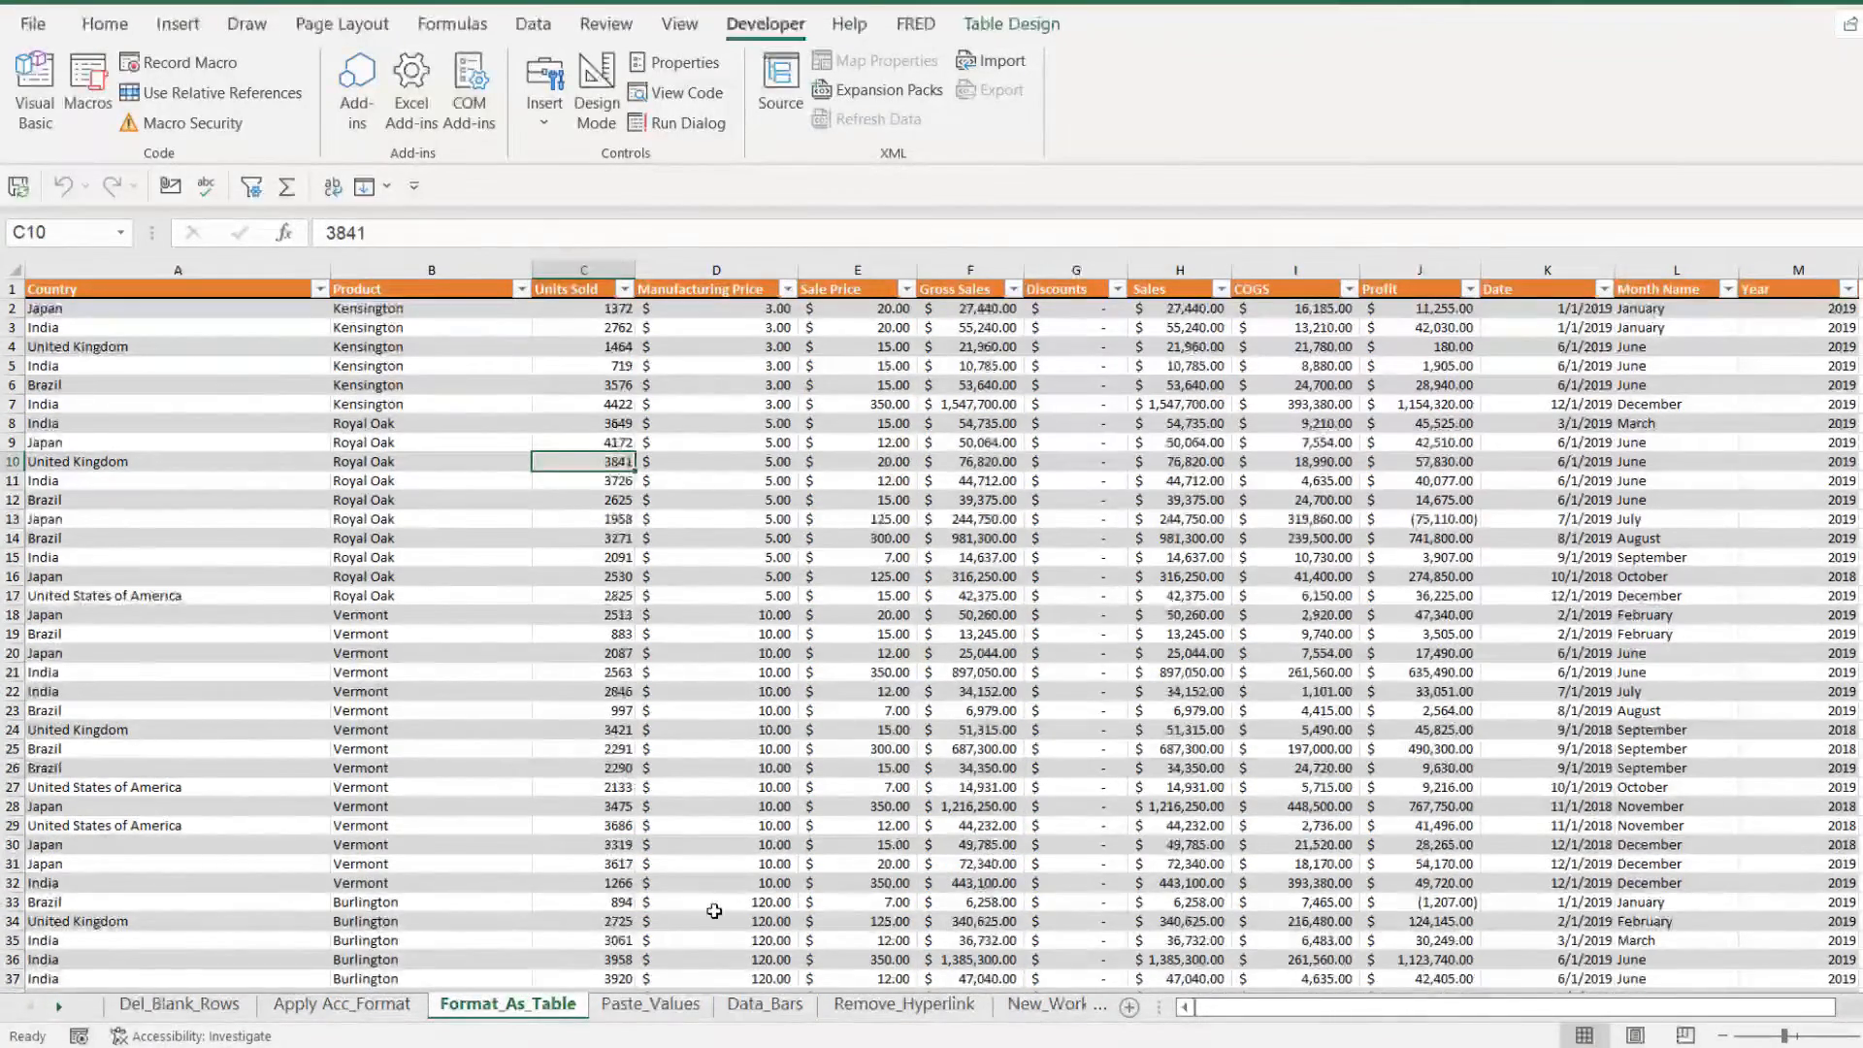
Continue through the Paste_Values and Data_Bars sheets to the Remove_Hyperlink URL list.
click(650, 1003)
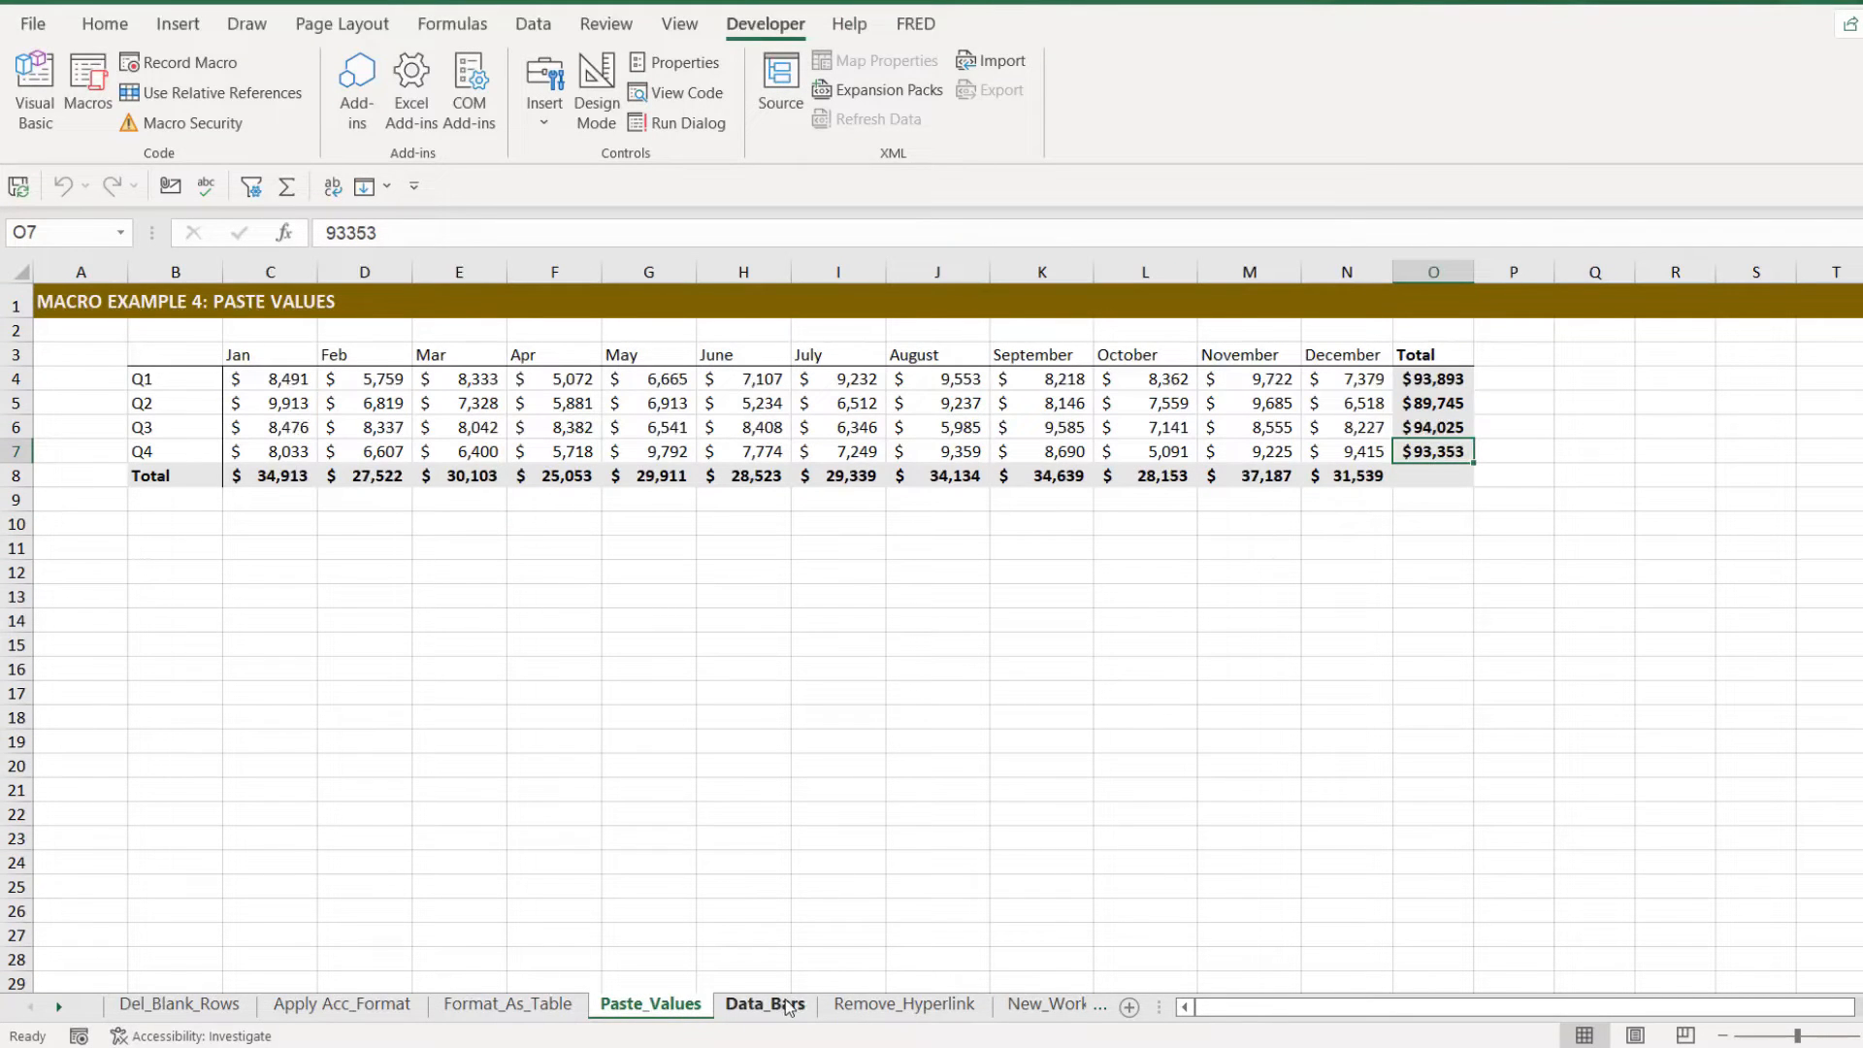
click(765, 1003)
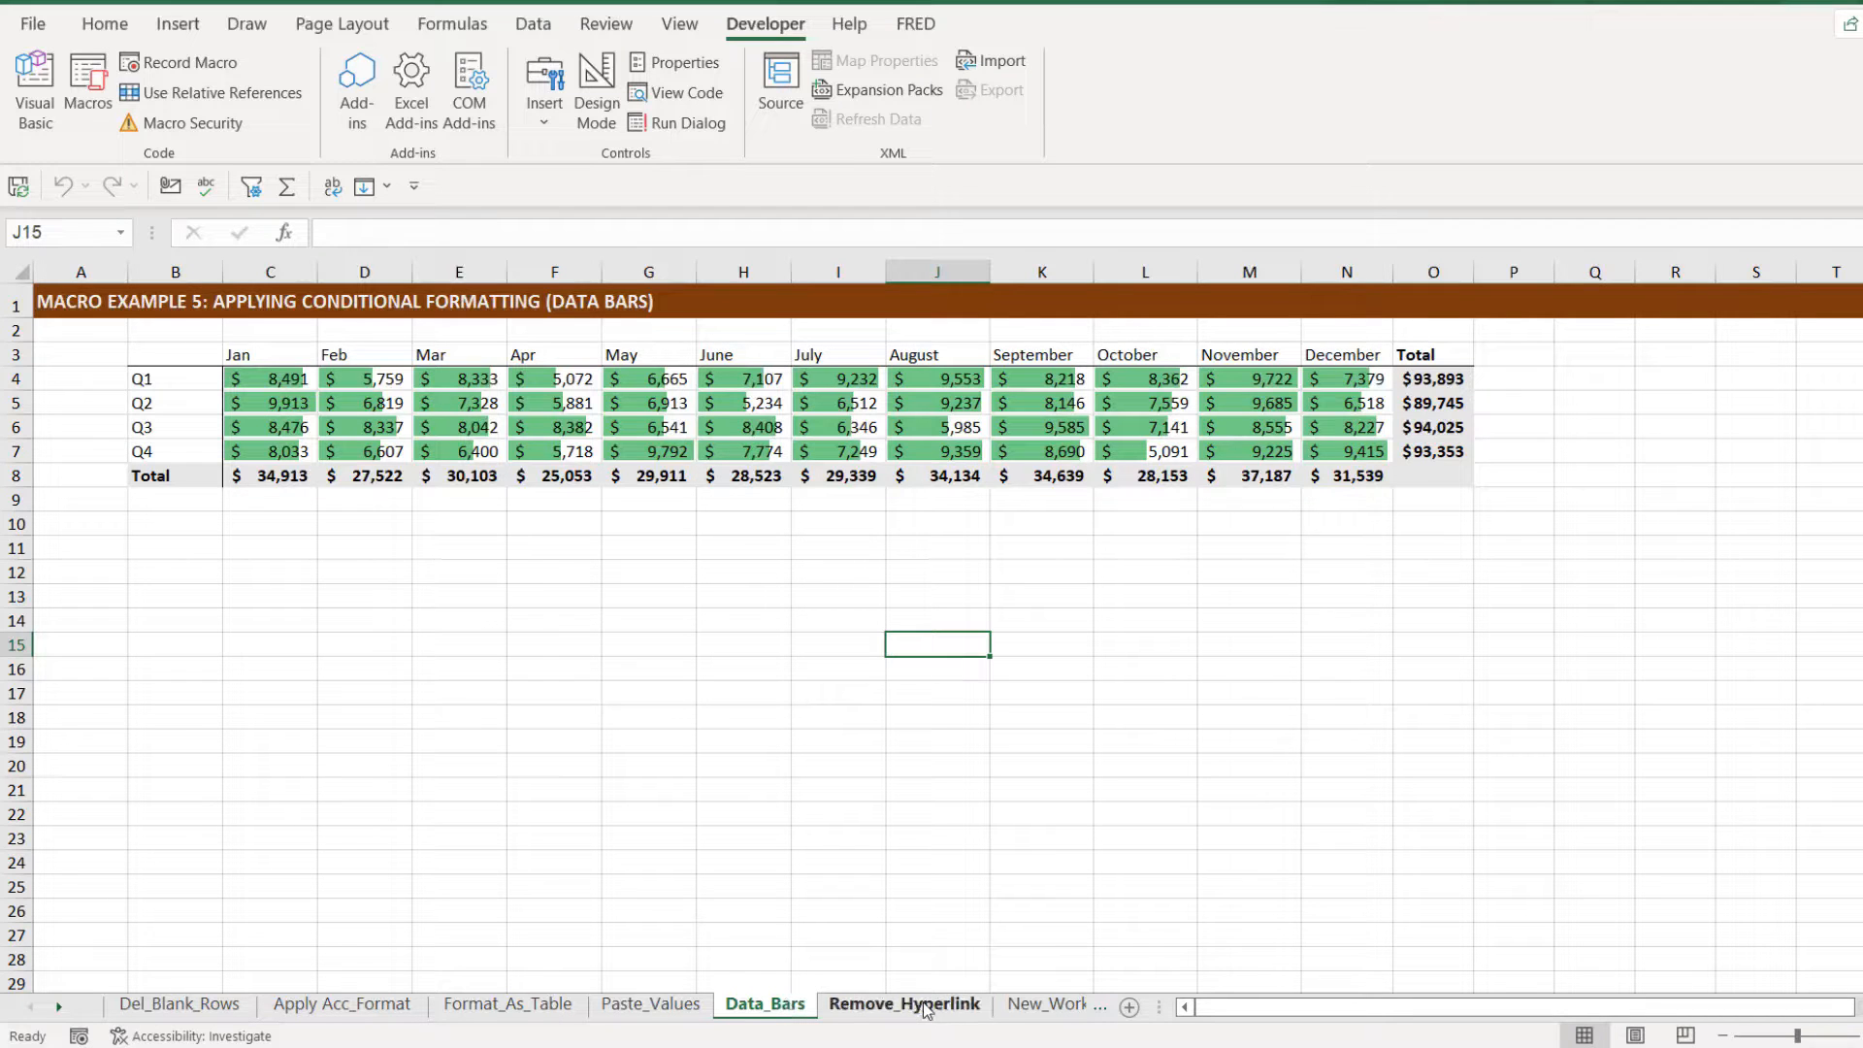
click(902, 1003)
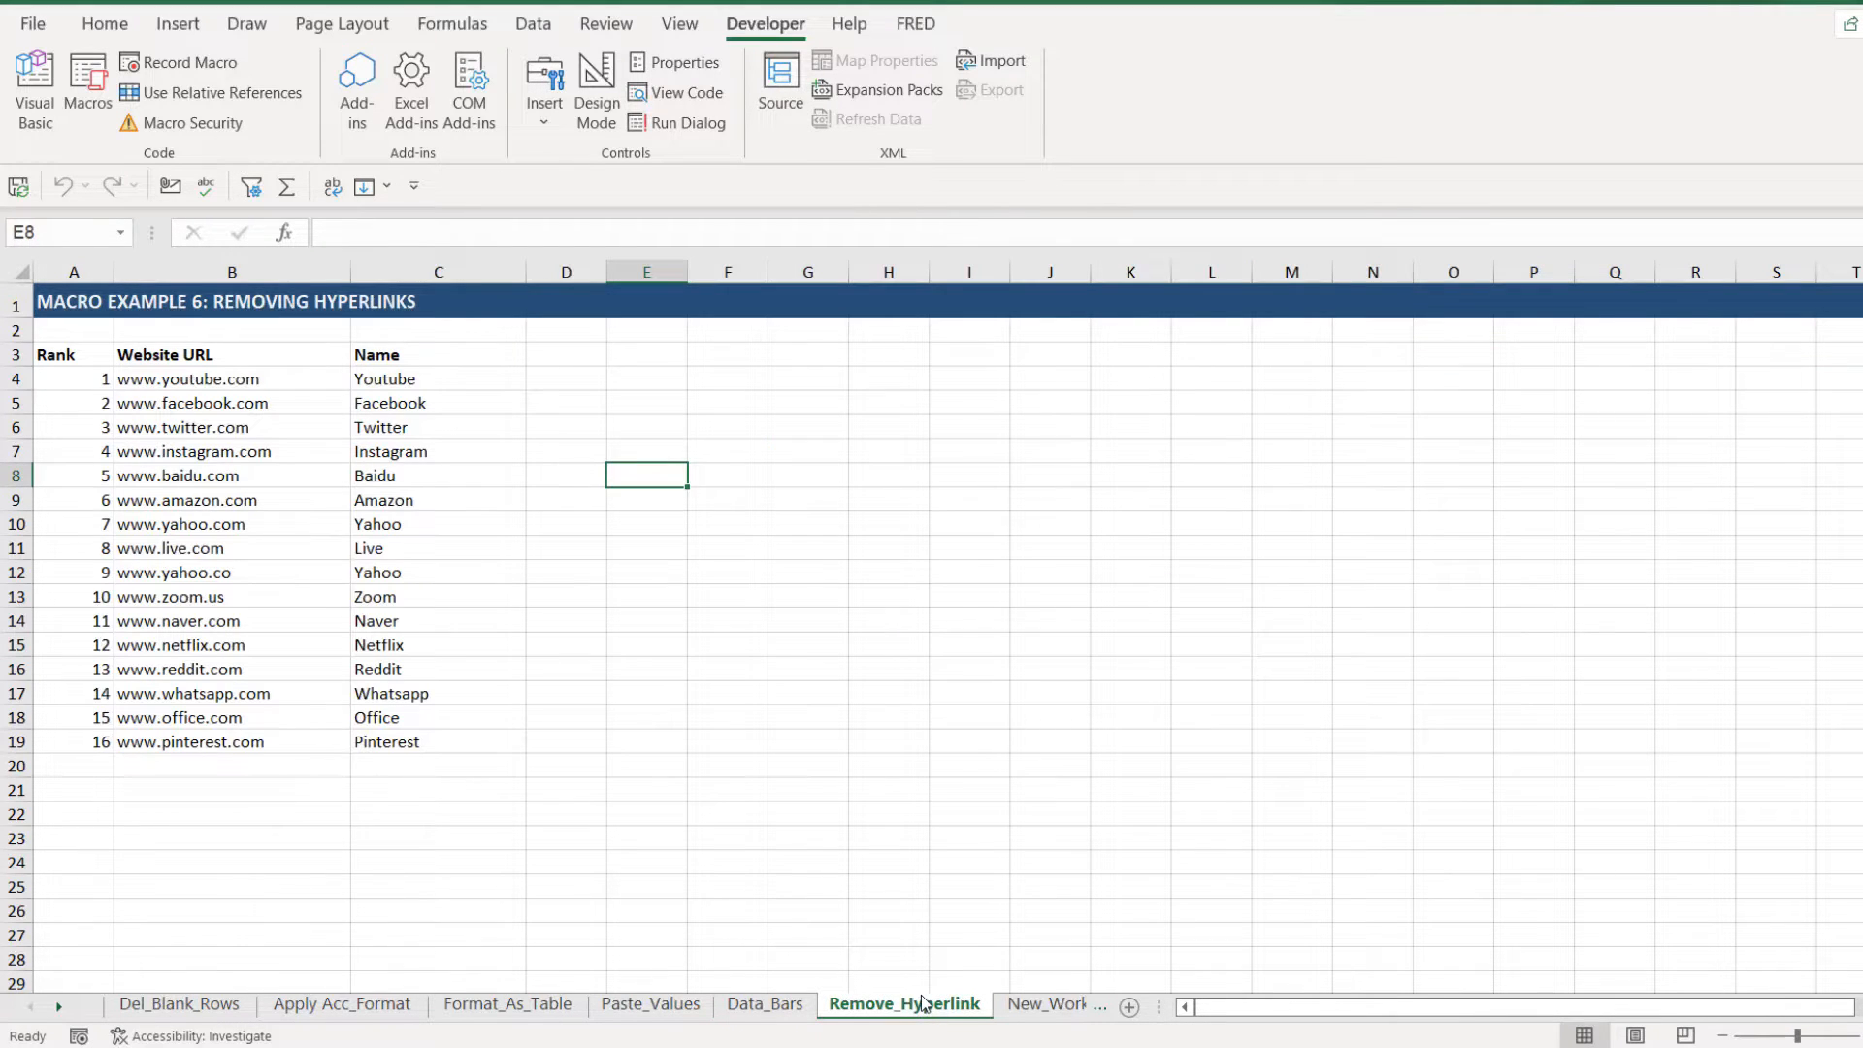
mouse_move(1083, 896)
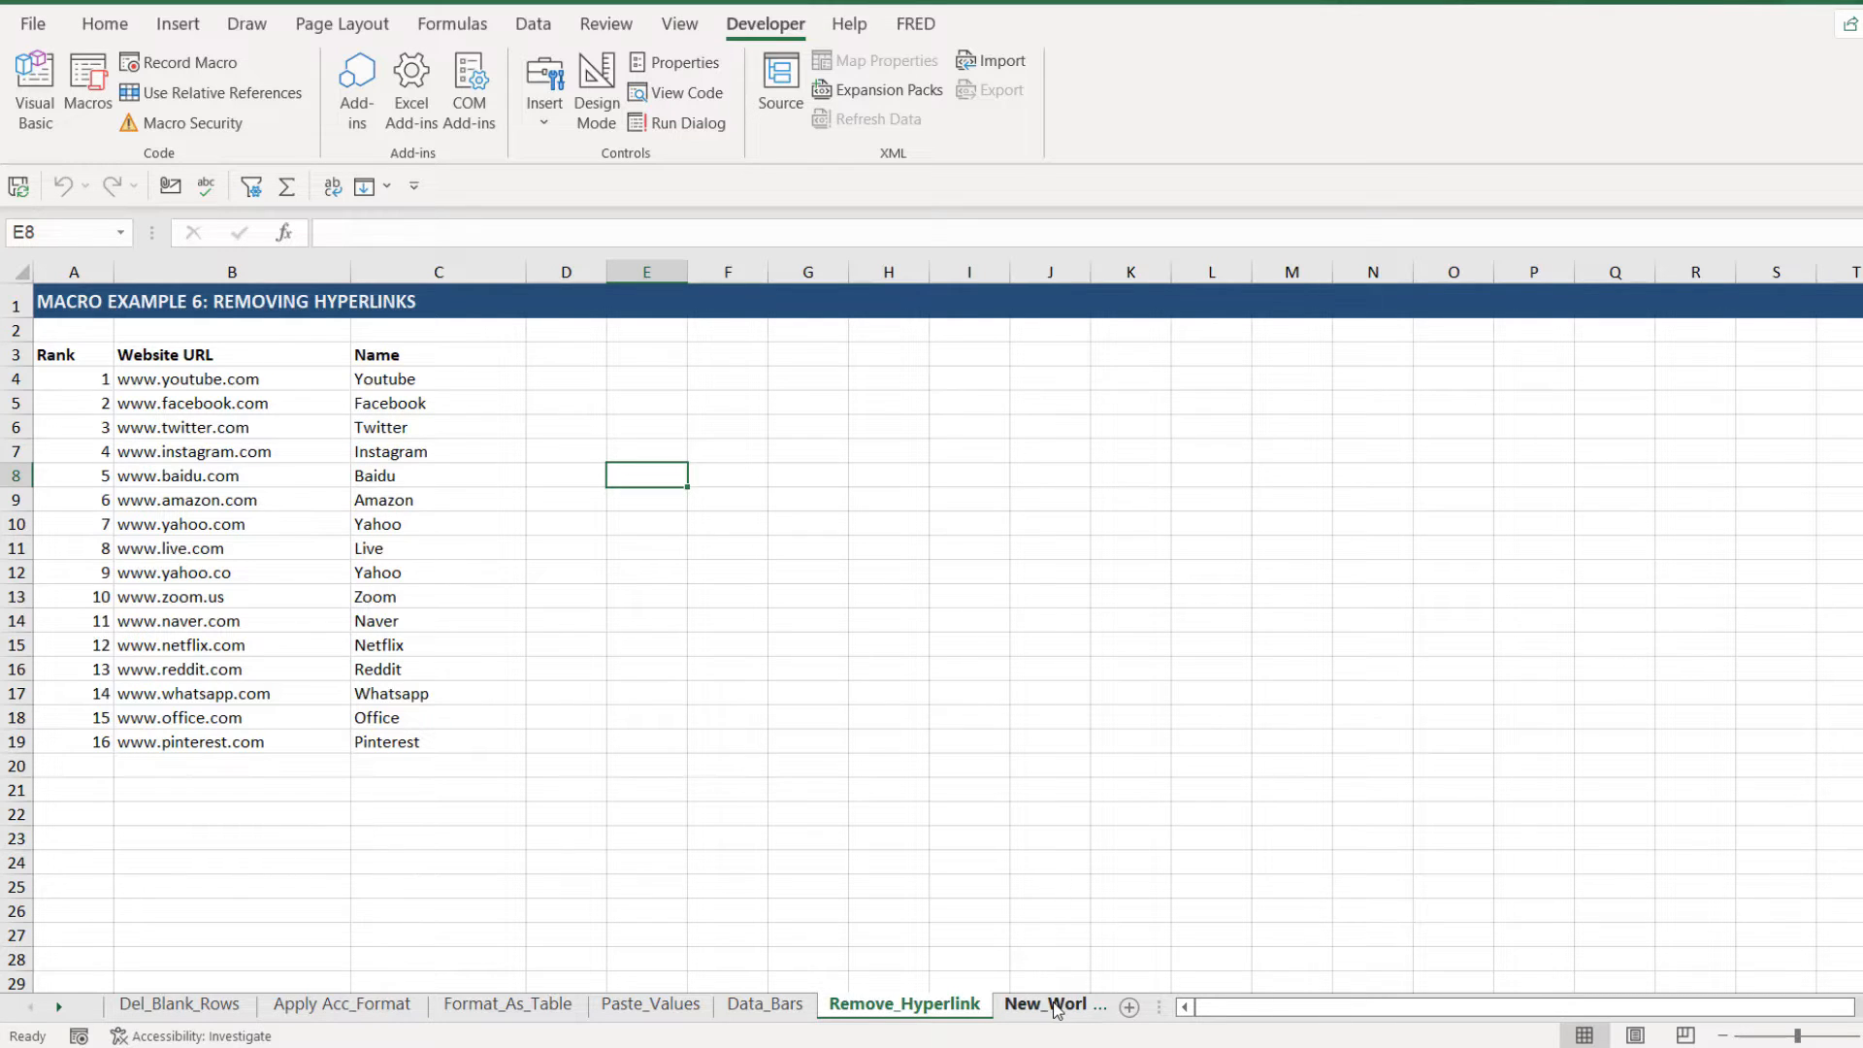
Switch to the empty New_Worksheet sheet.
click(1050, 1004)
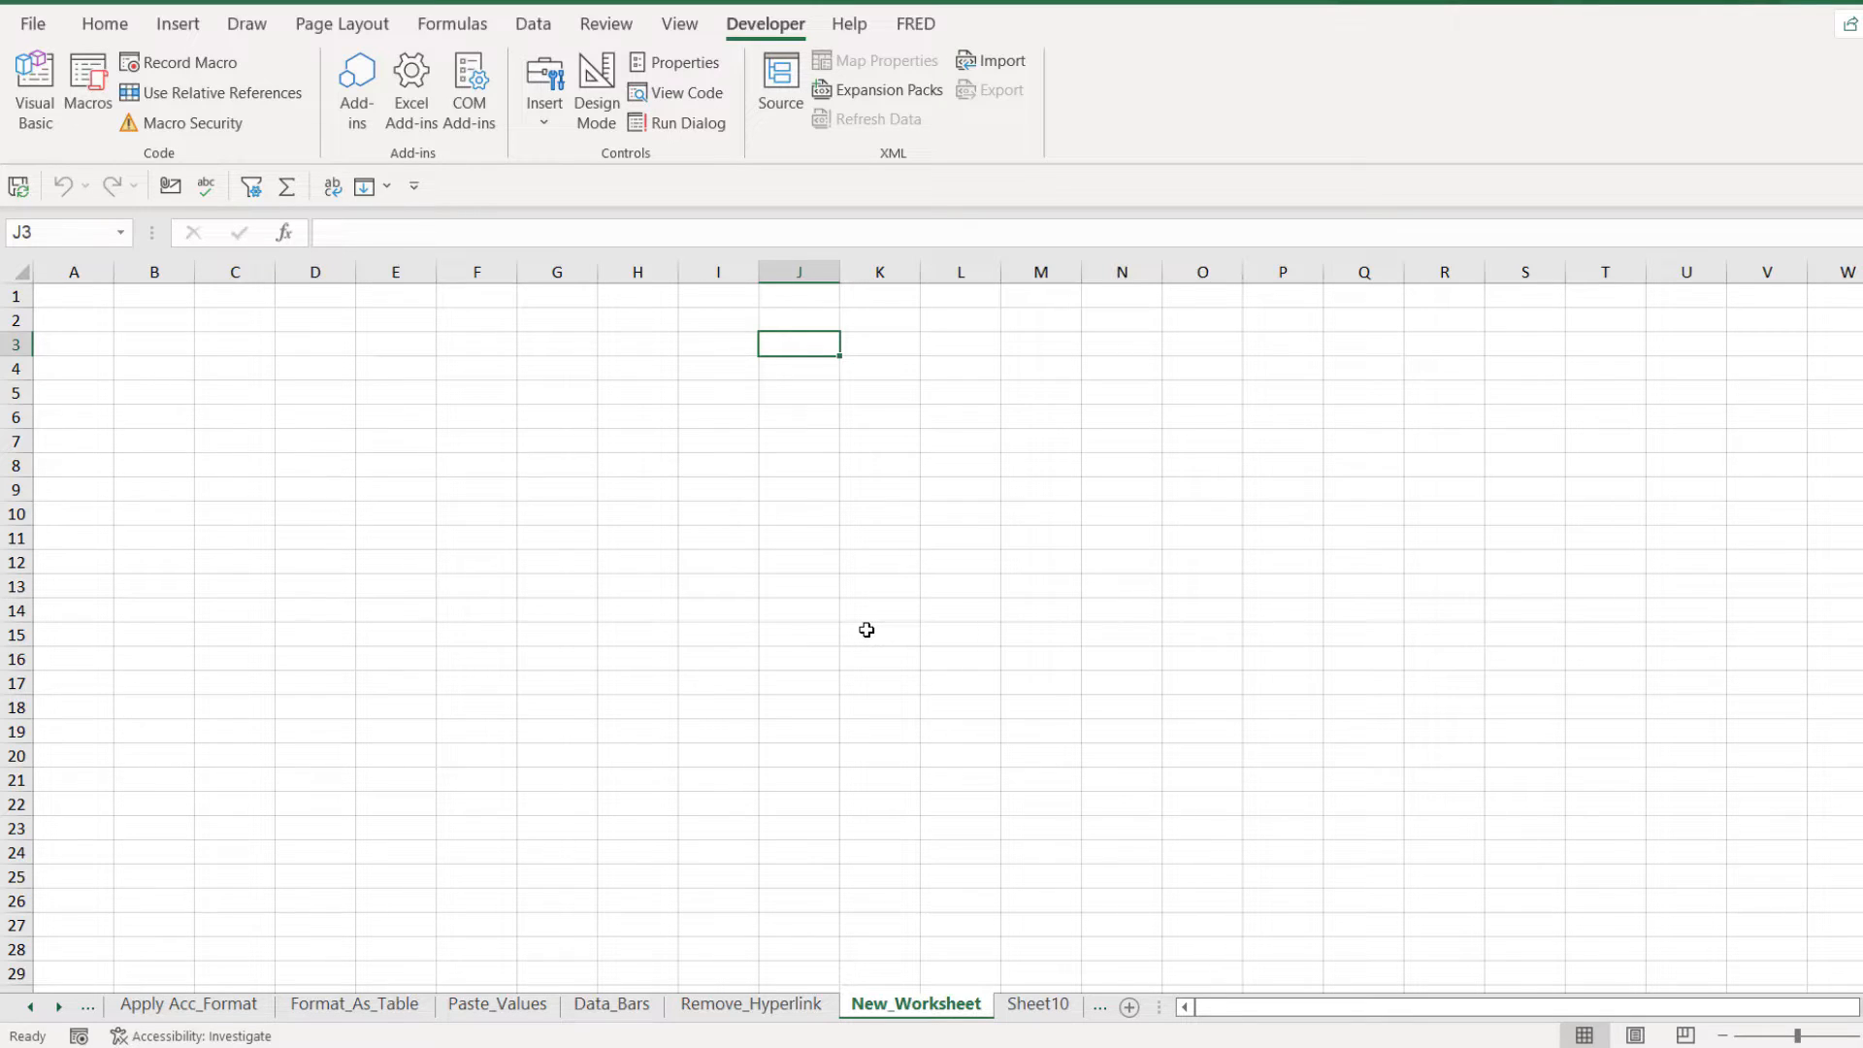
mouse_move(151, 167)
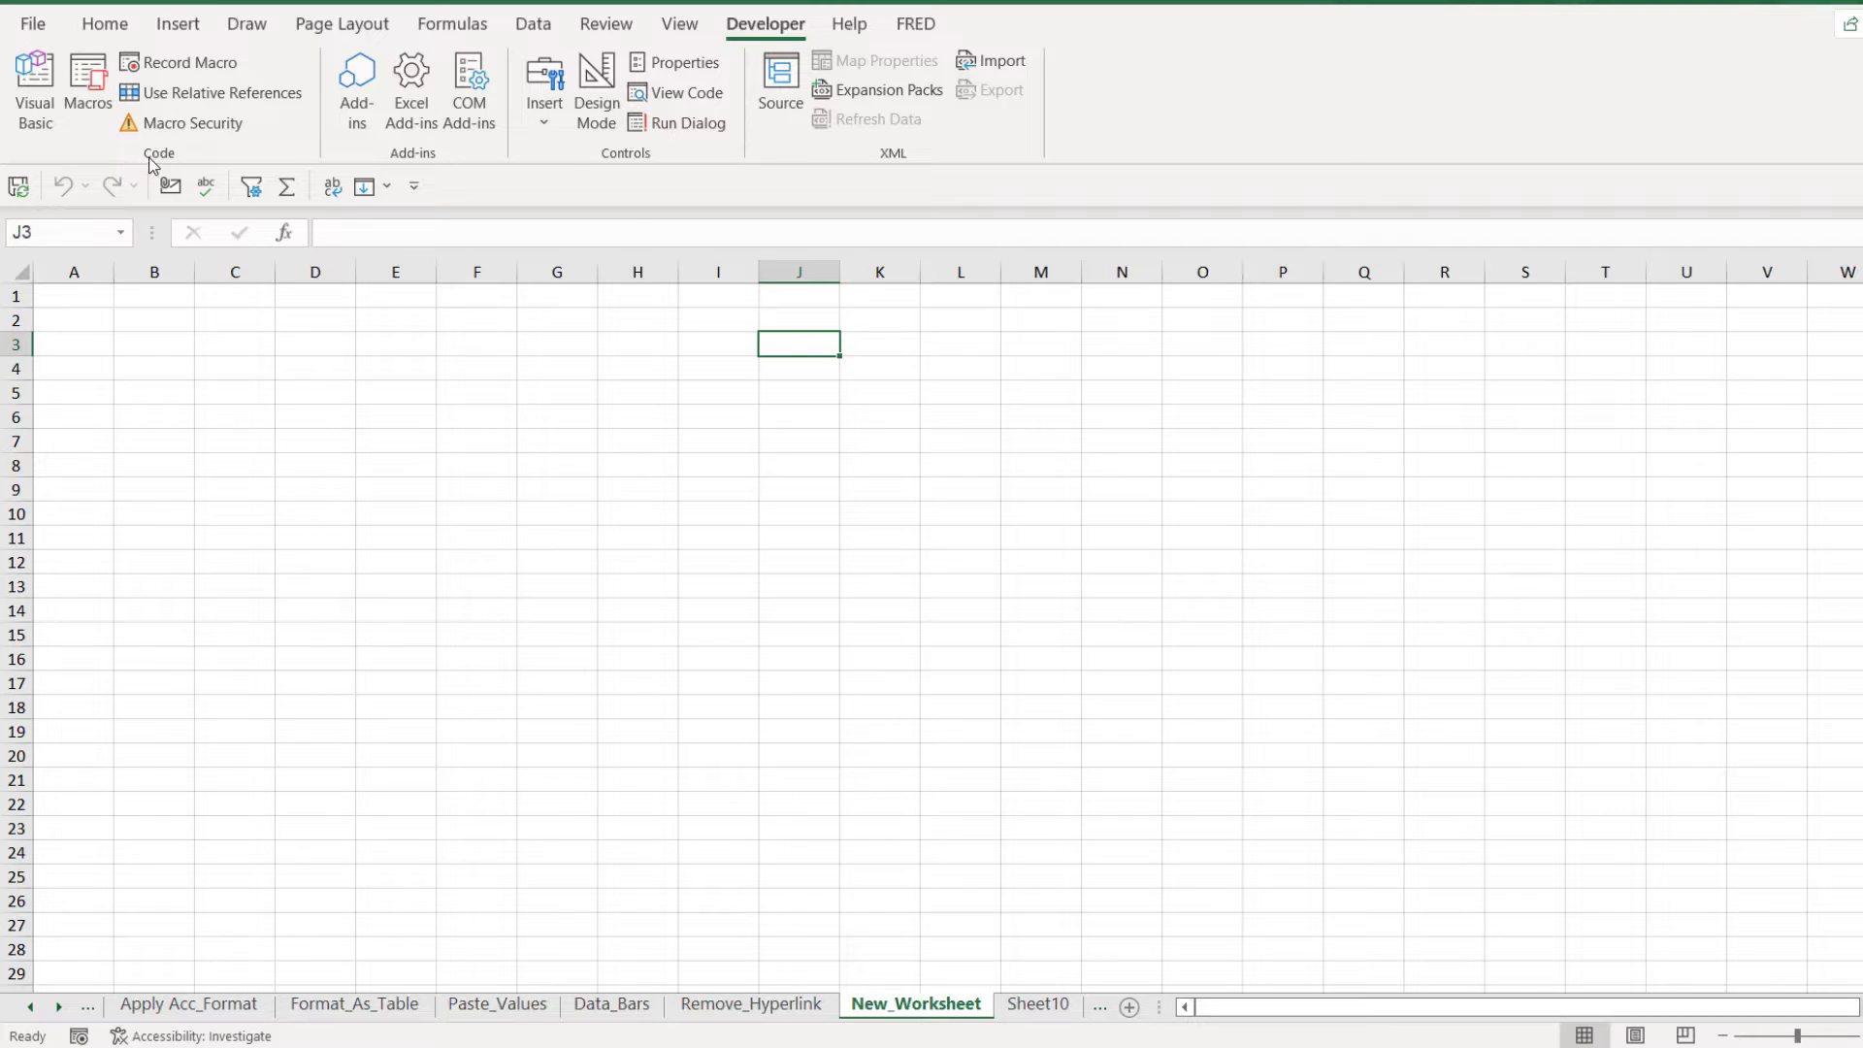
mouse_move(35, 83)
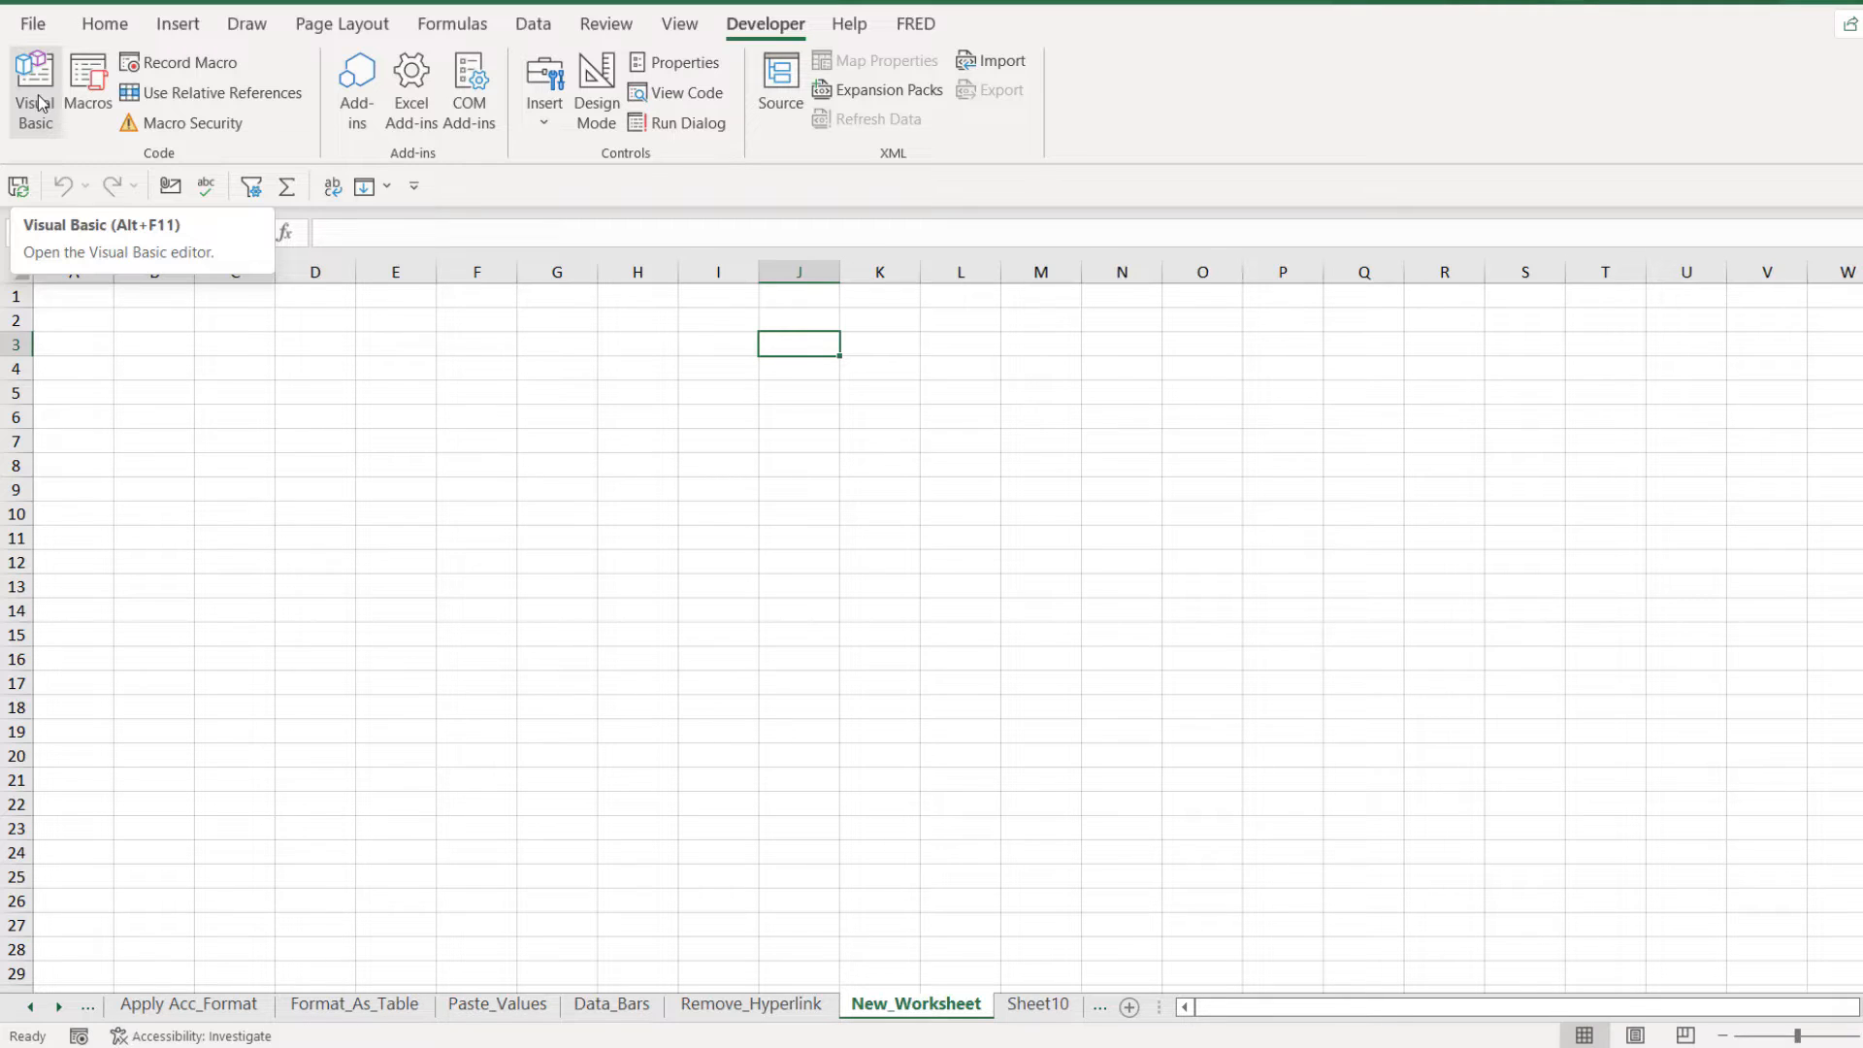
Launch the Visual Basic editor, browse sheet objects, and show Module1's Delete_Blank_Rows and Acc_Format code.
click(35, 89)
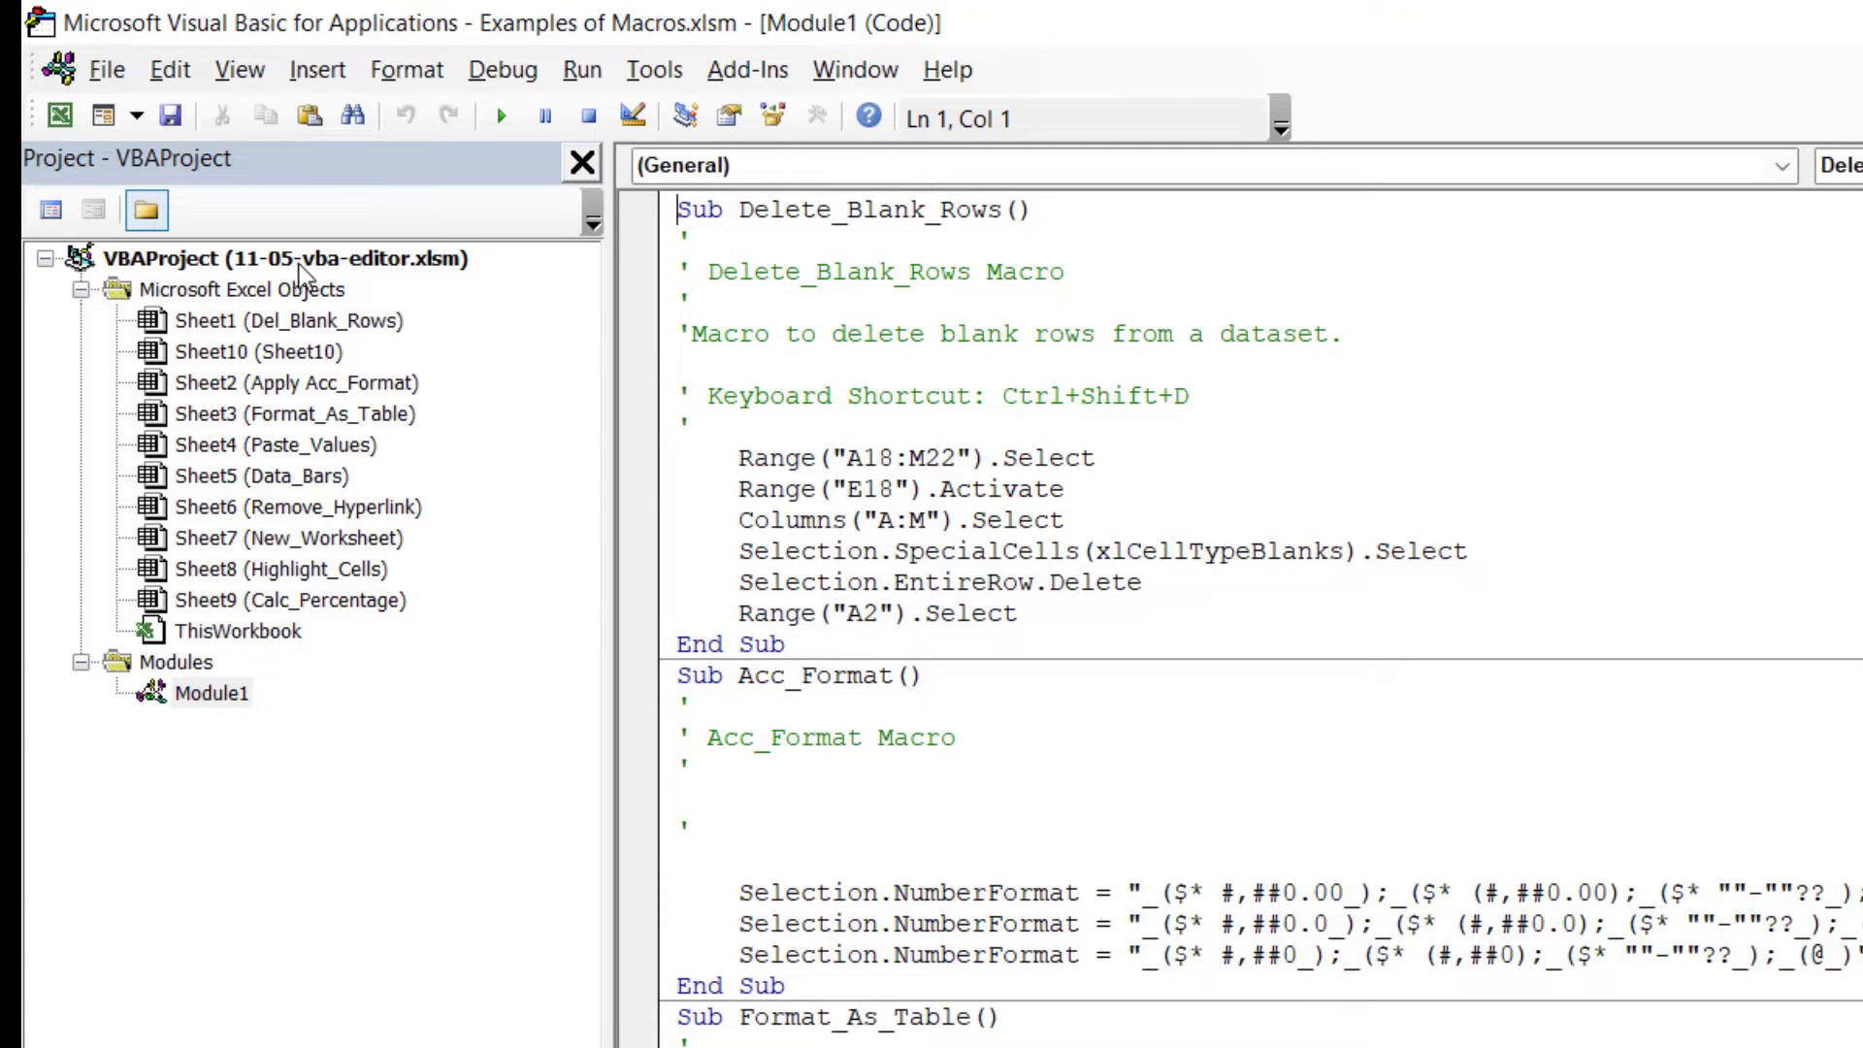
mouse_move(253, 276)
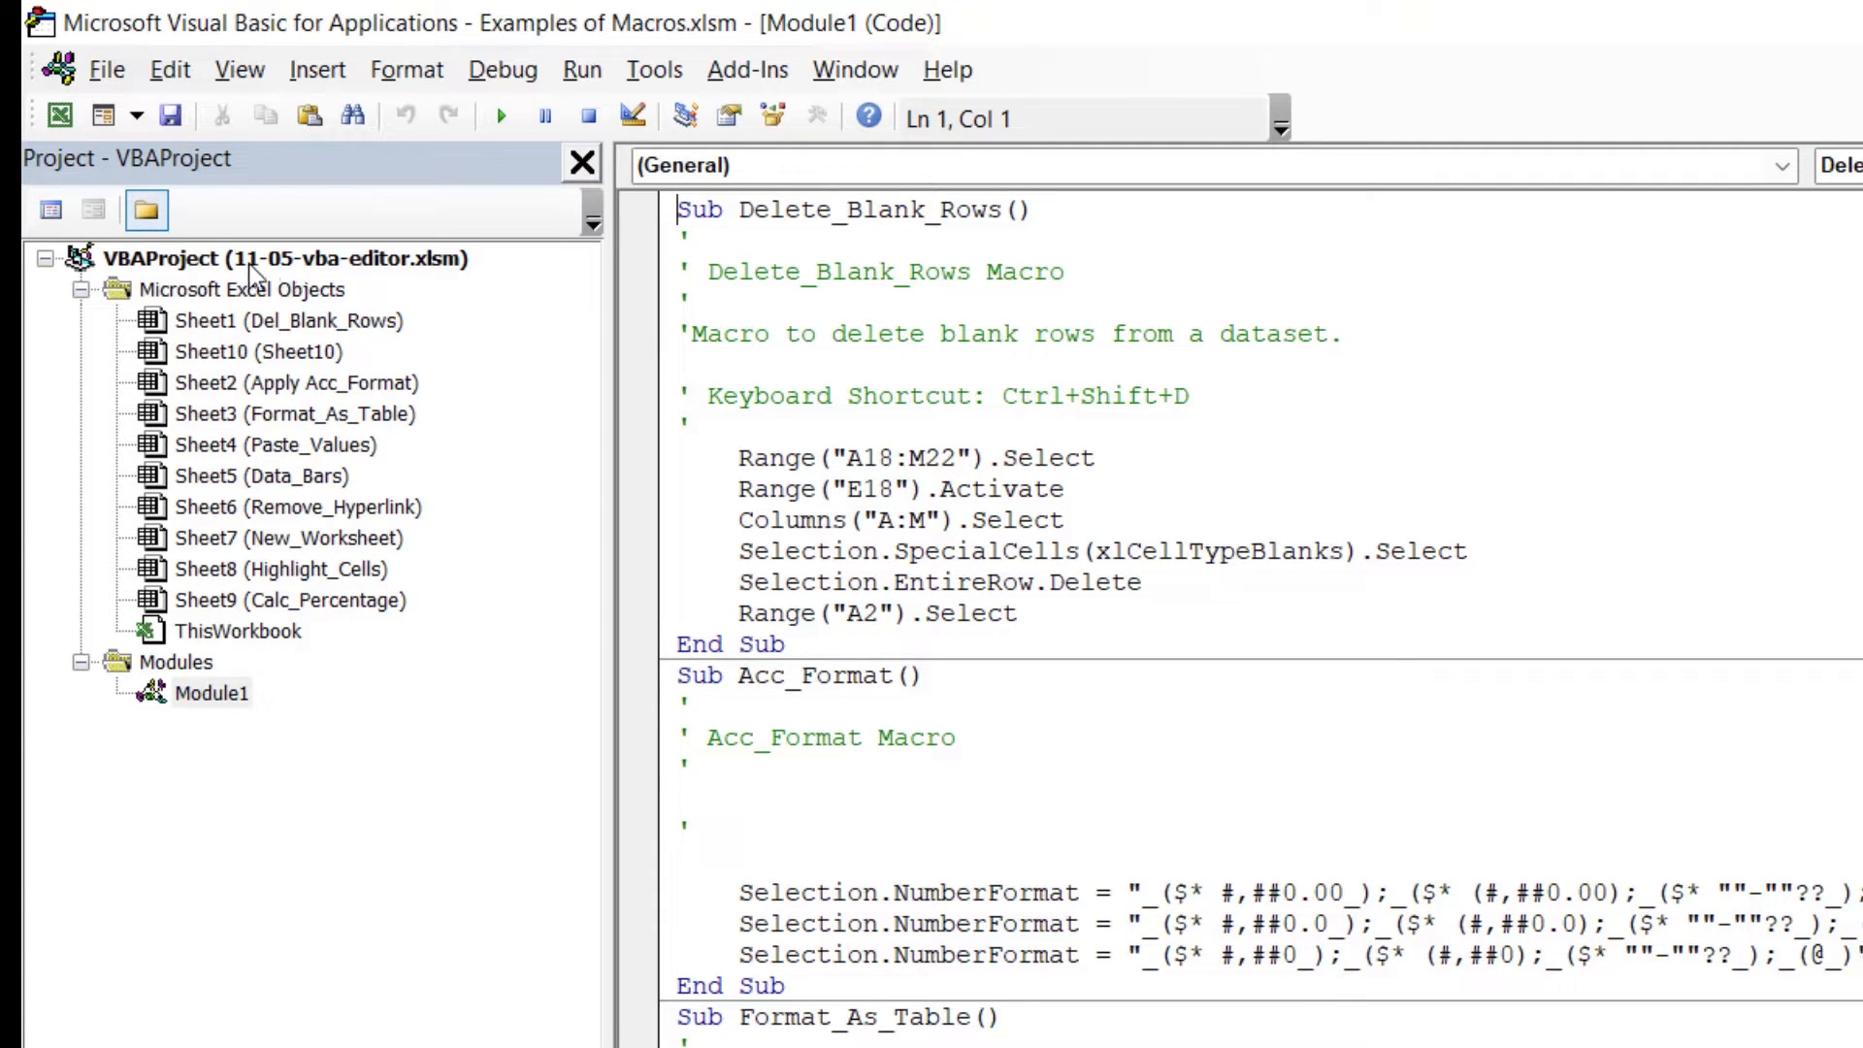
mouse_move(380, 280)
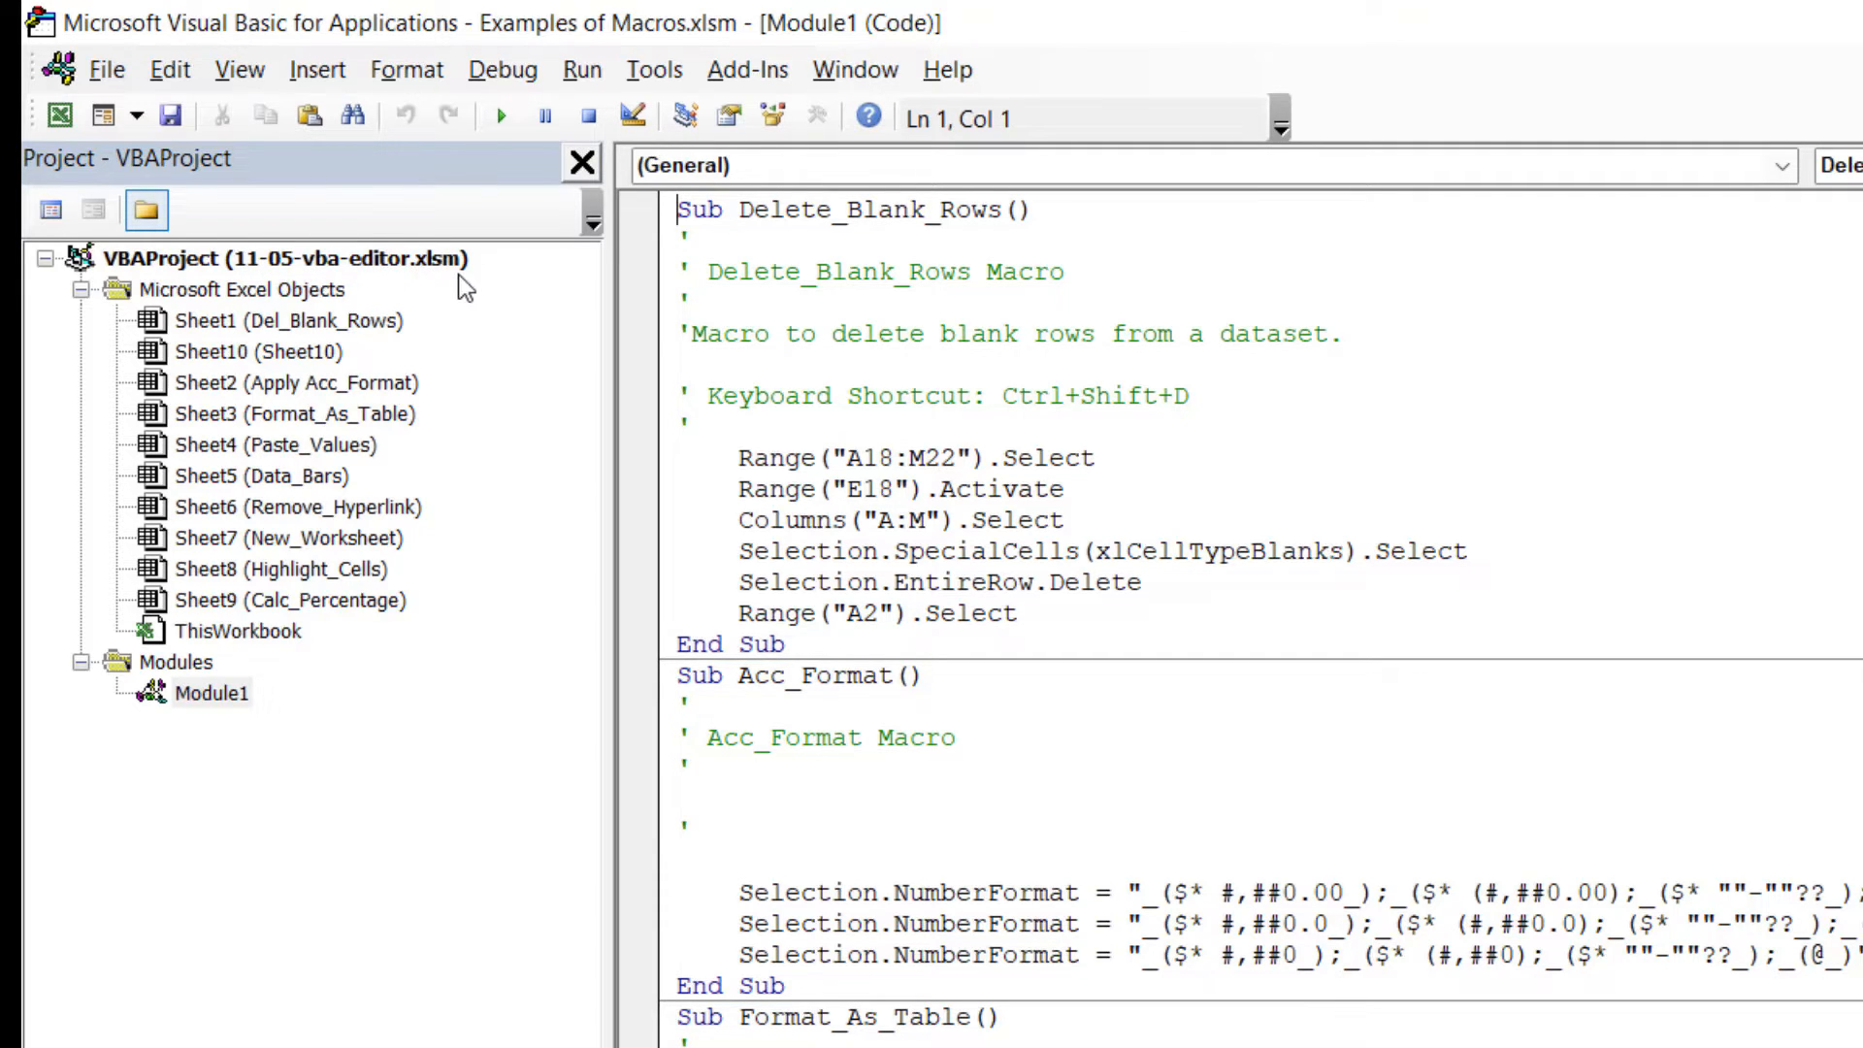
click(293, 414)
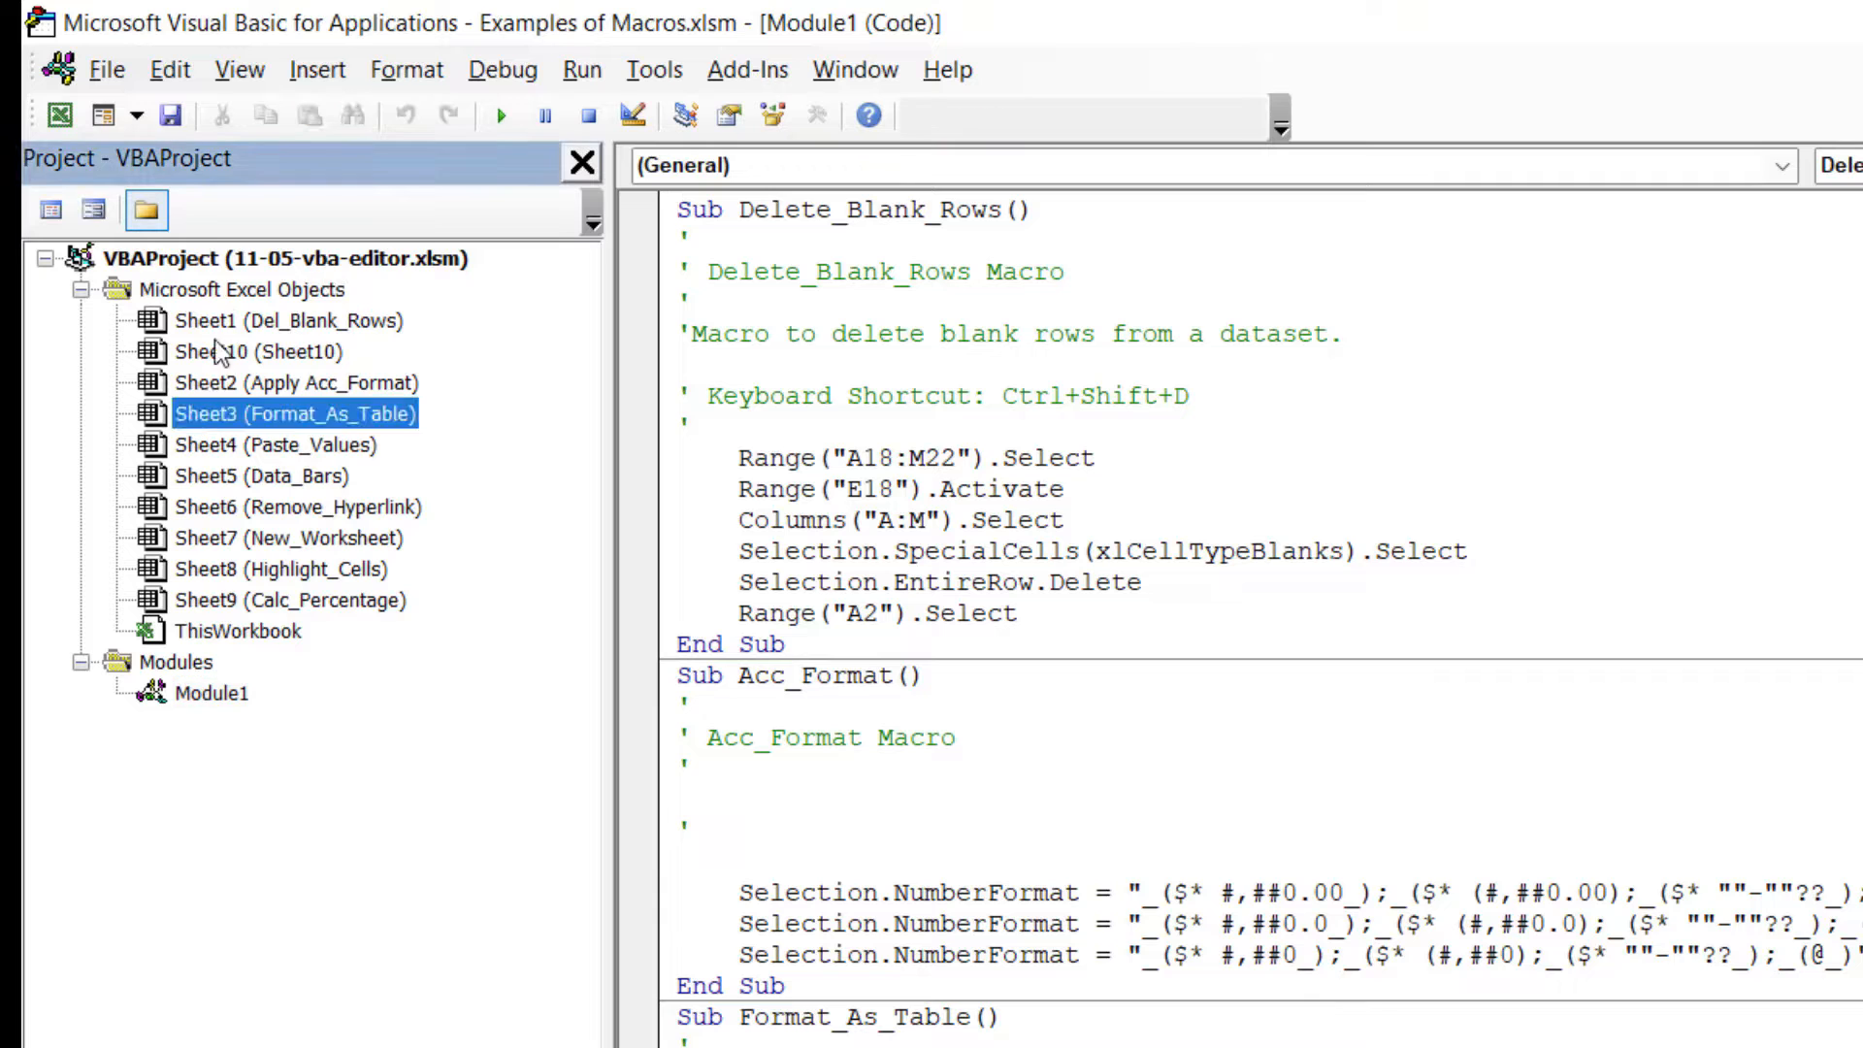
click(274, 351)
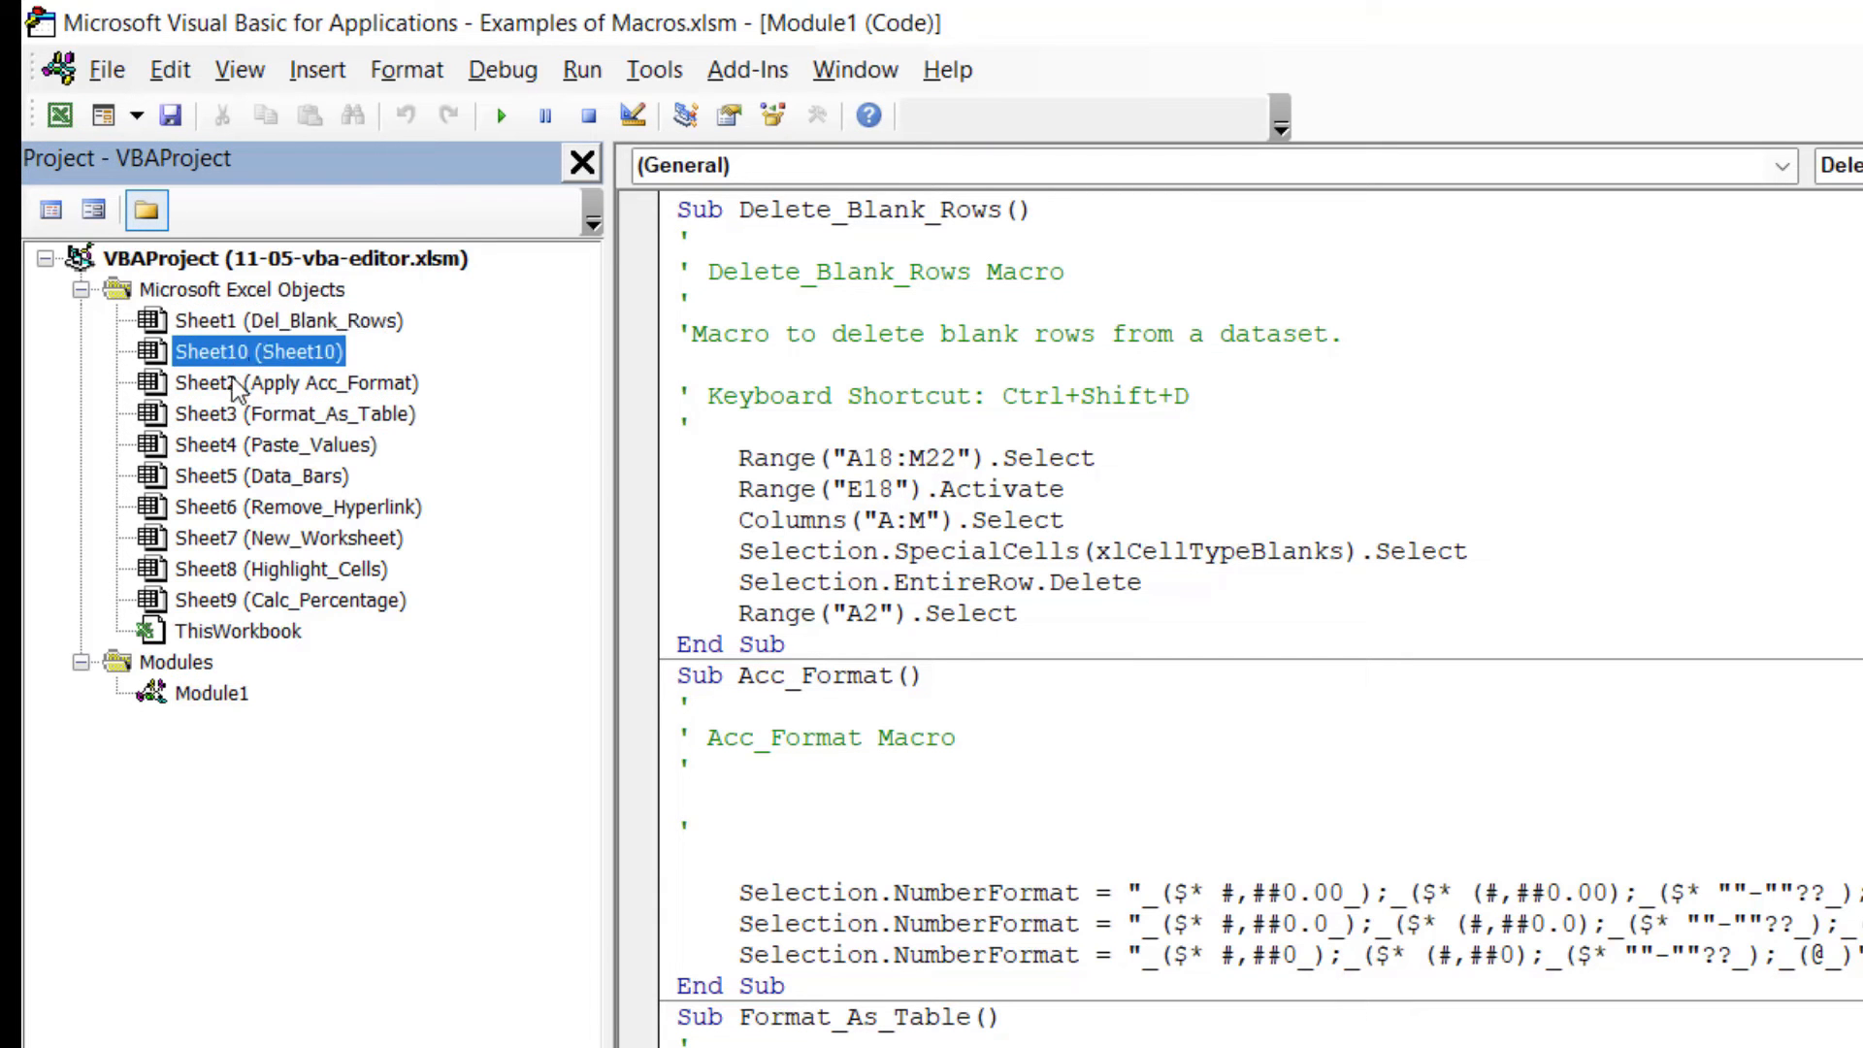
click(277, 444)
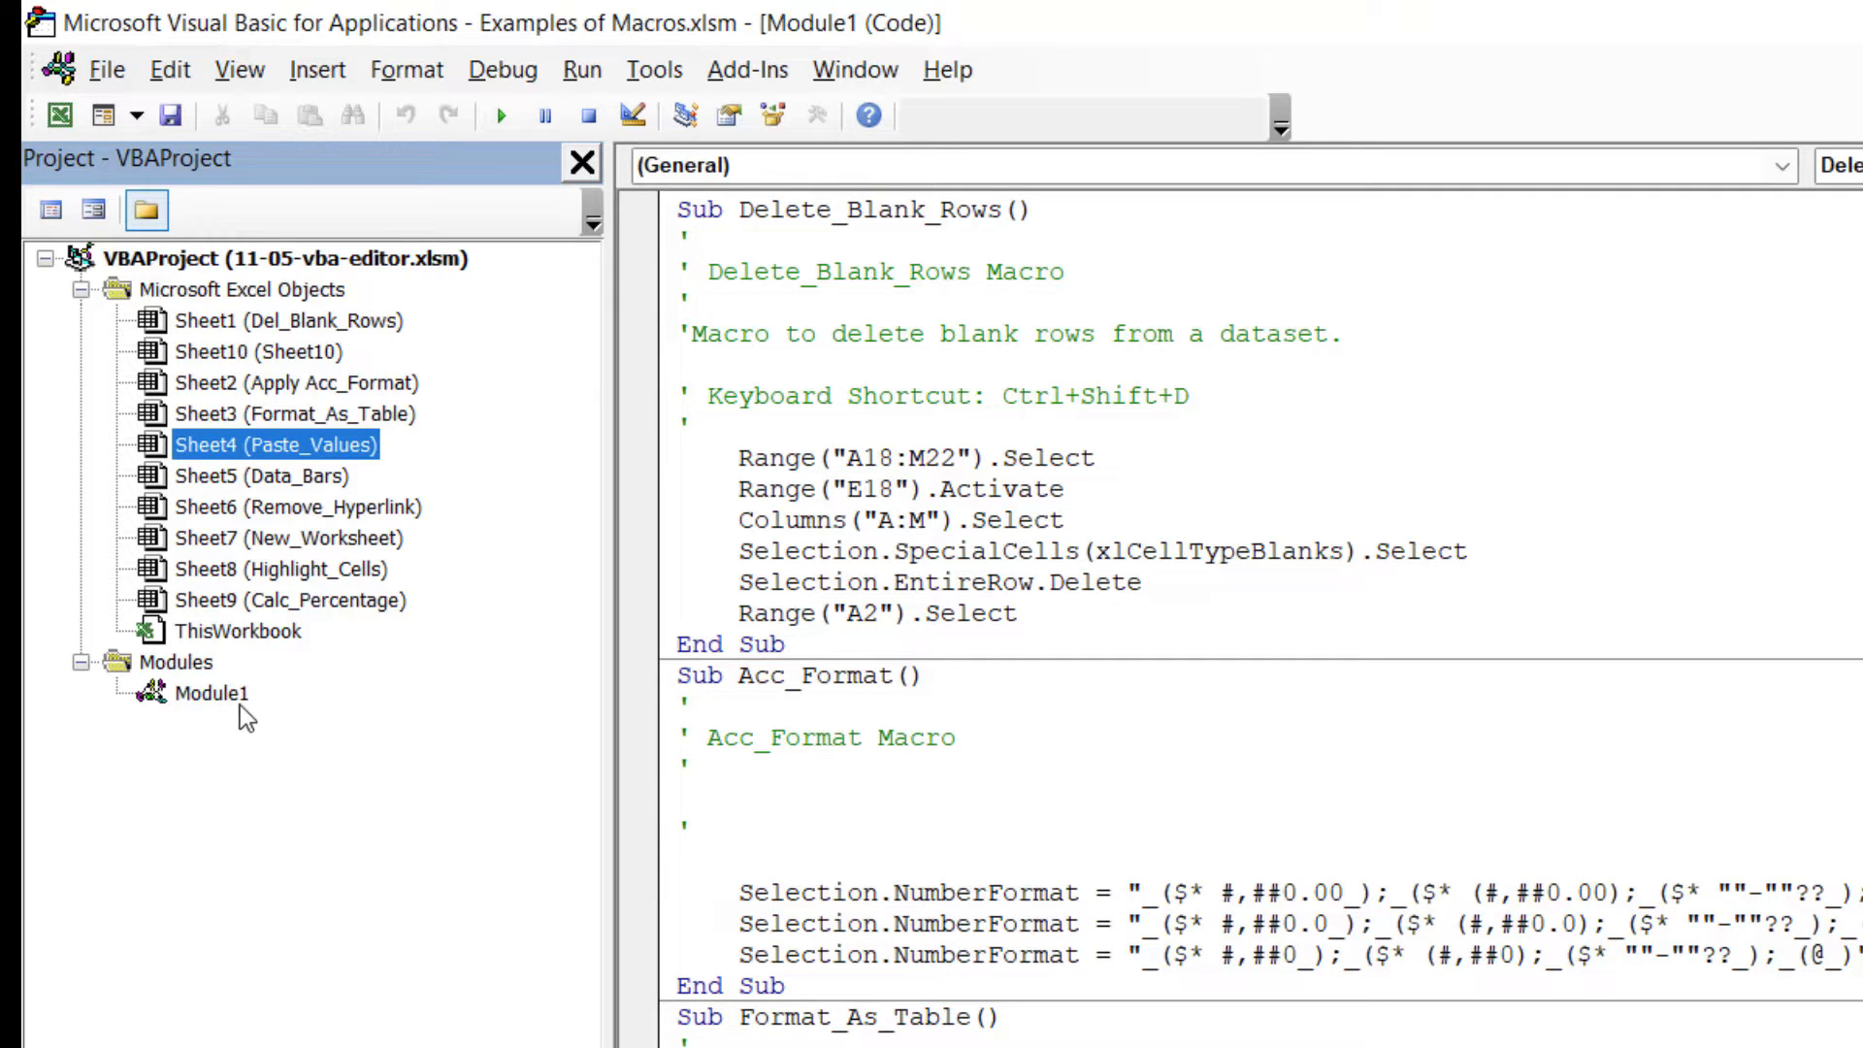
mouse_move(214, 701)
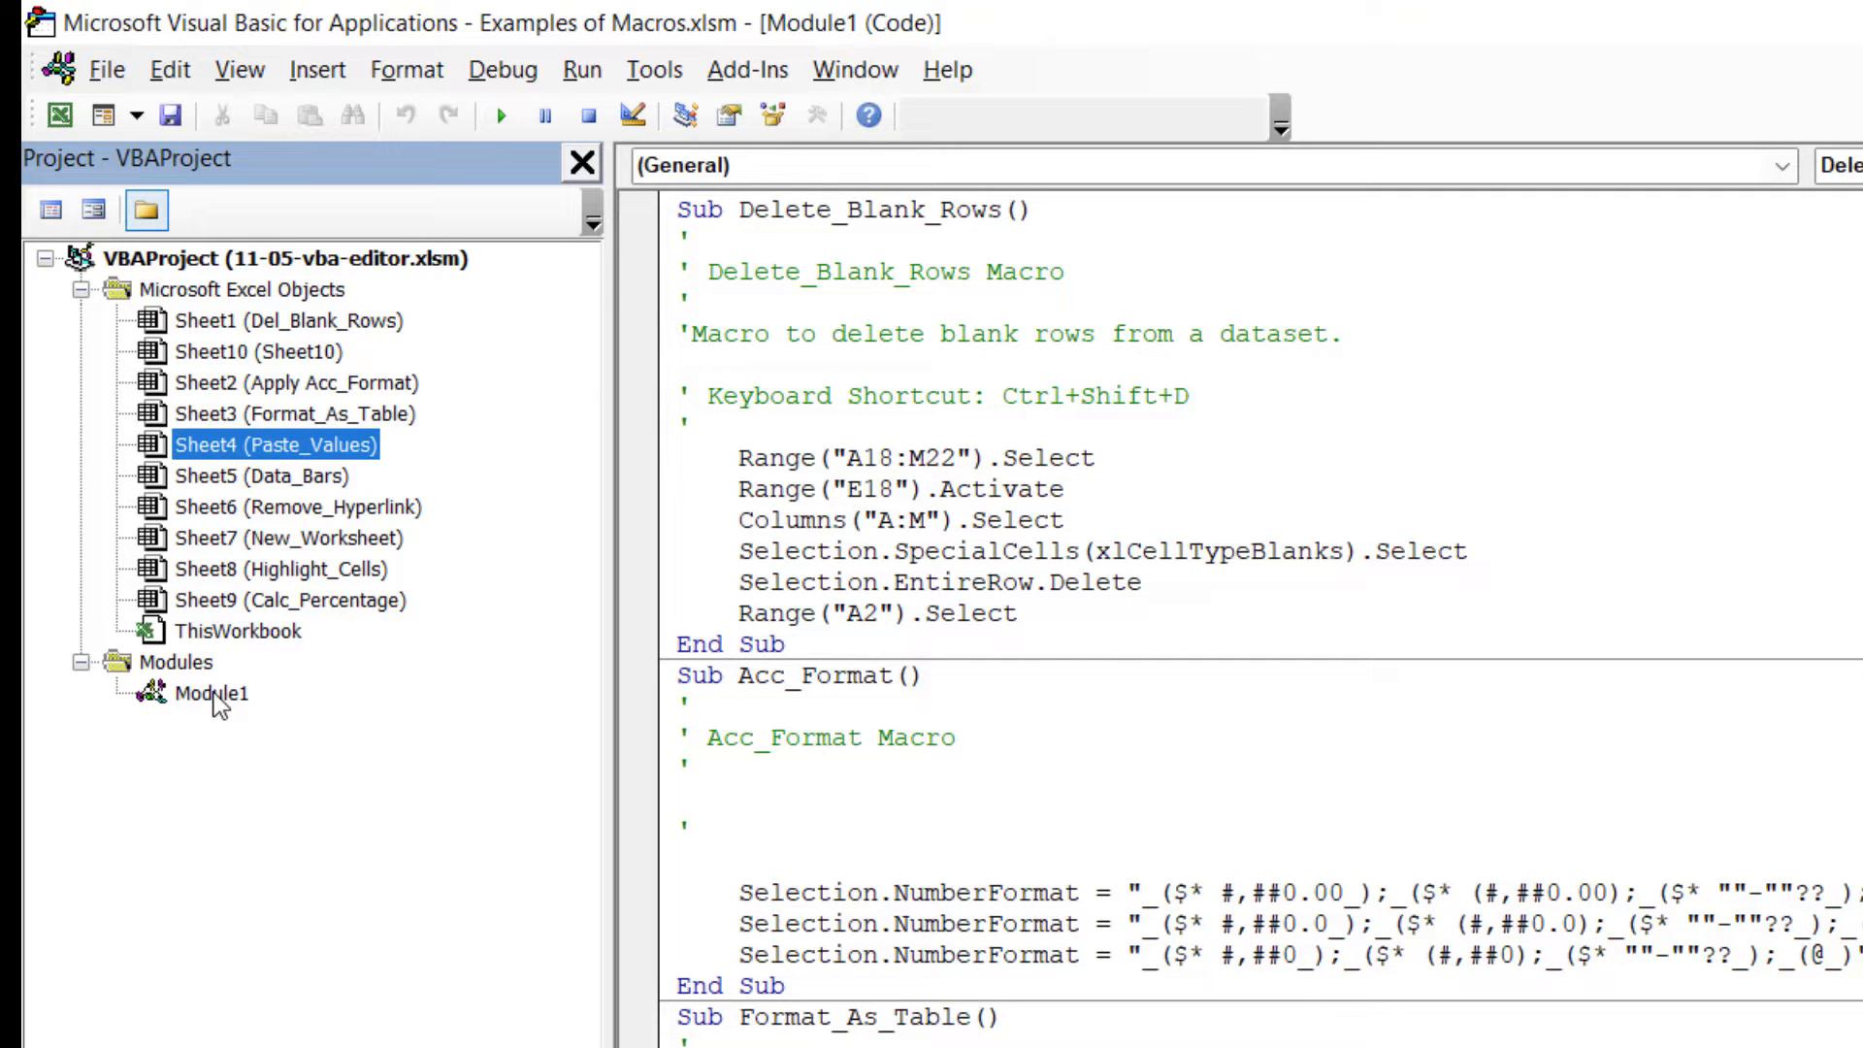
click(209, 693)
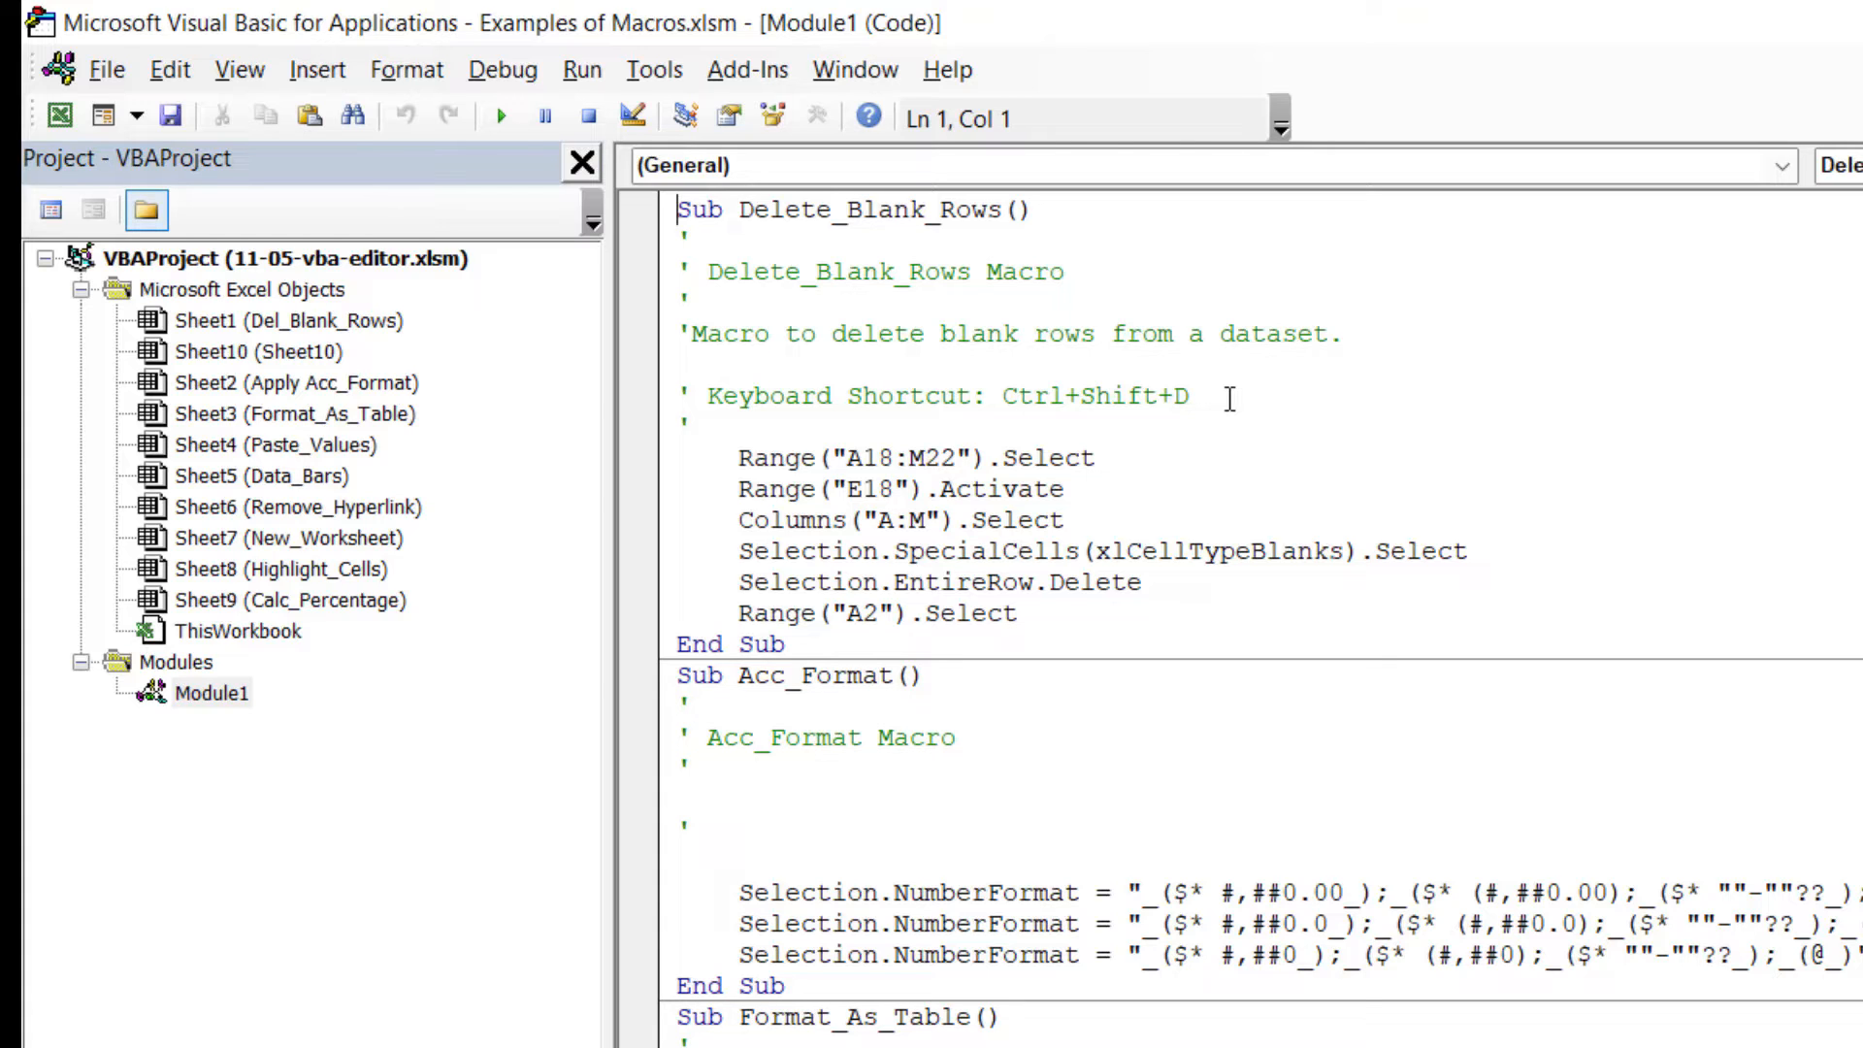
mouse_move(241, 70)
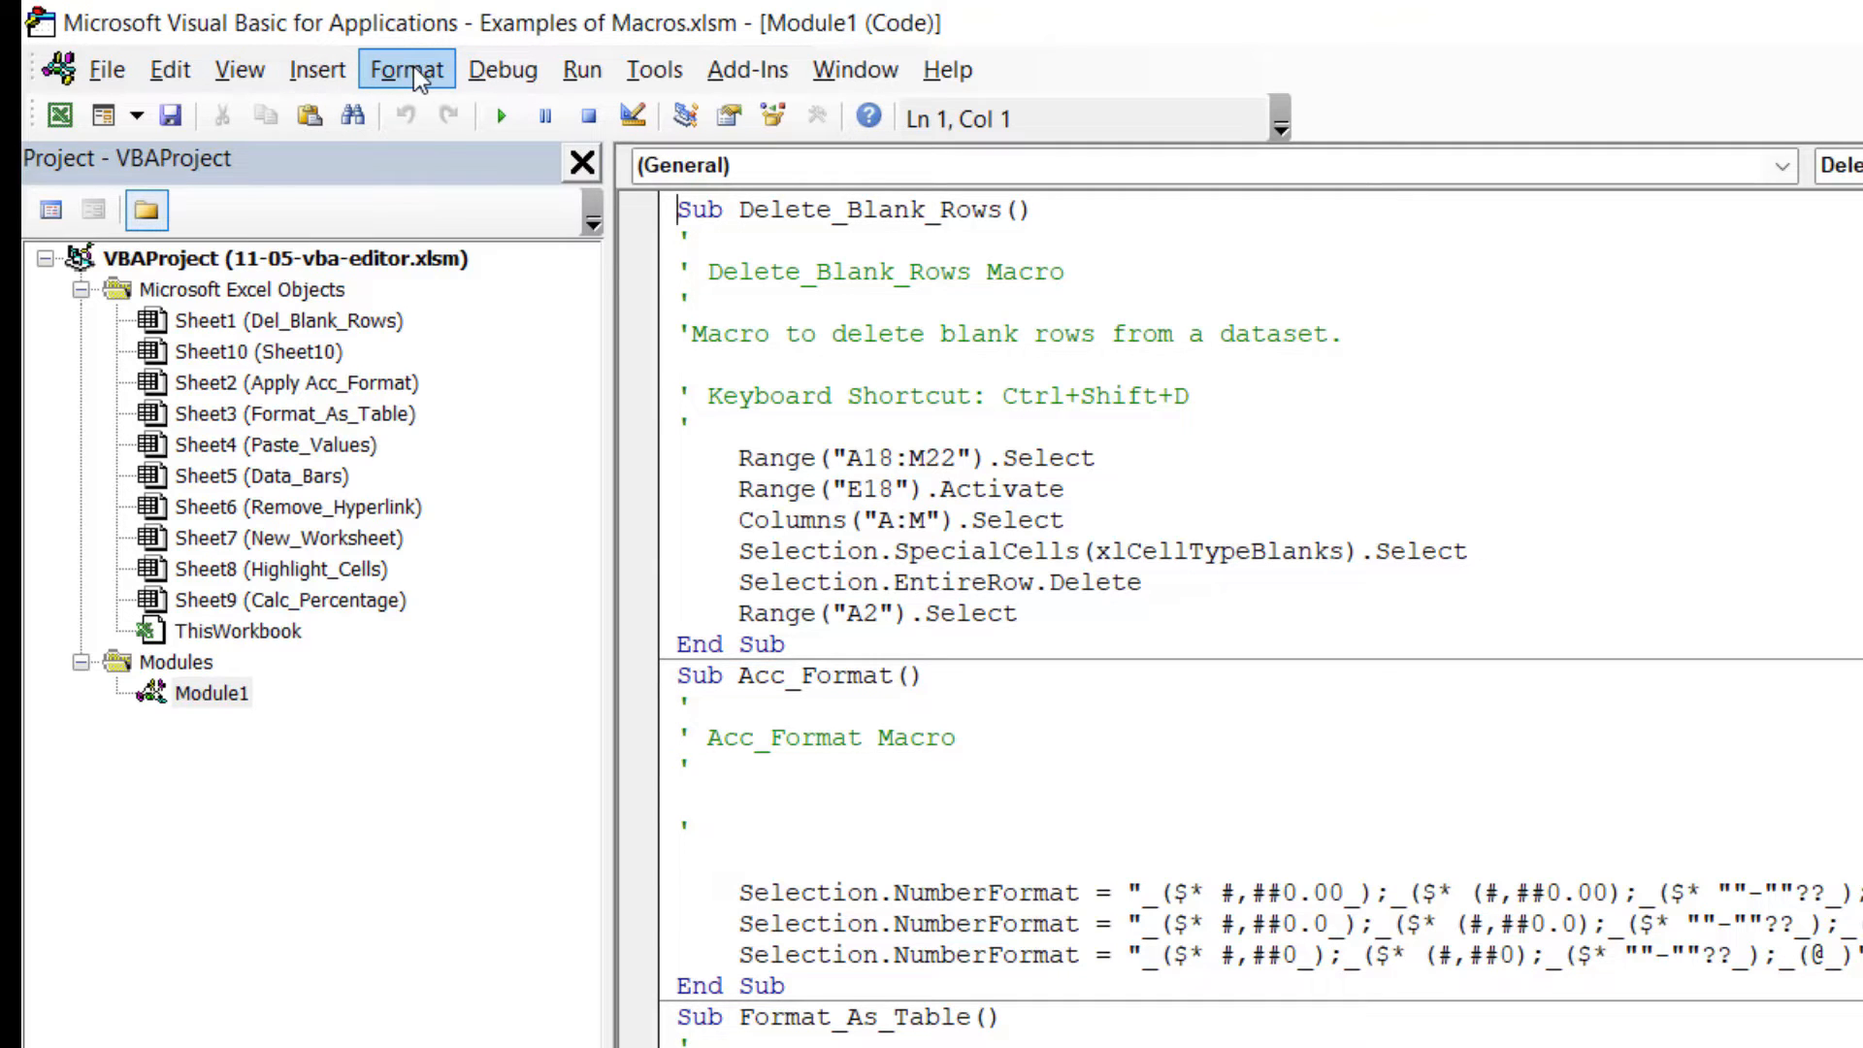
click(316, 70)
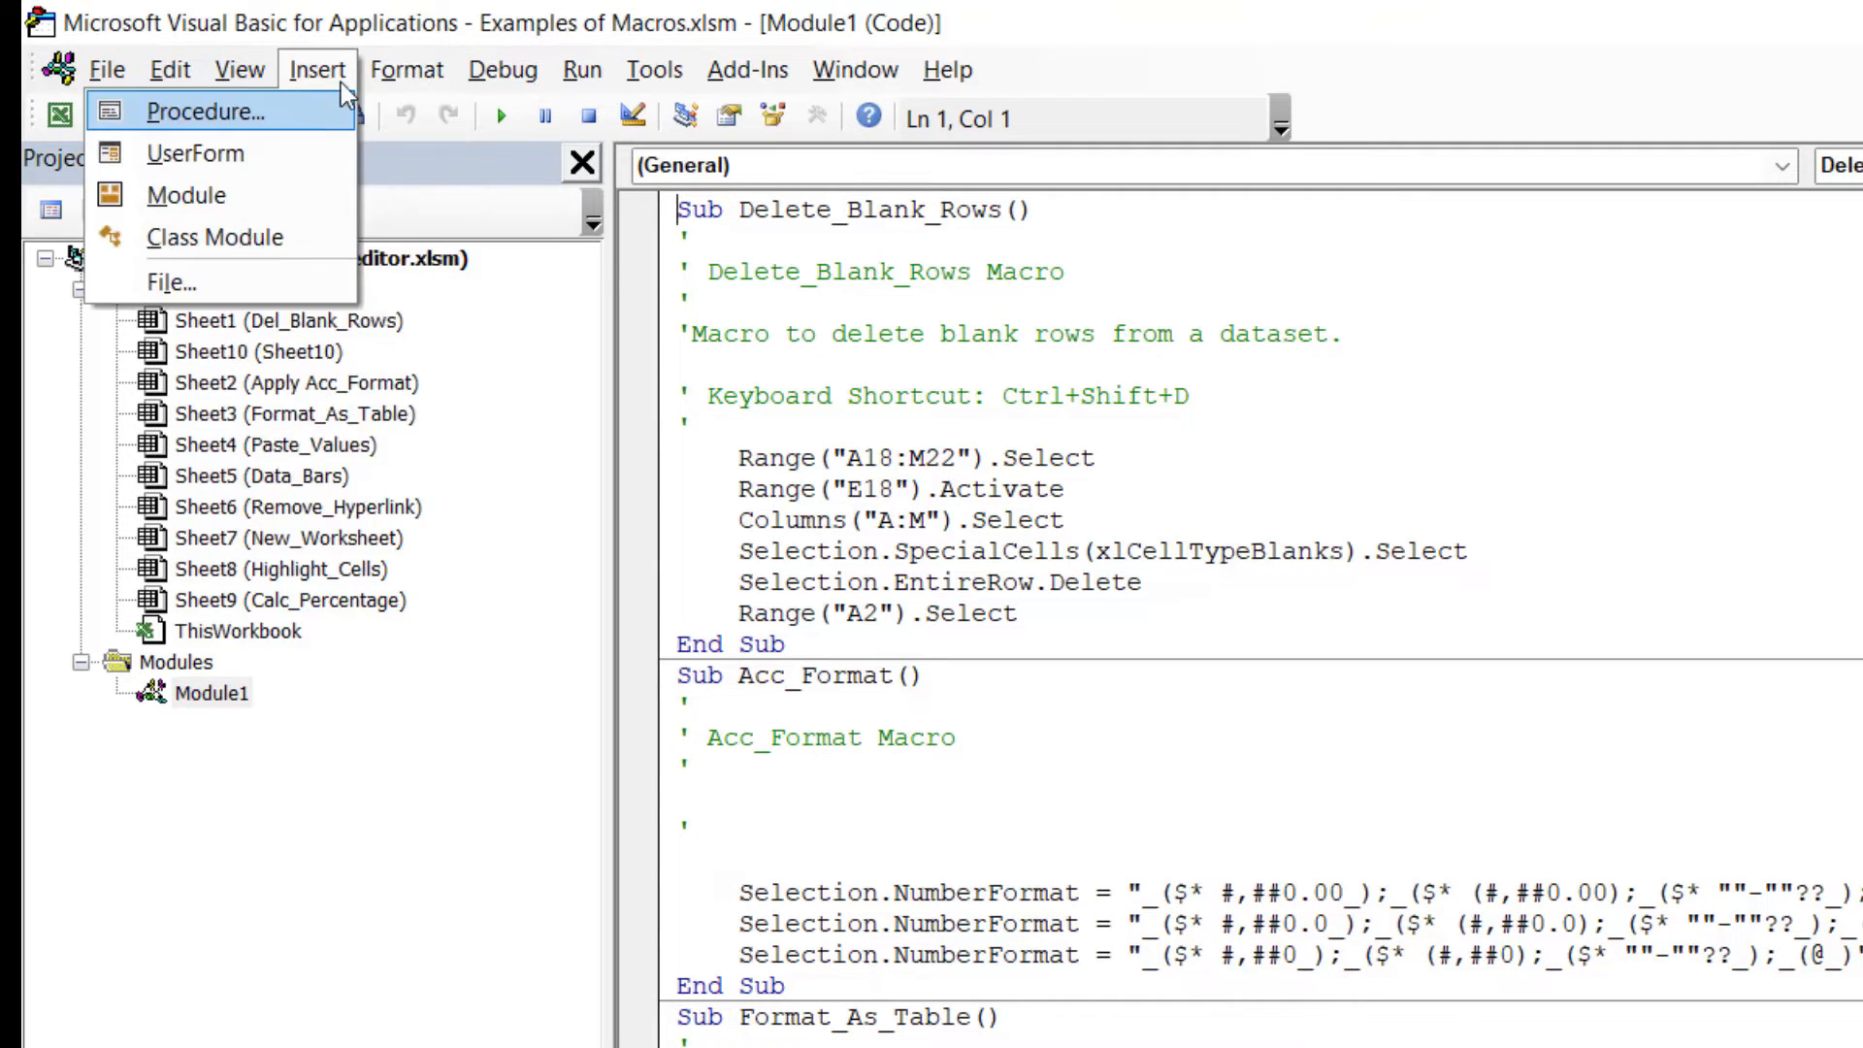
click(406, 70)
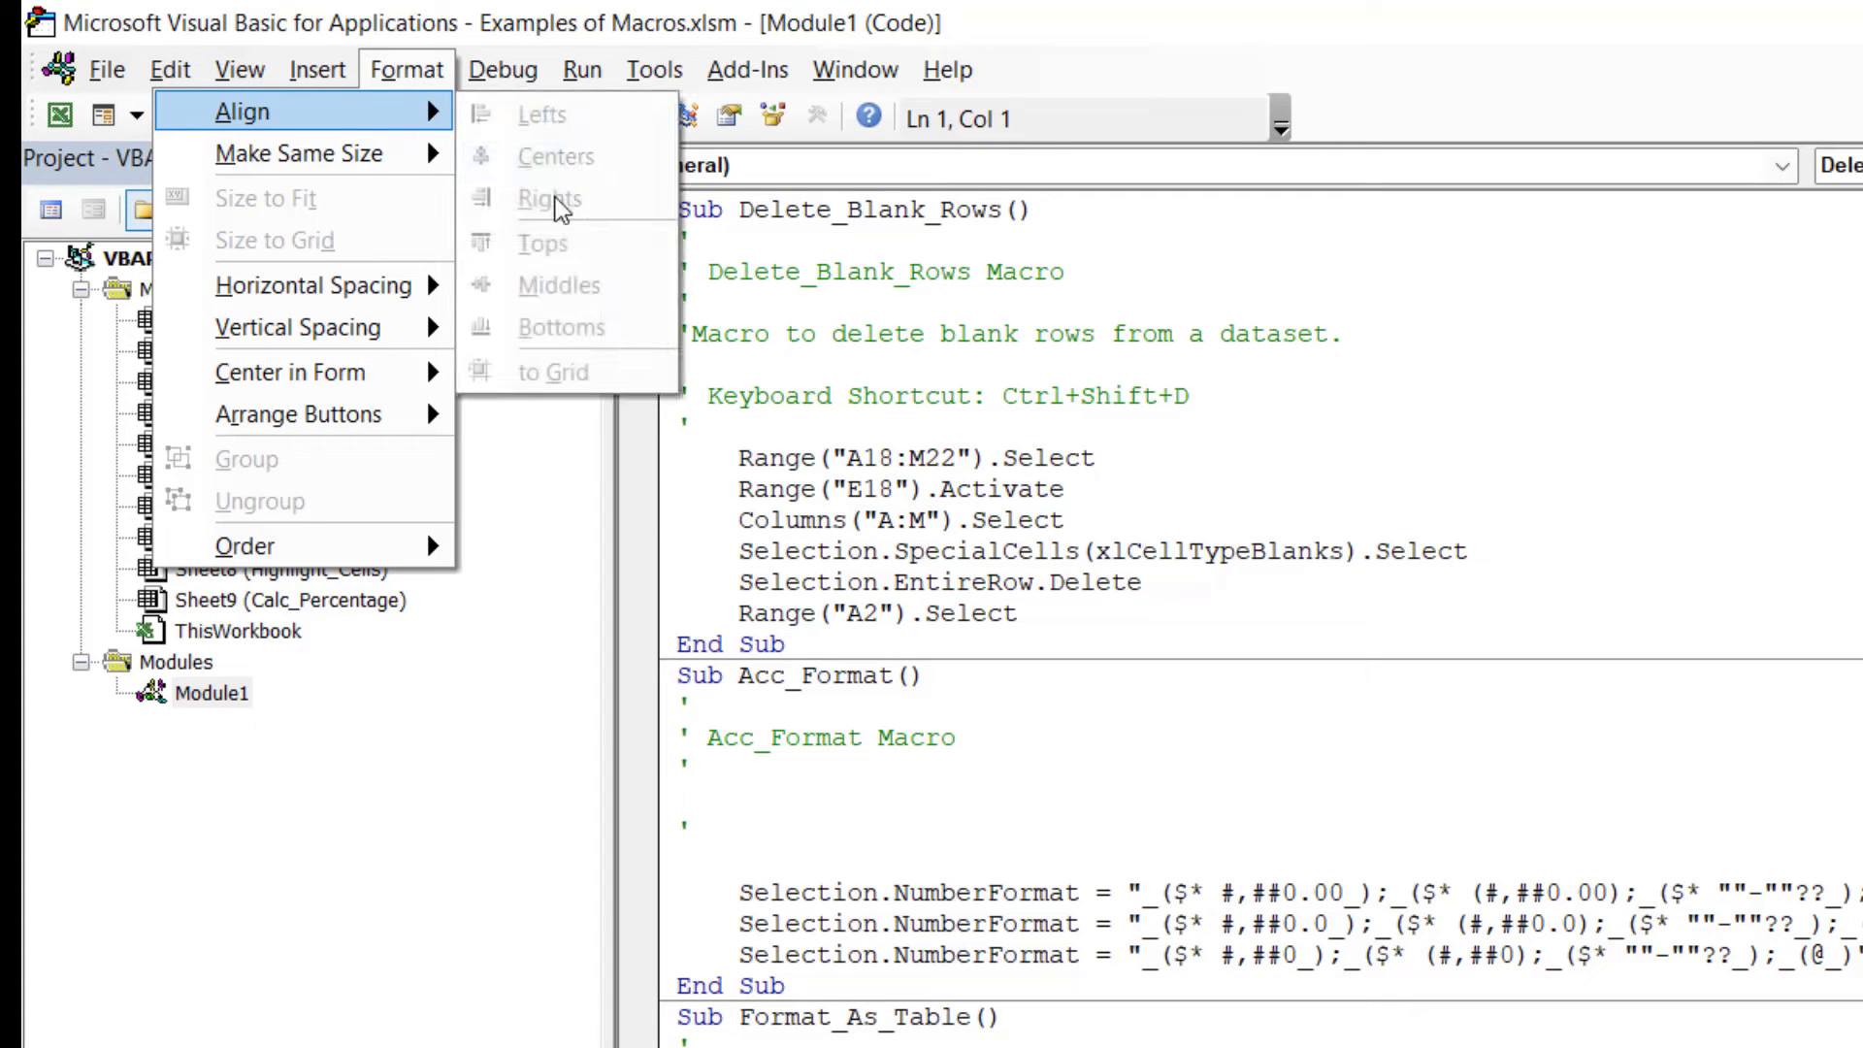
mouse_move(298, 415)
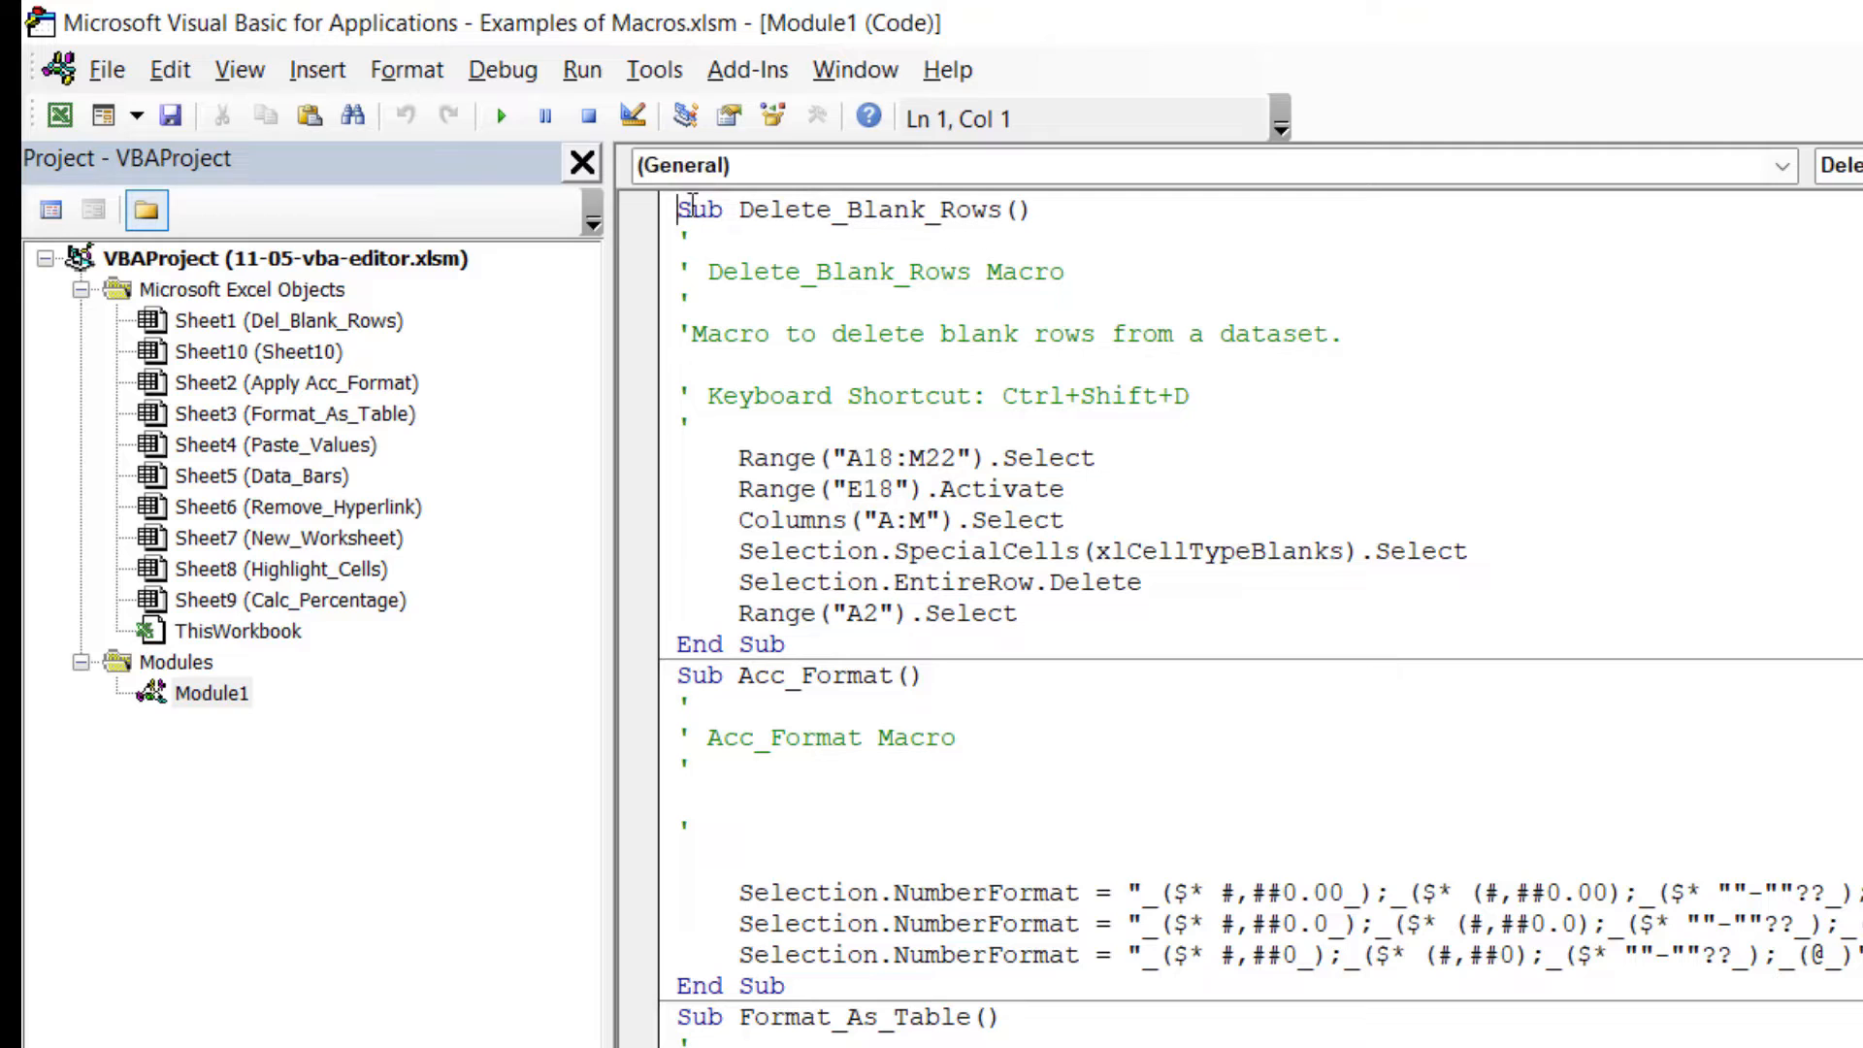
mouse_move(890, 251)
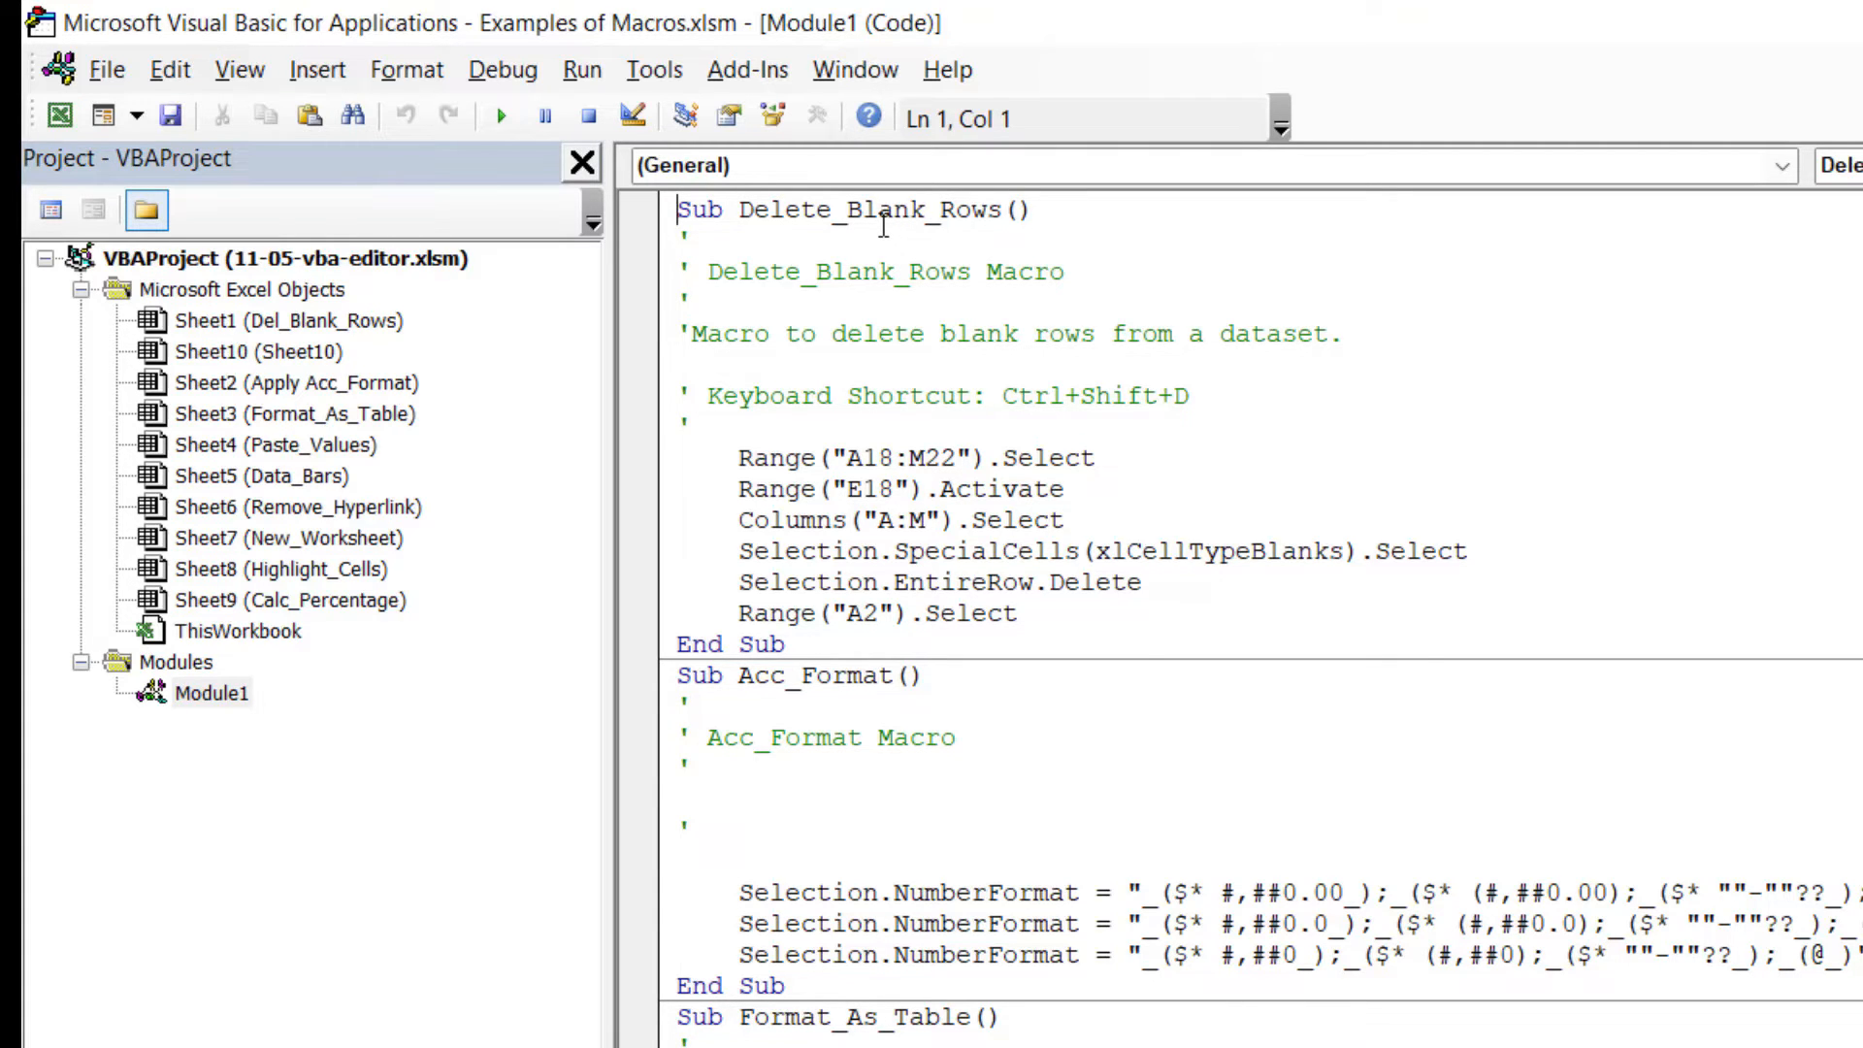
mouse_move(1002, 245)
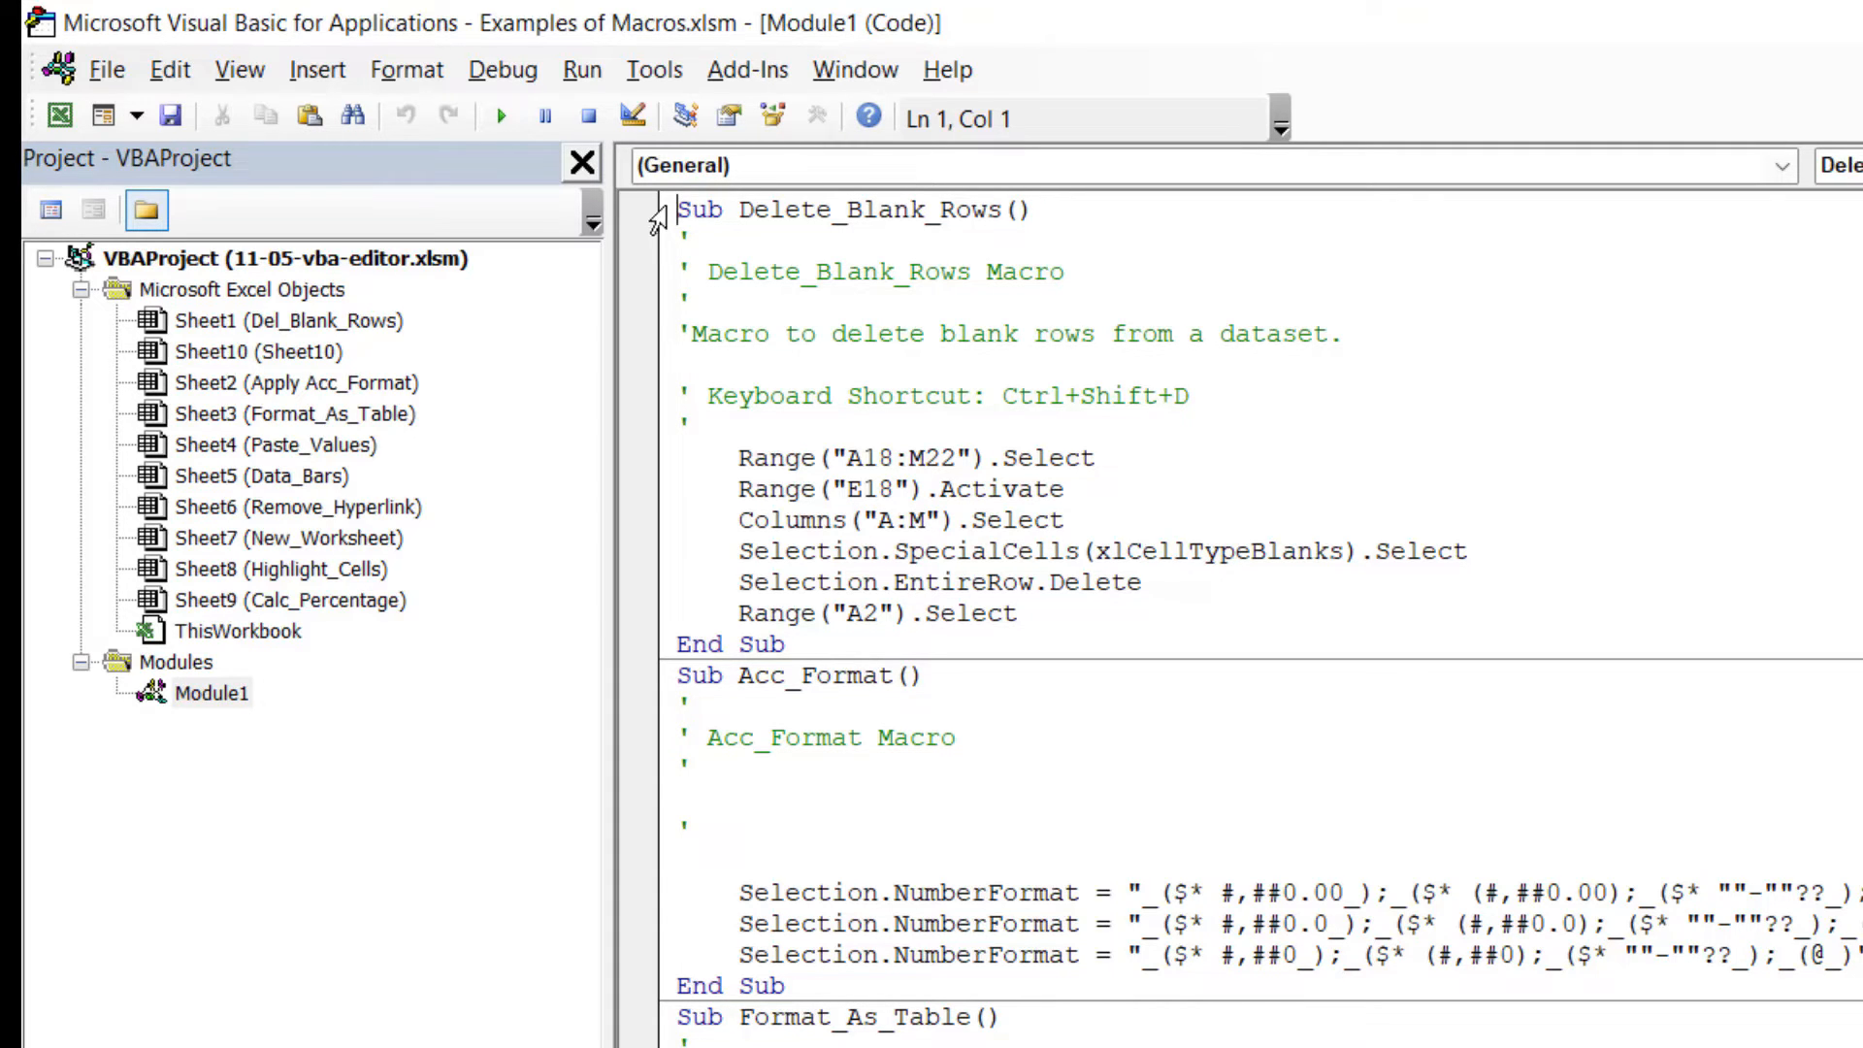
double_click(699, 210)
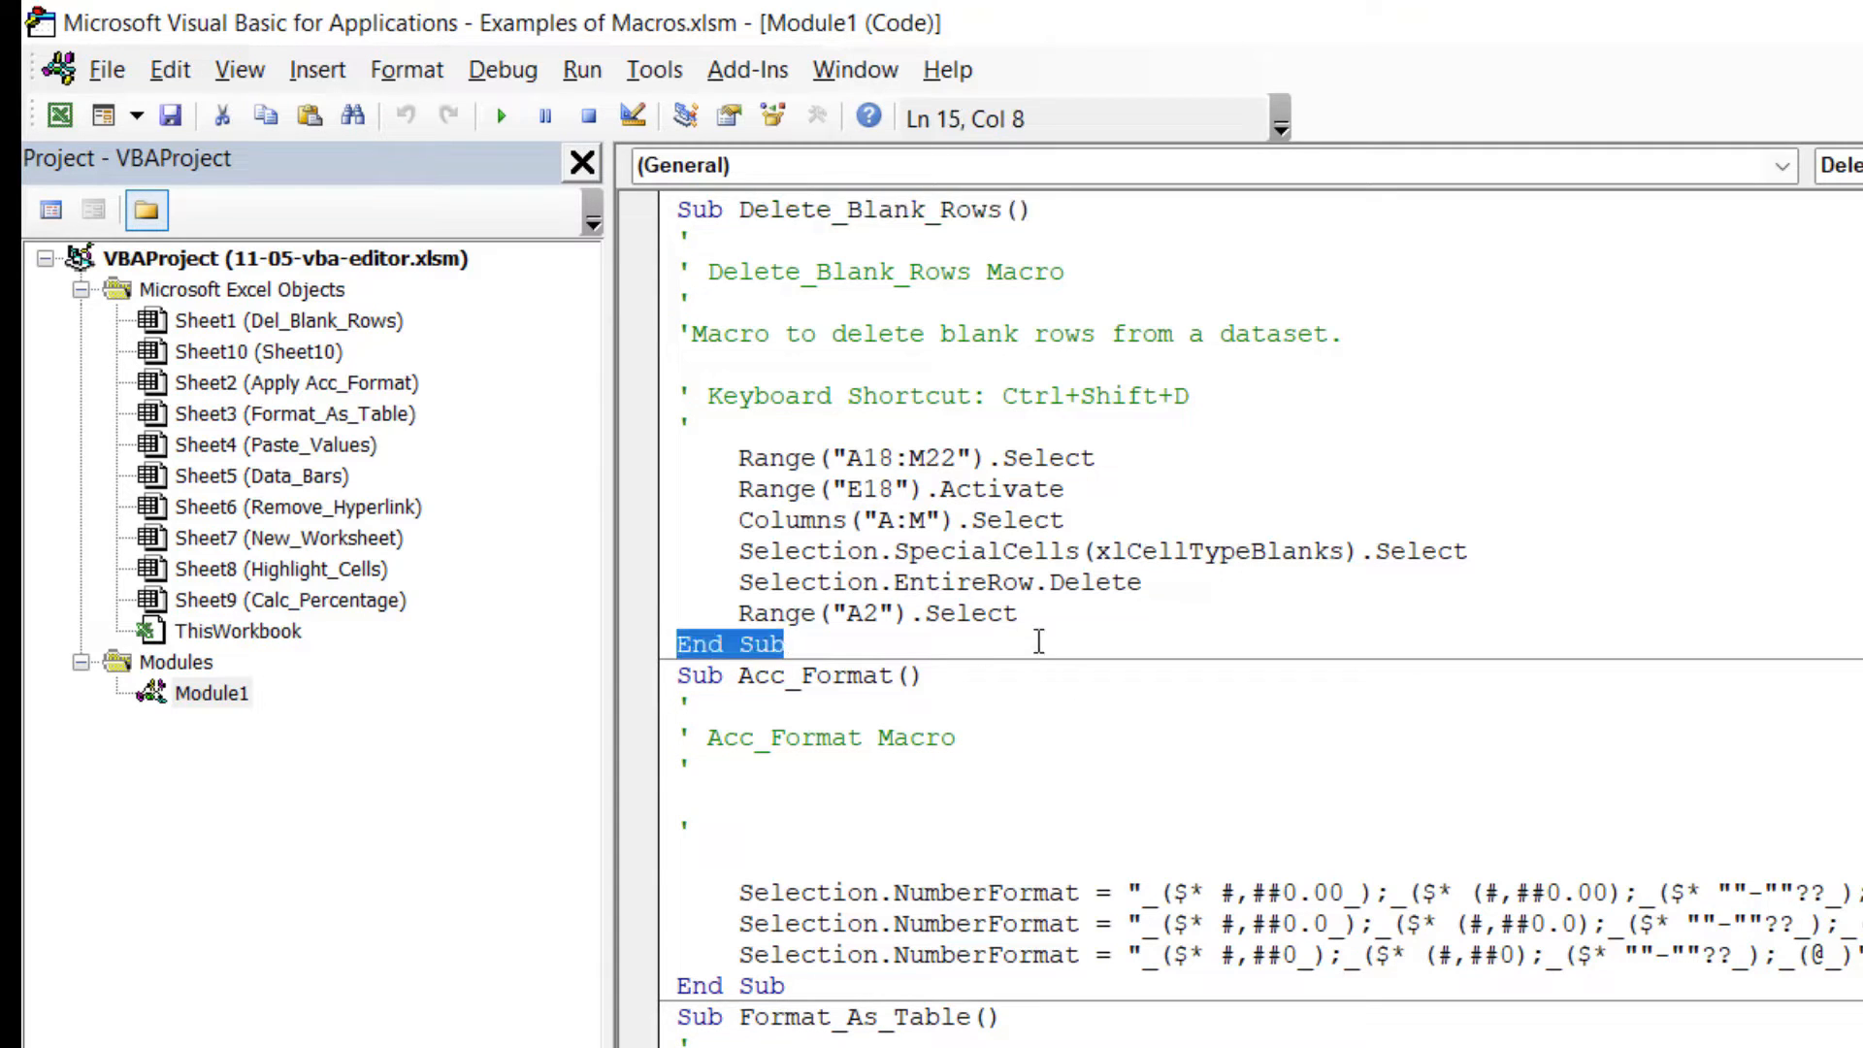
click(689, 331)
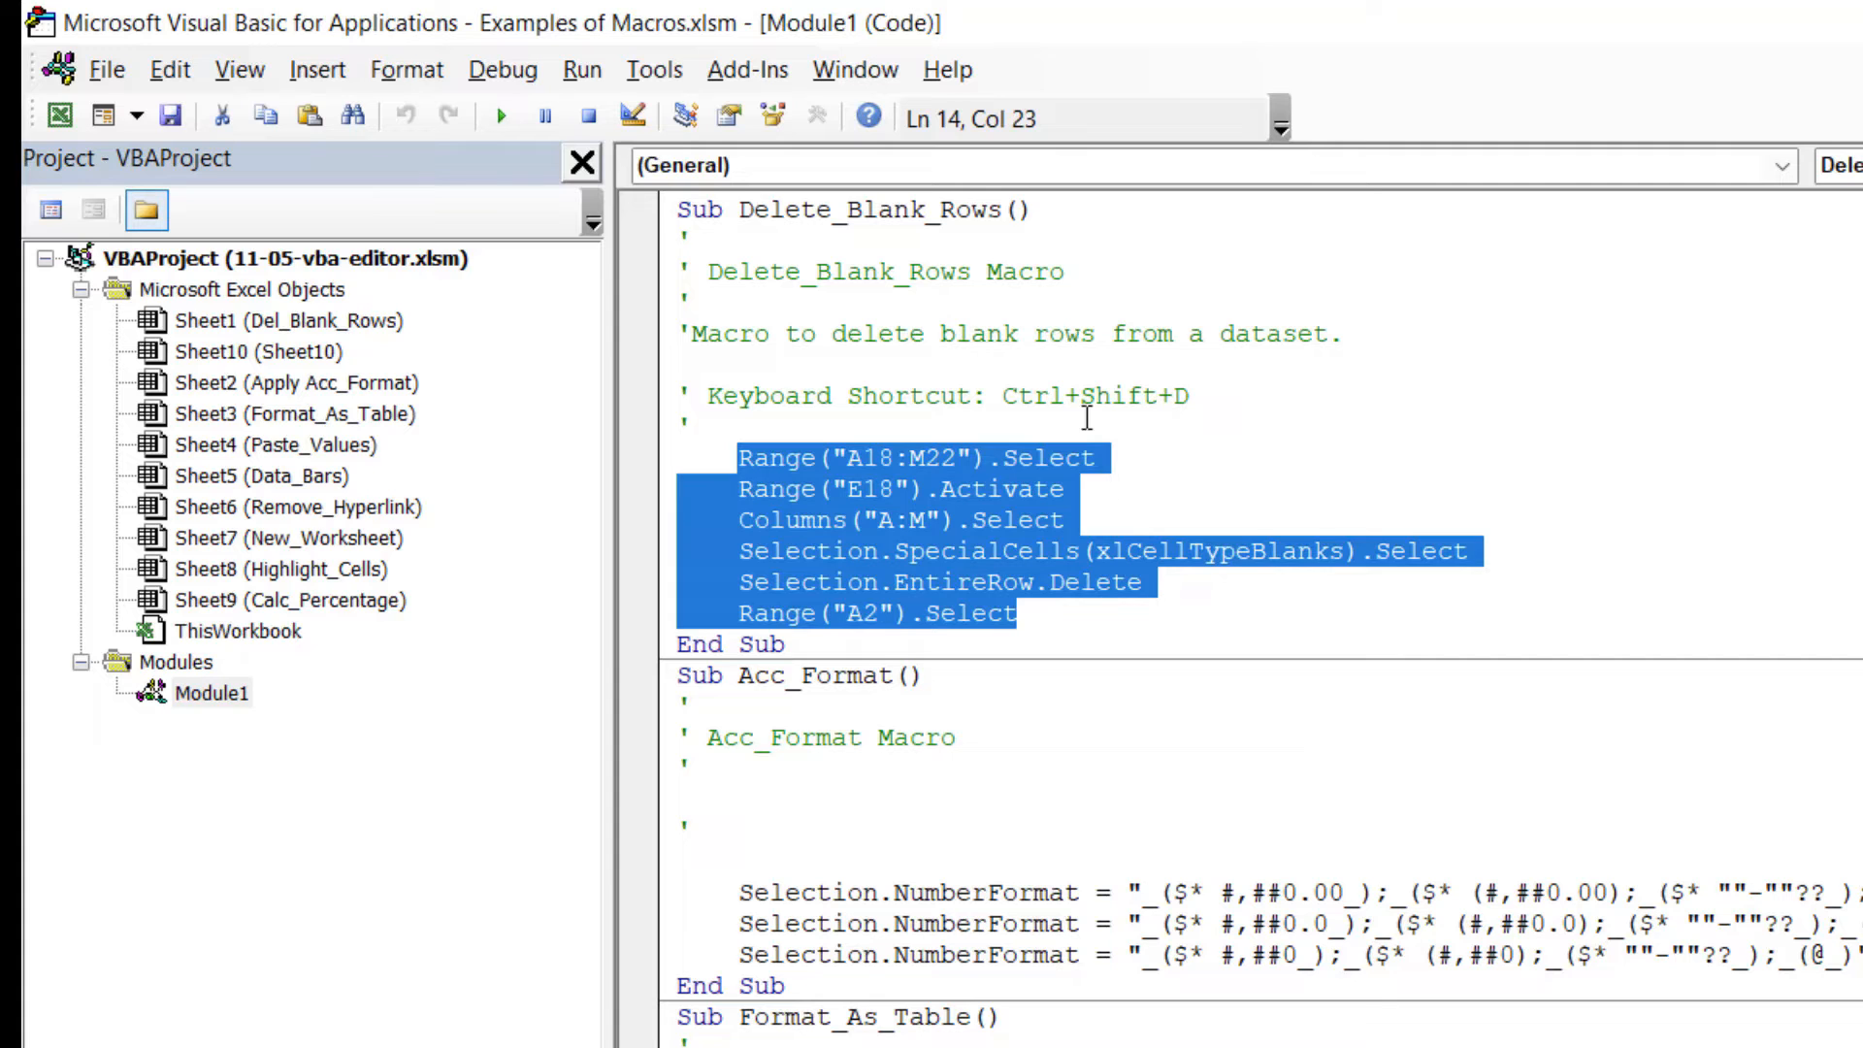
mouse_move(850, 528)
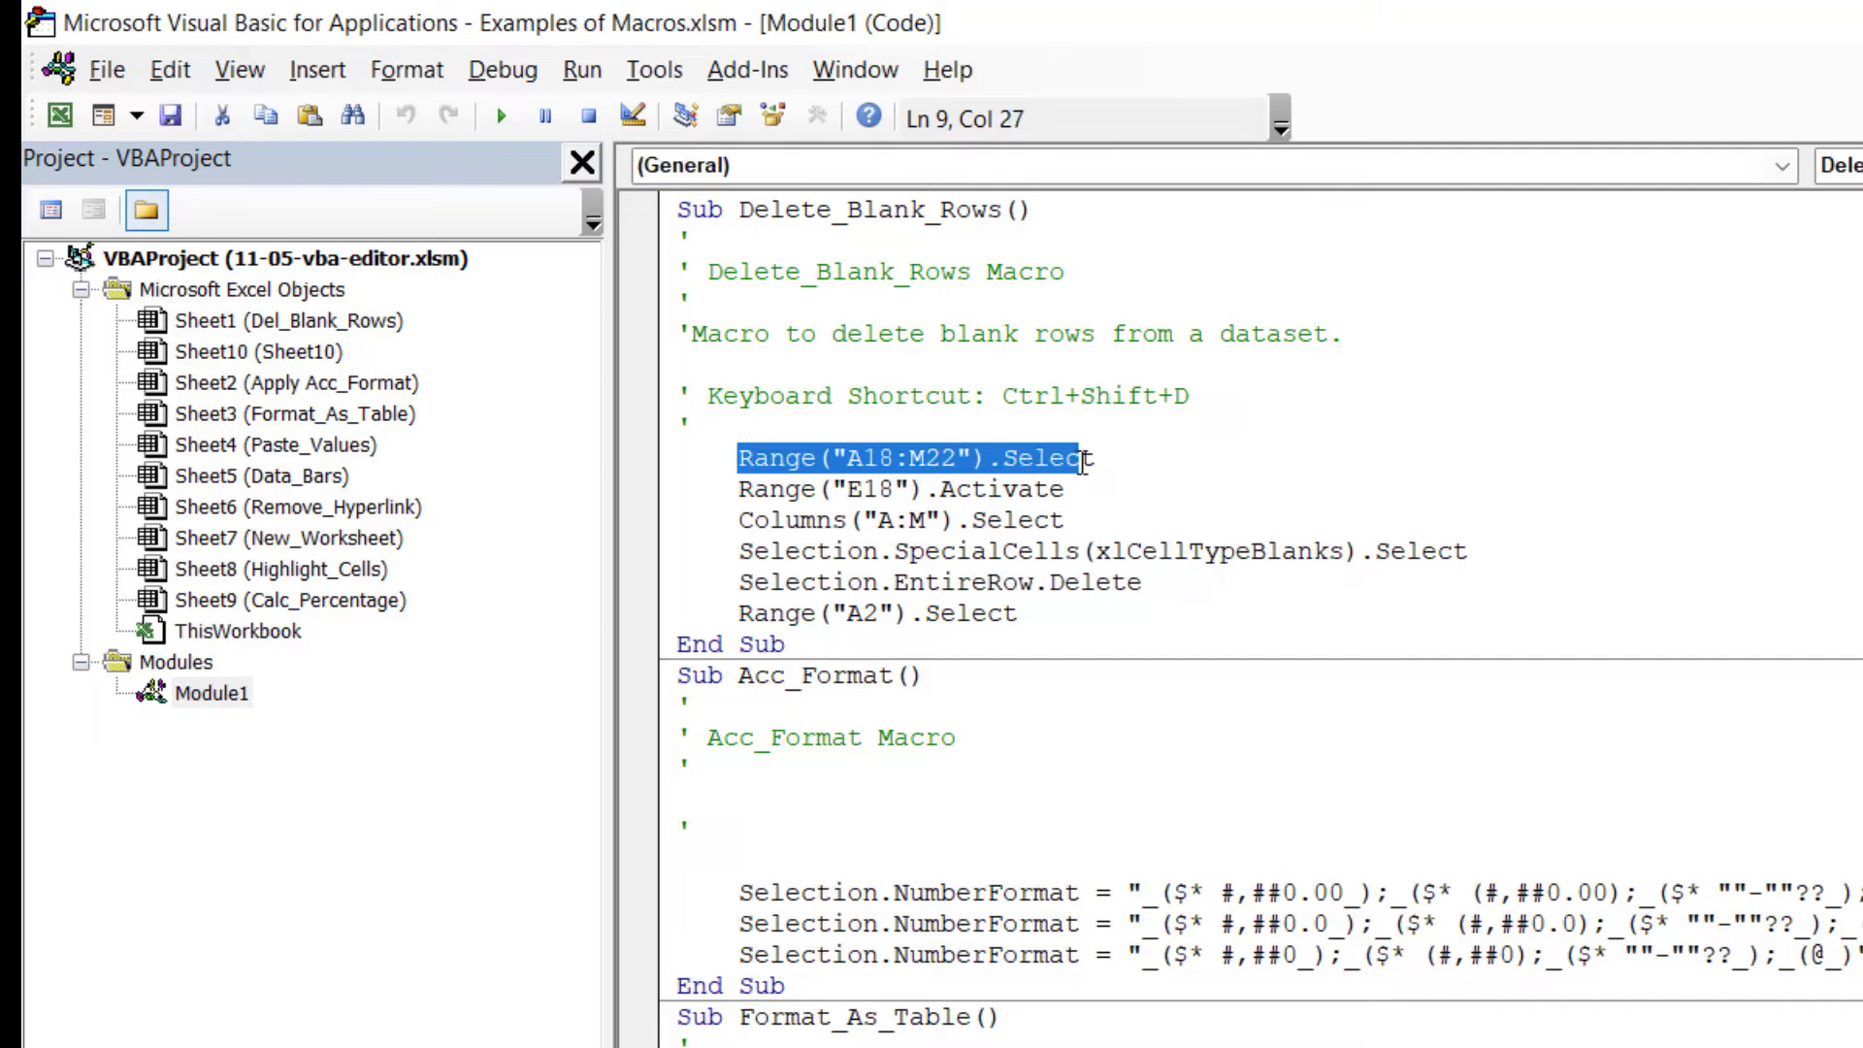
click(1054, 458)
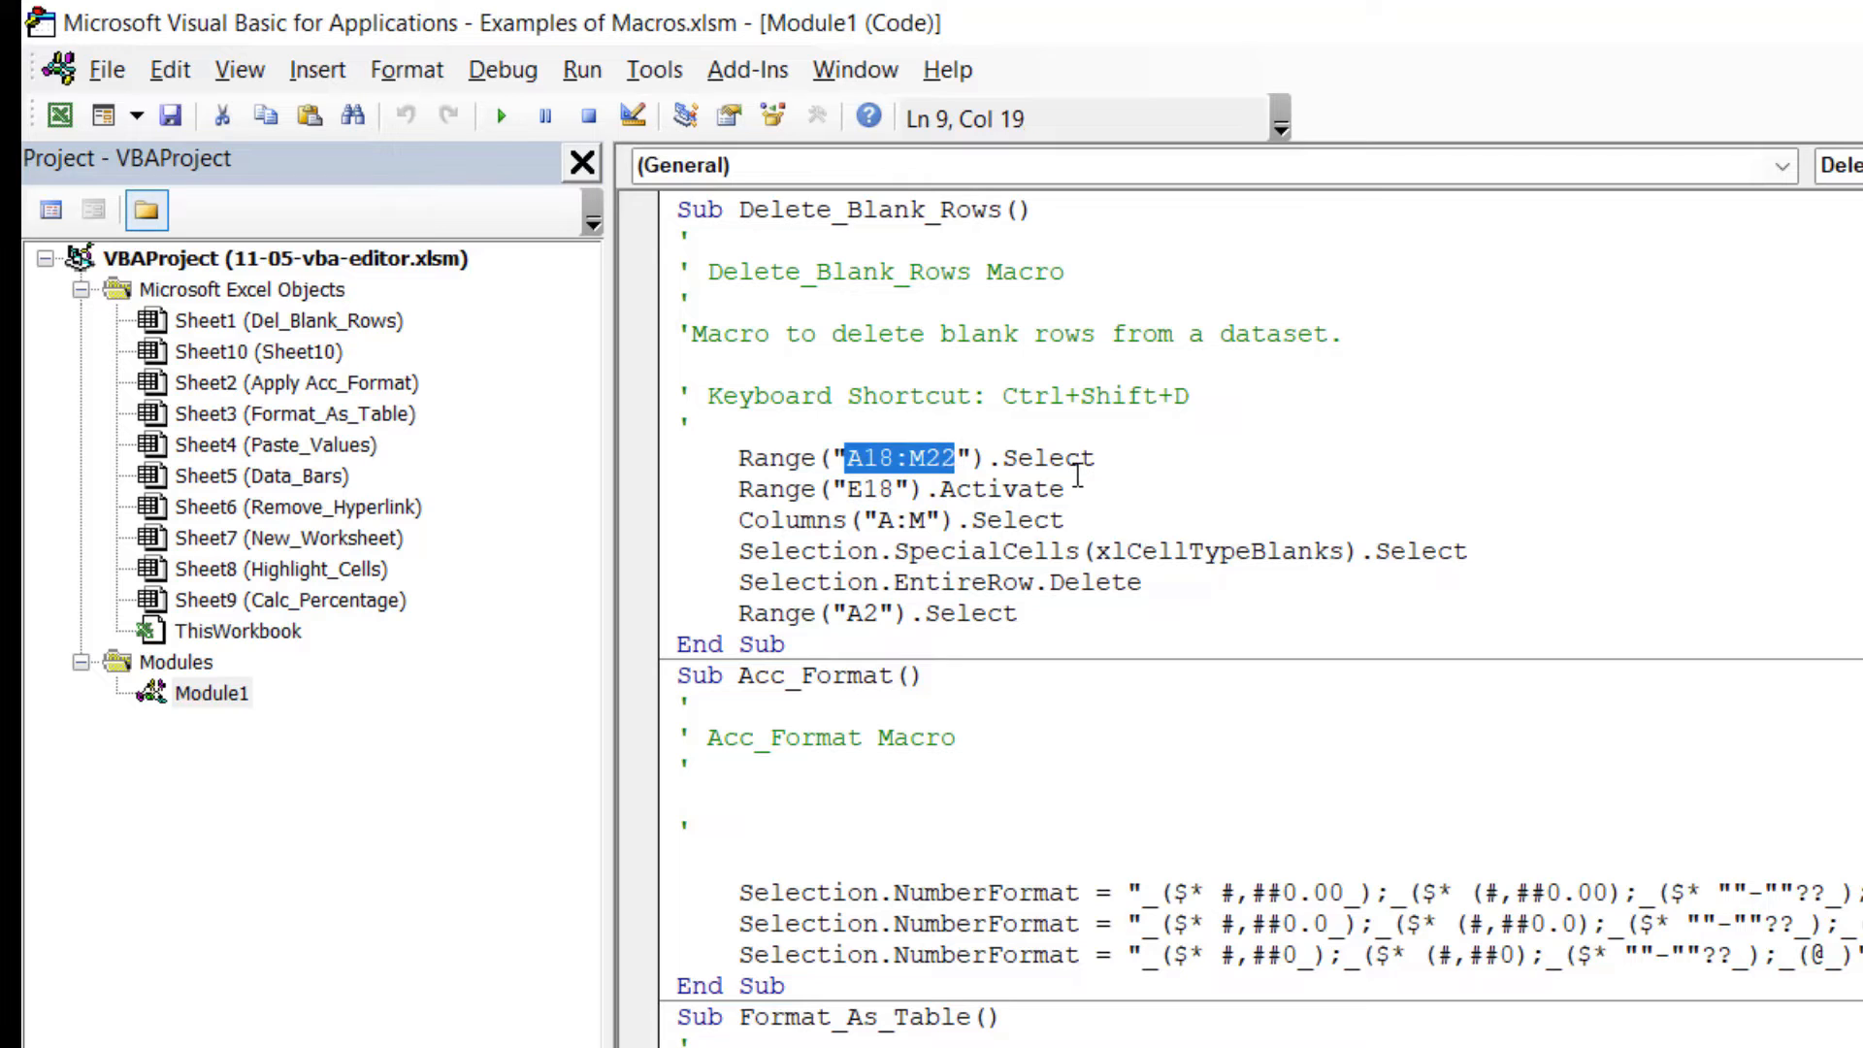
click(737, 489)
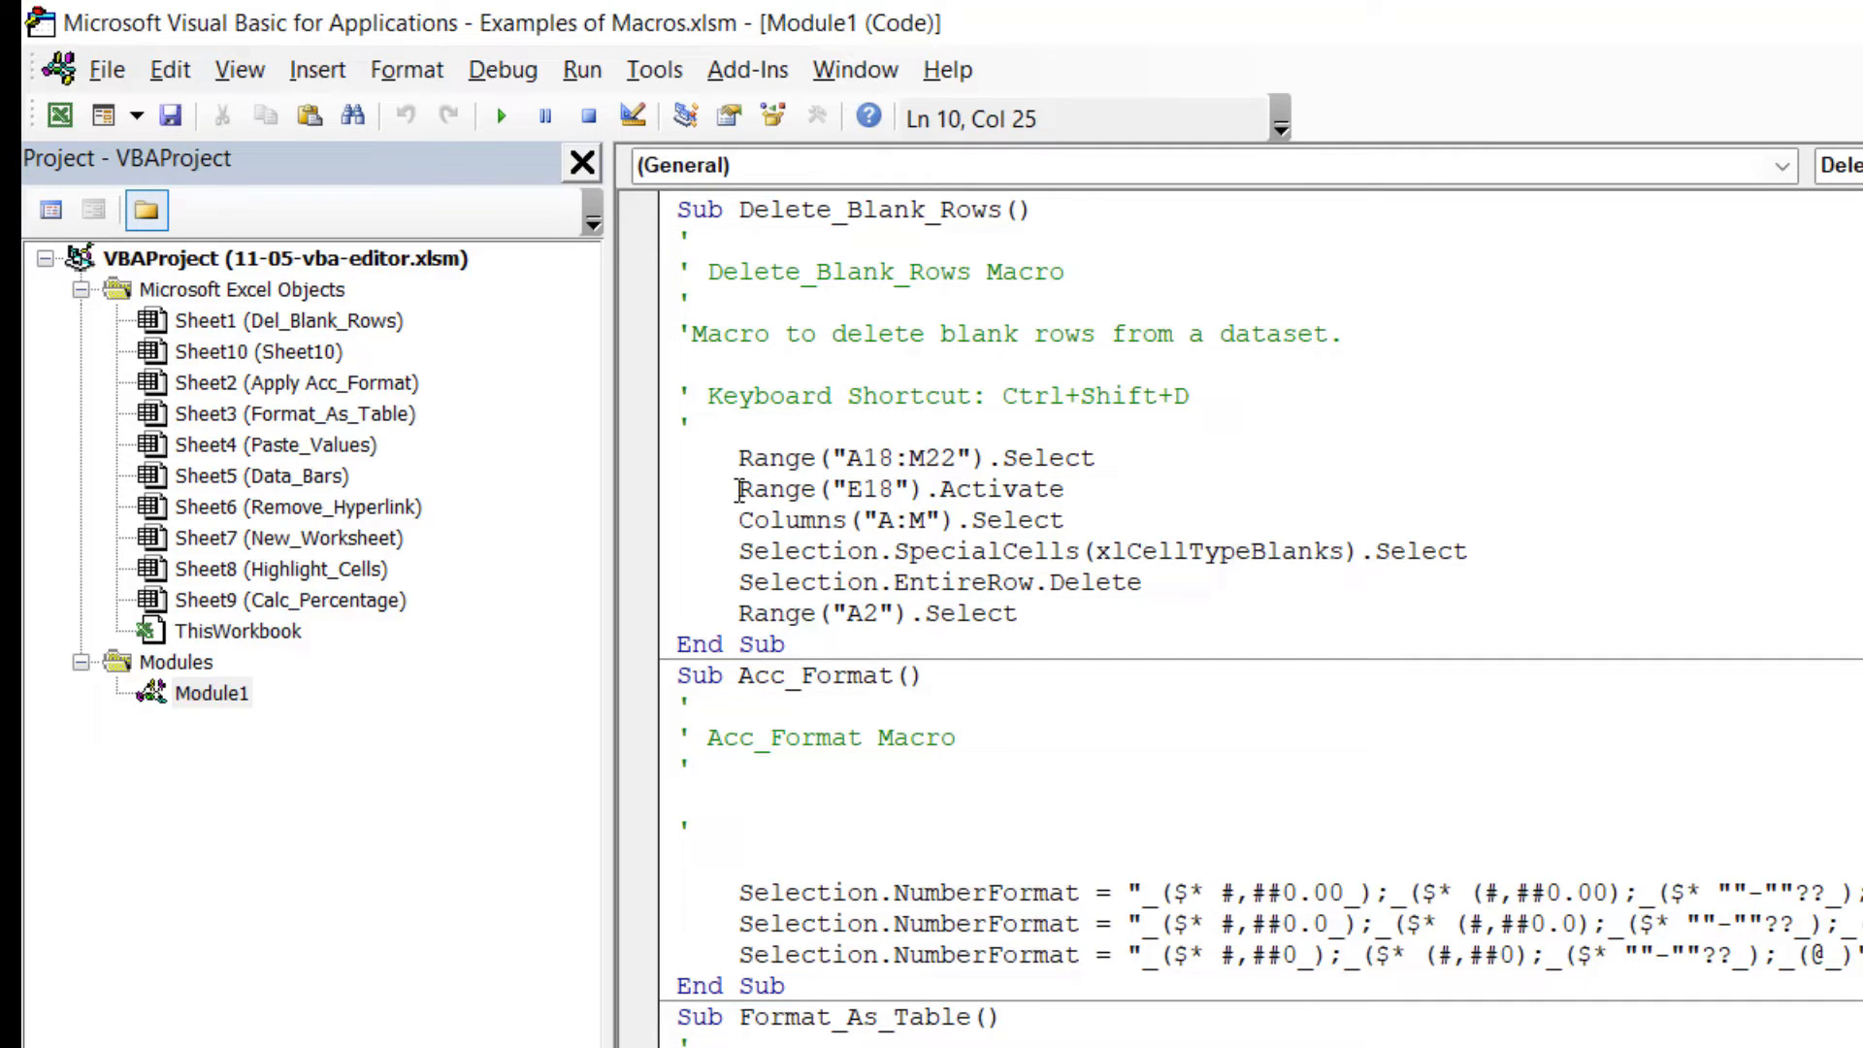
click(846, 489)
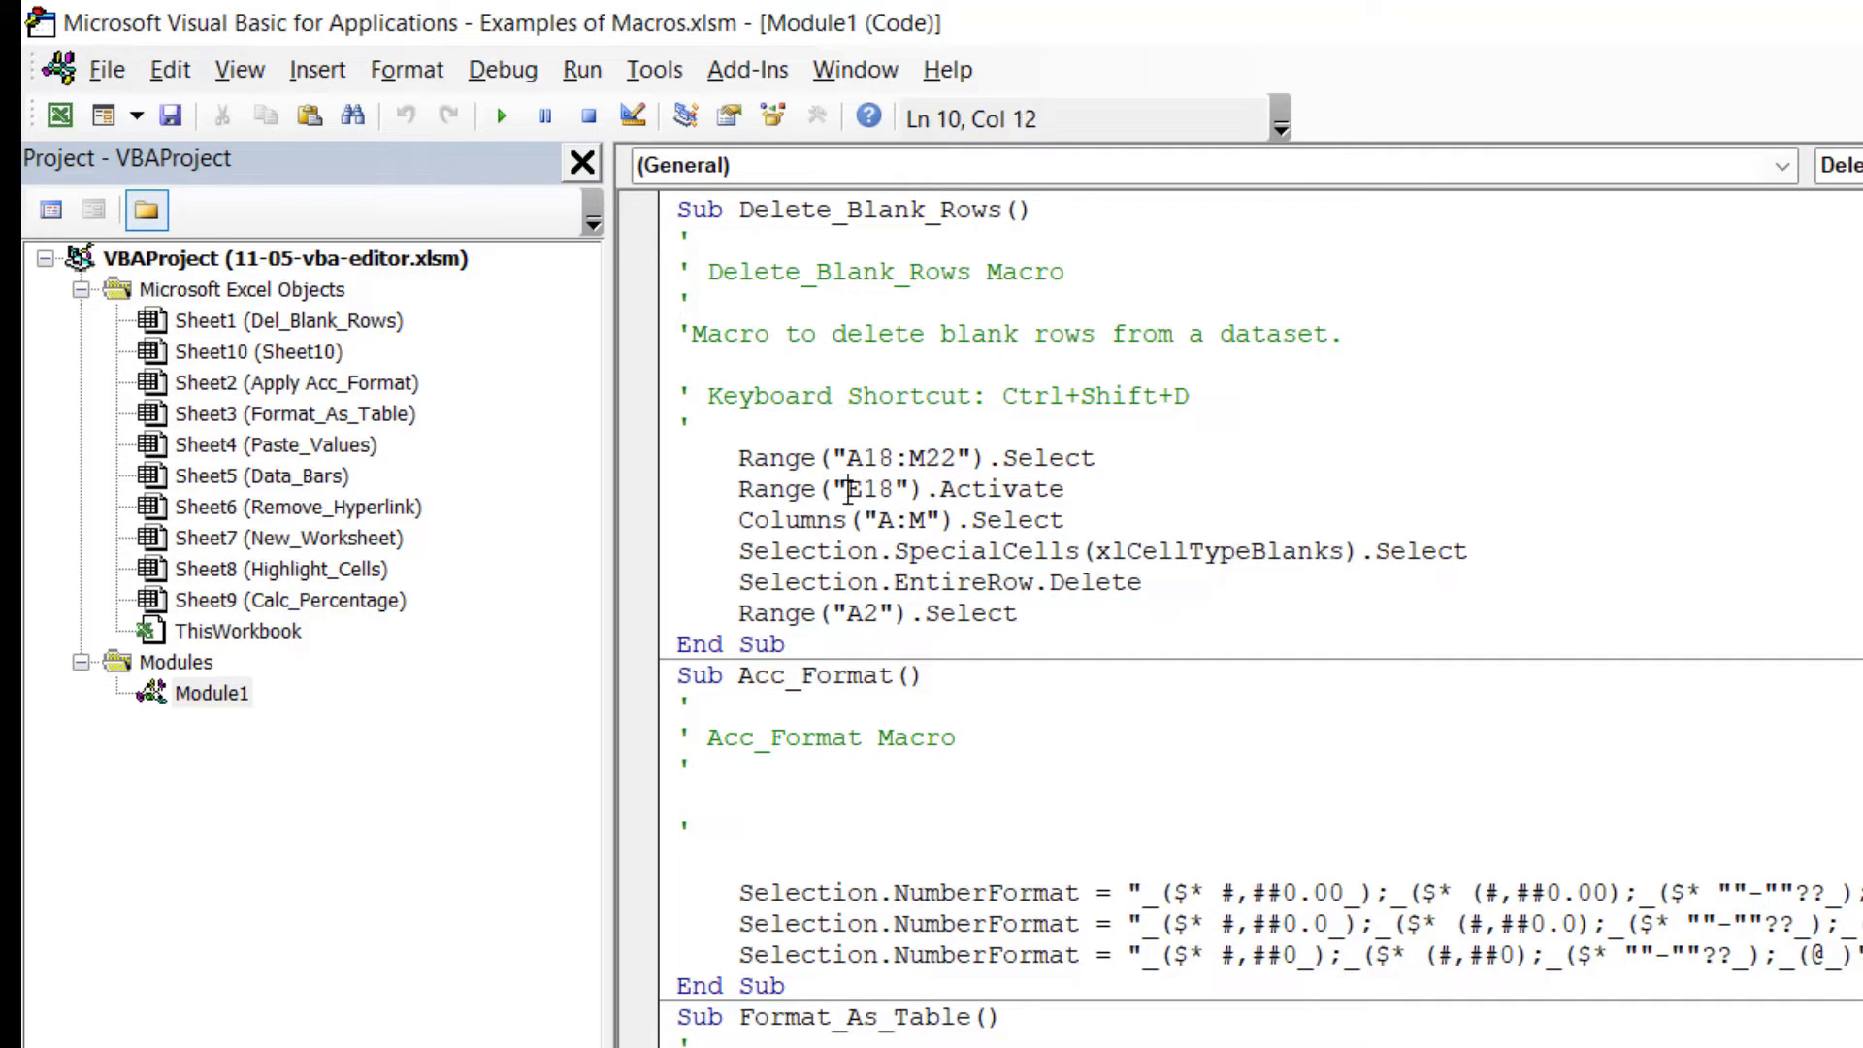
double_click(869, 489)
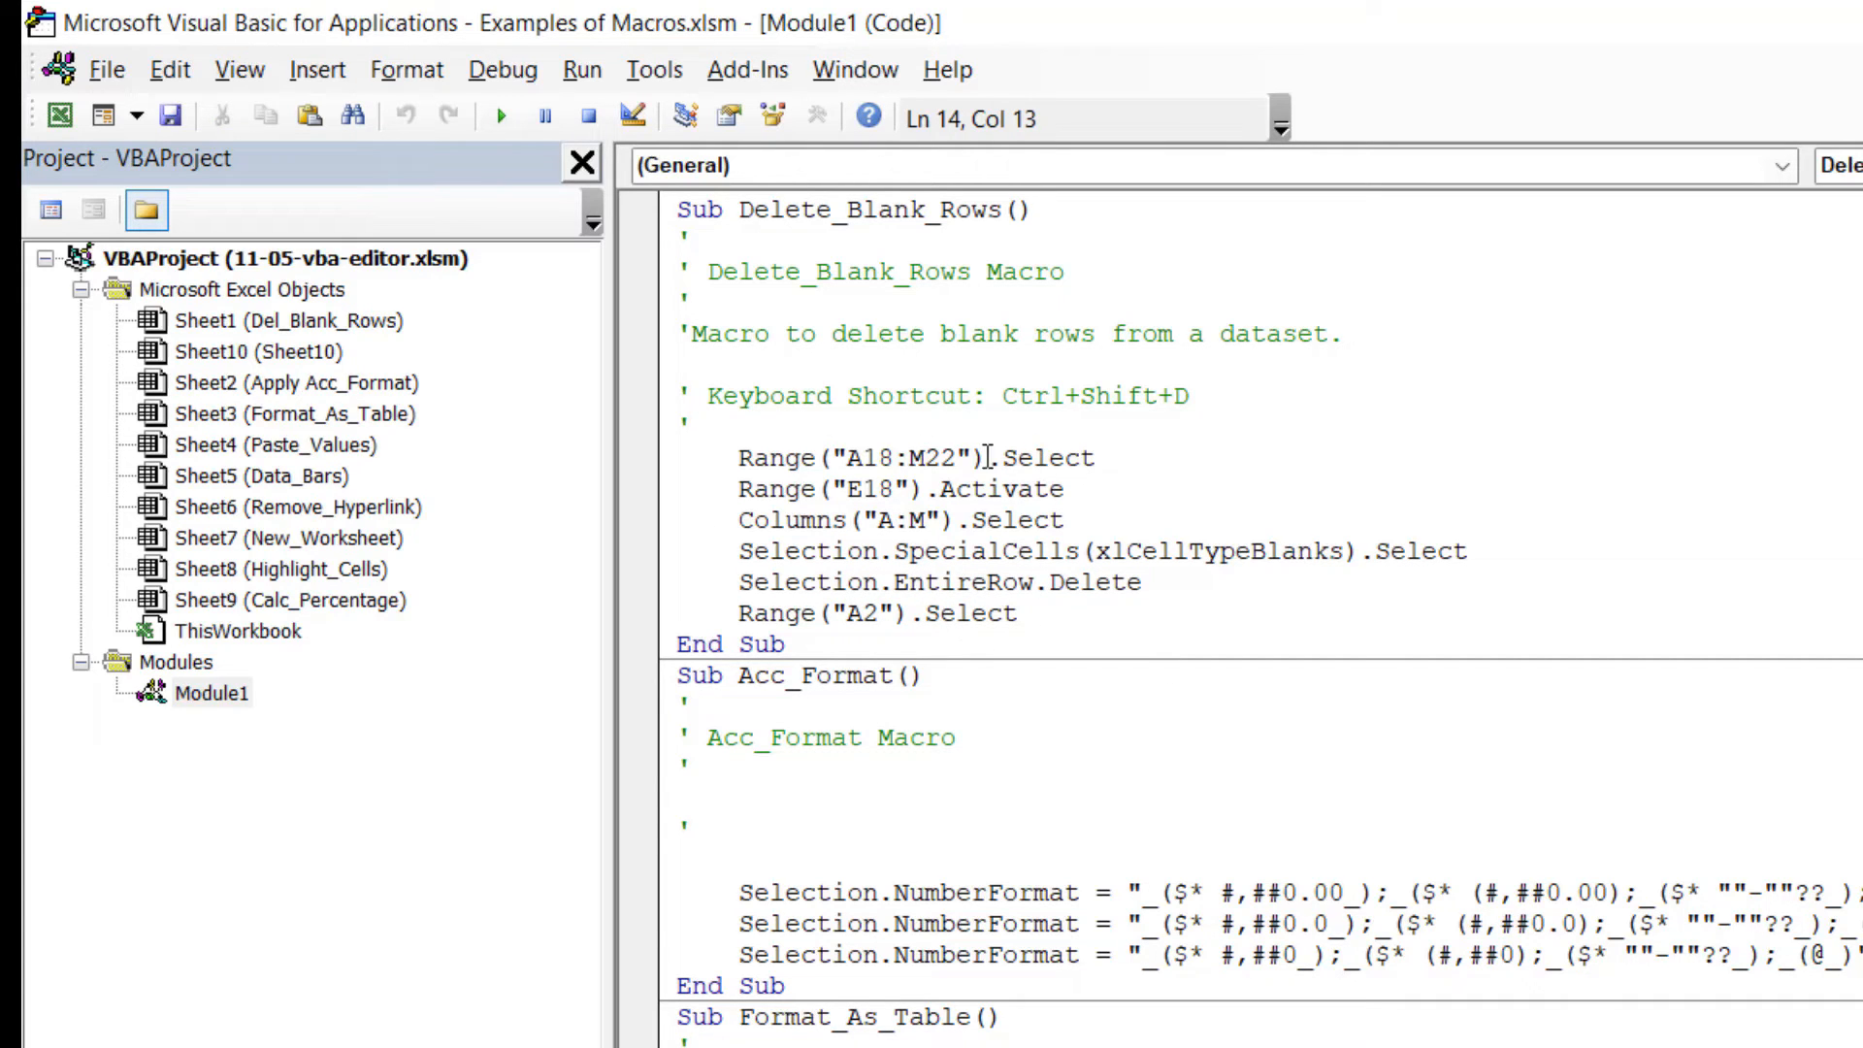
mouse_move(1001, 520)
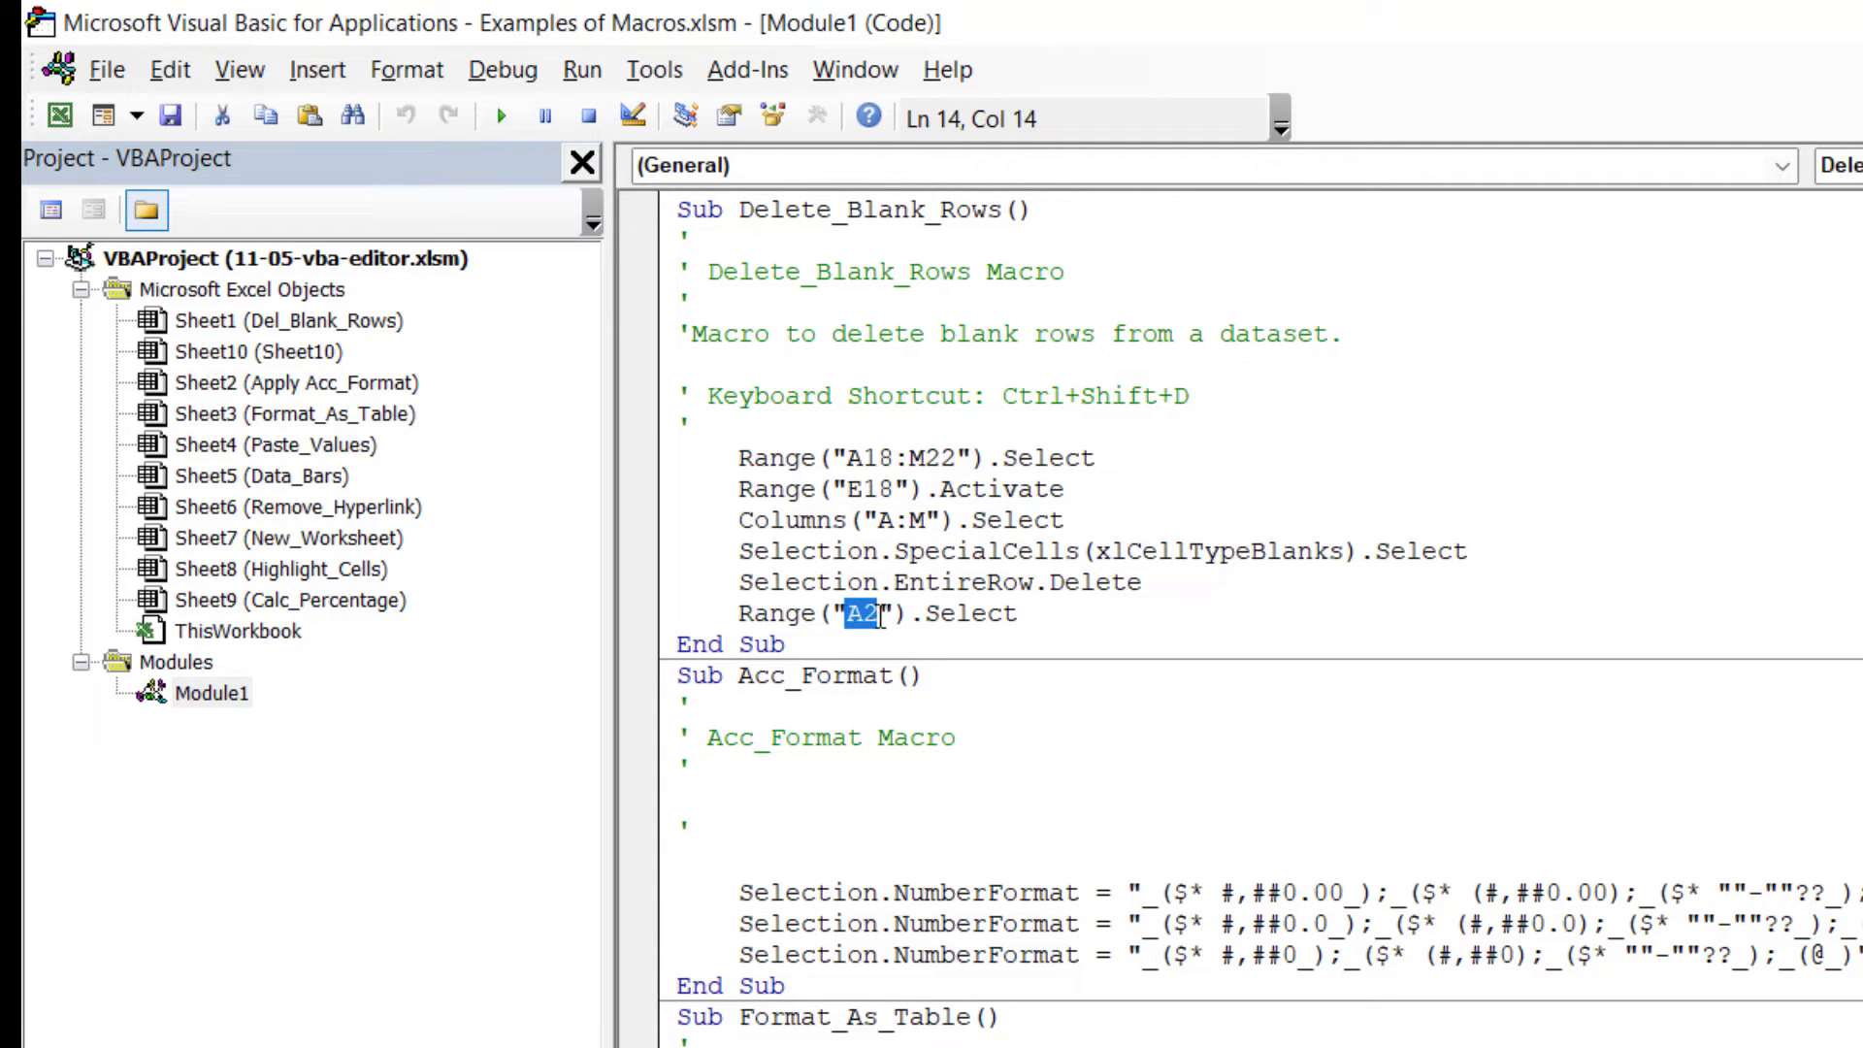
Change the final Range("A2").Select in Delete_Blank_Rows to select B10.
text(B10)
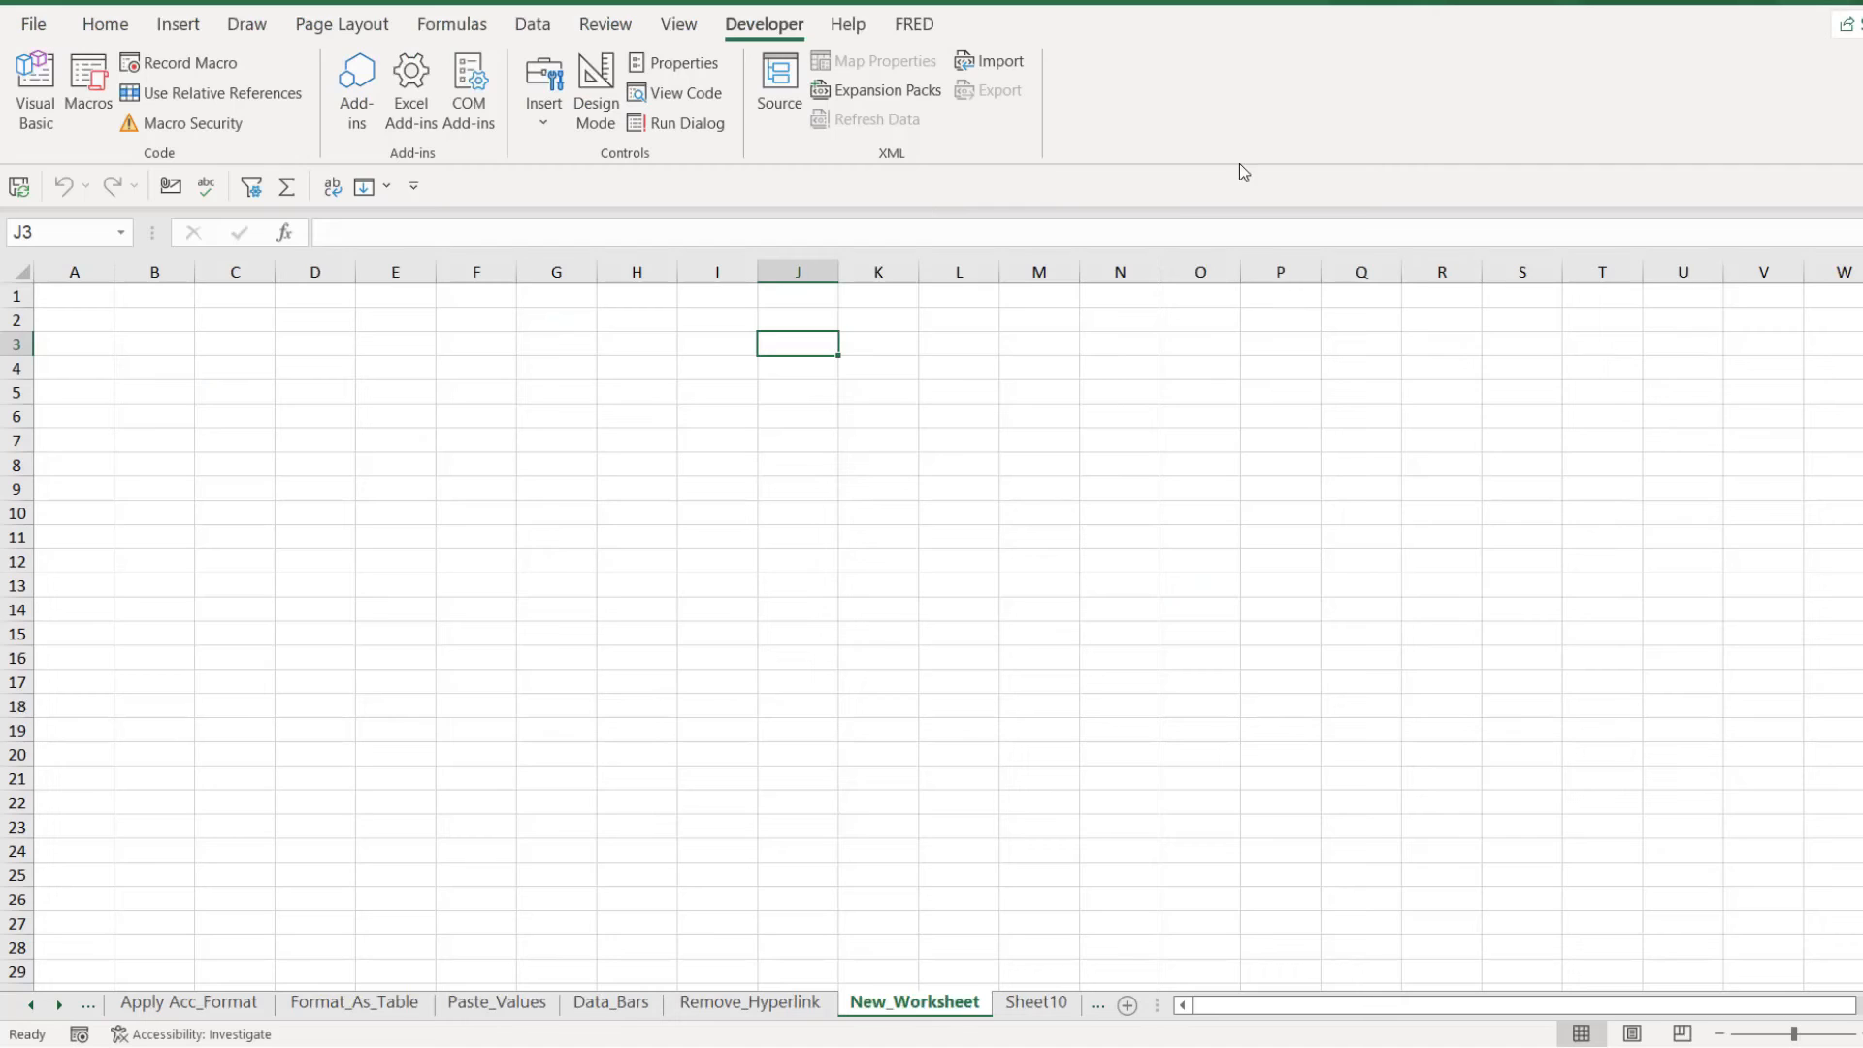
Return to the Del_Blank_Rows sheet and select a cell inside its sales data.
click(33, 1003)
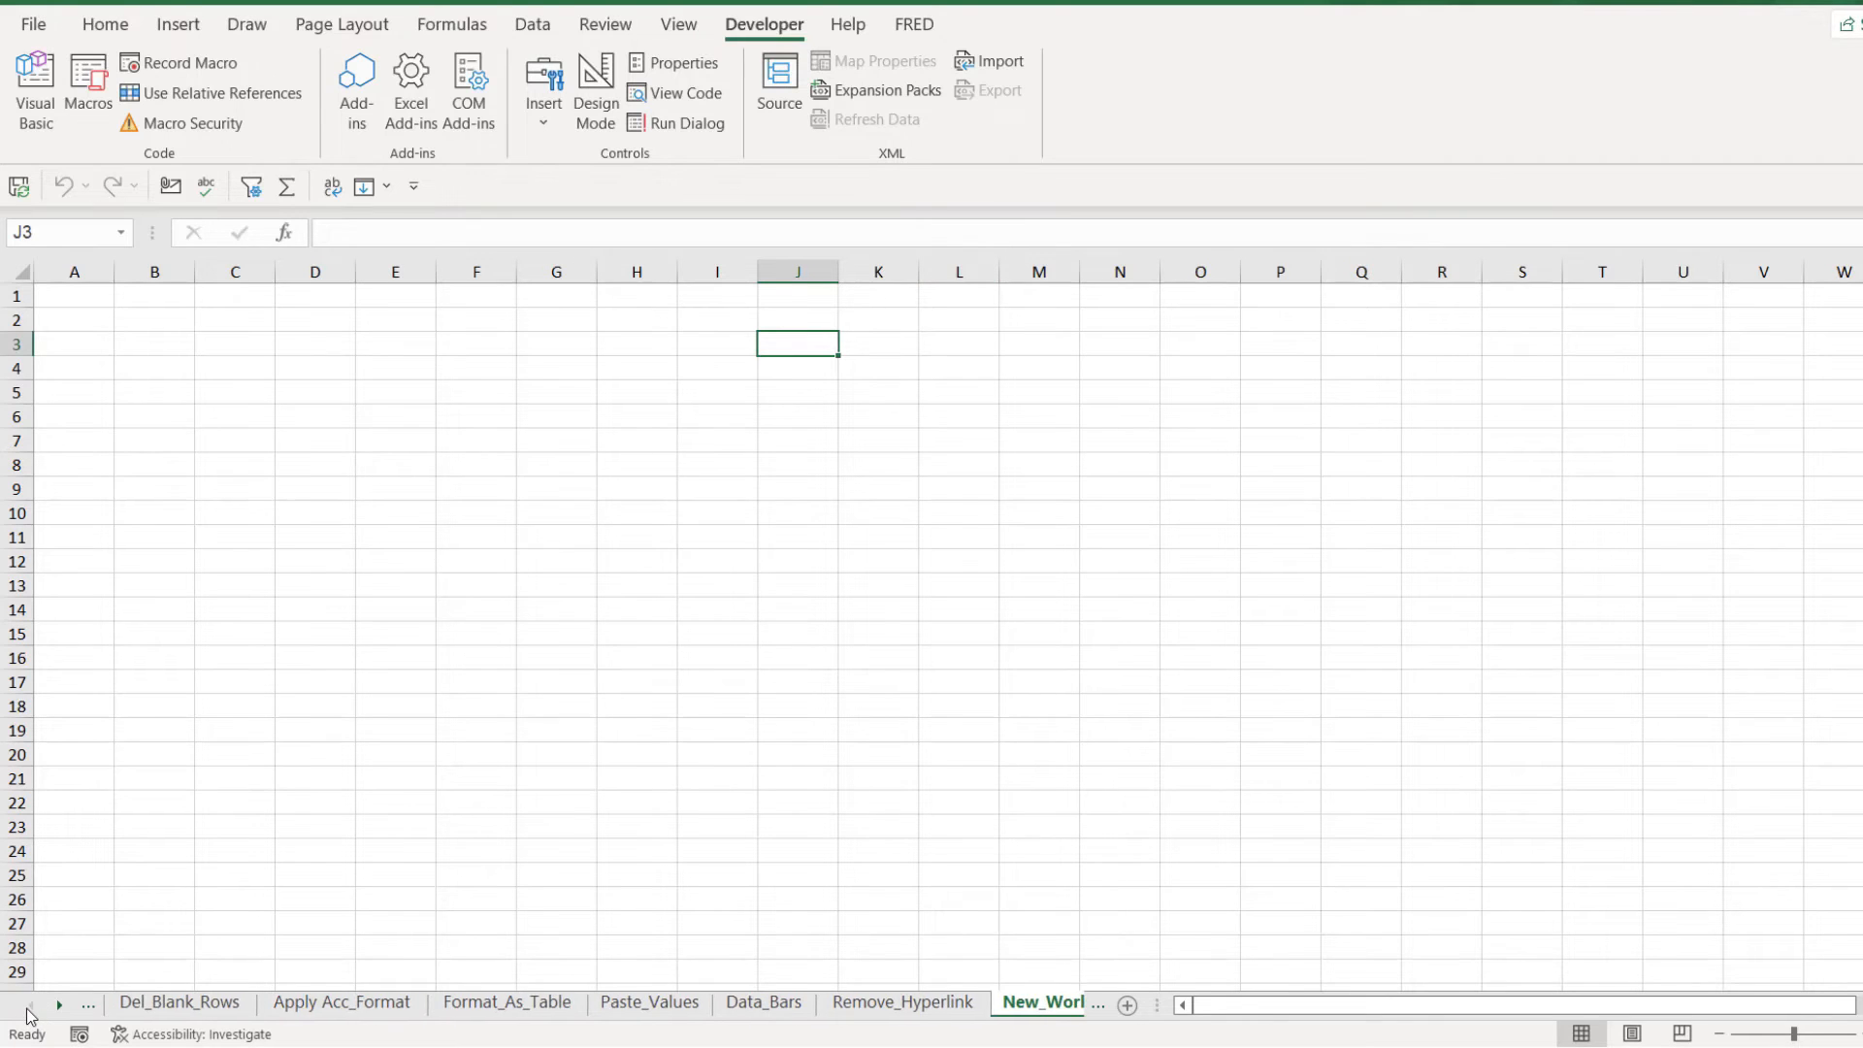
click(178, 1002)
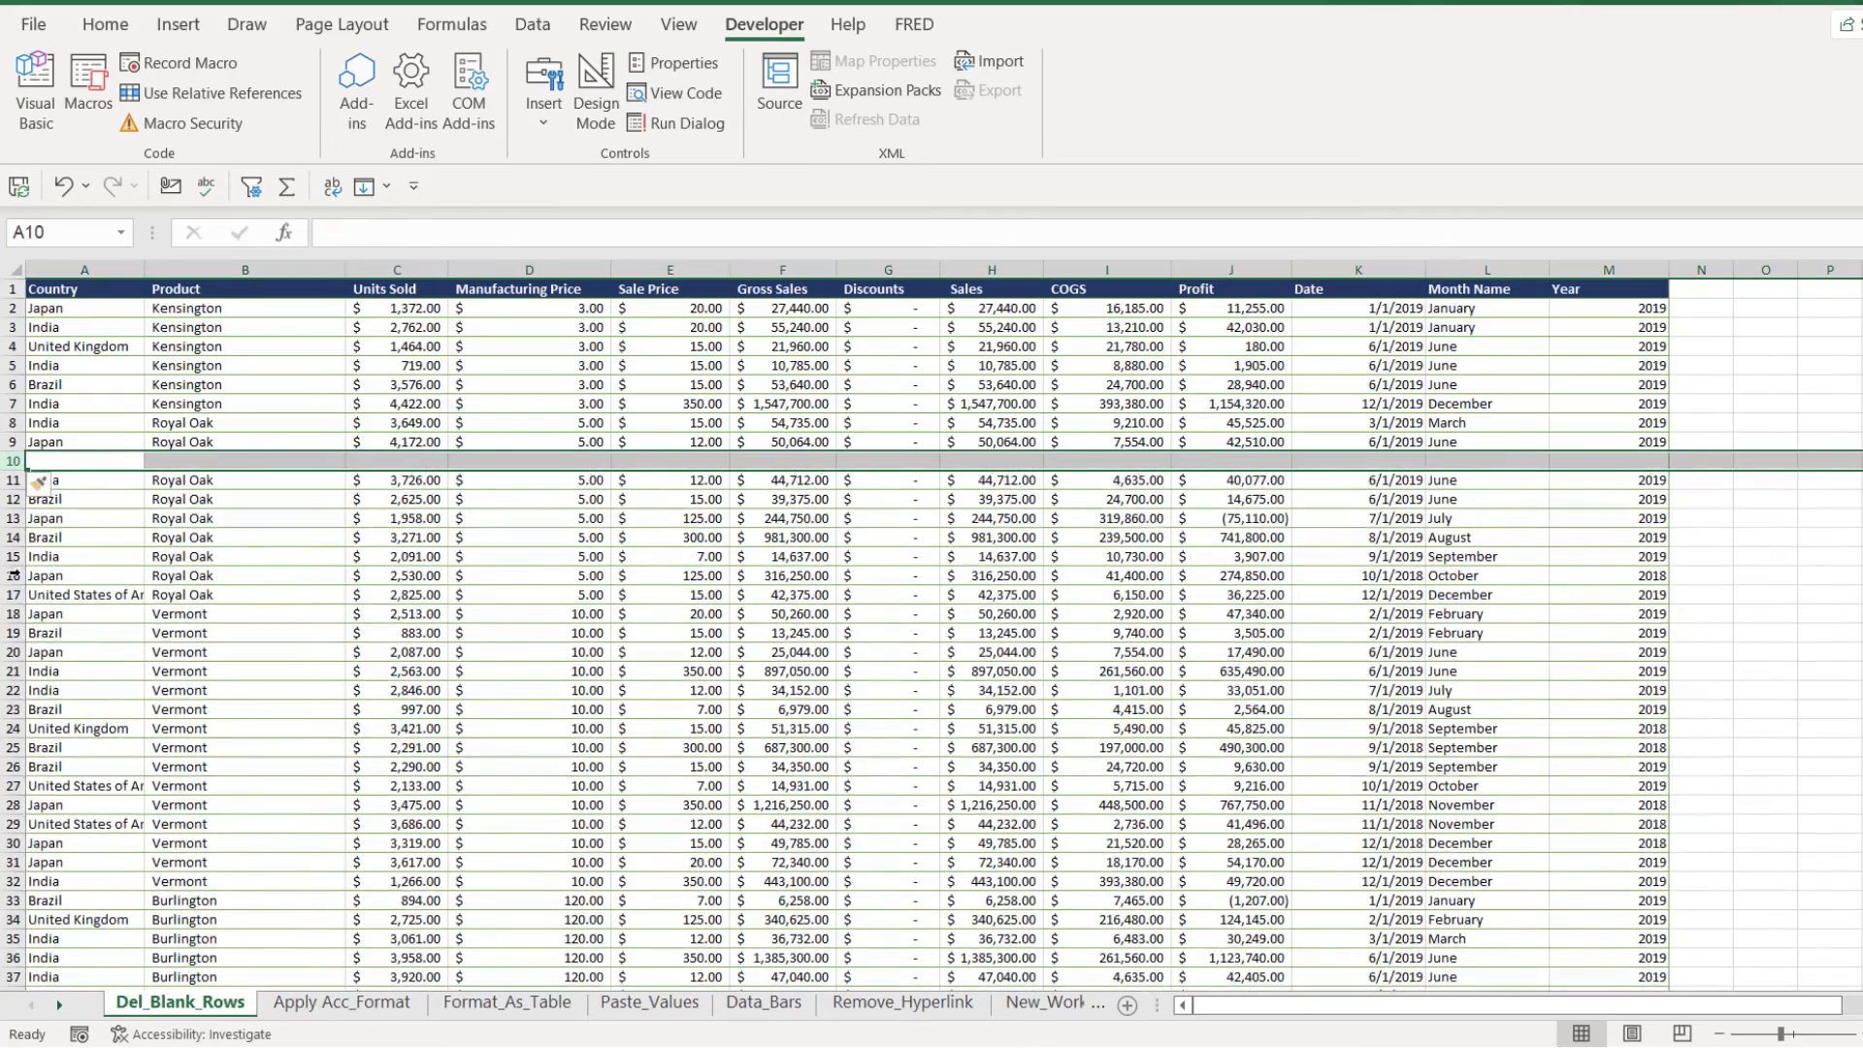
right_click(84, 557)
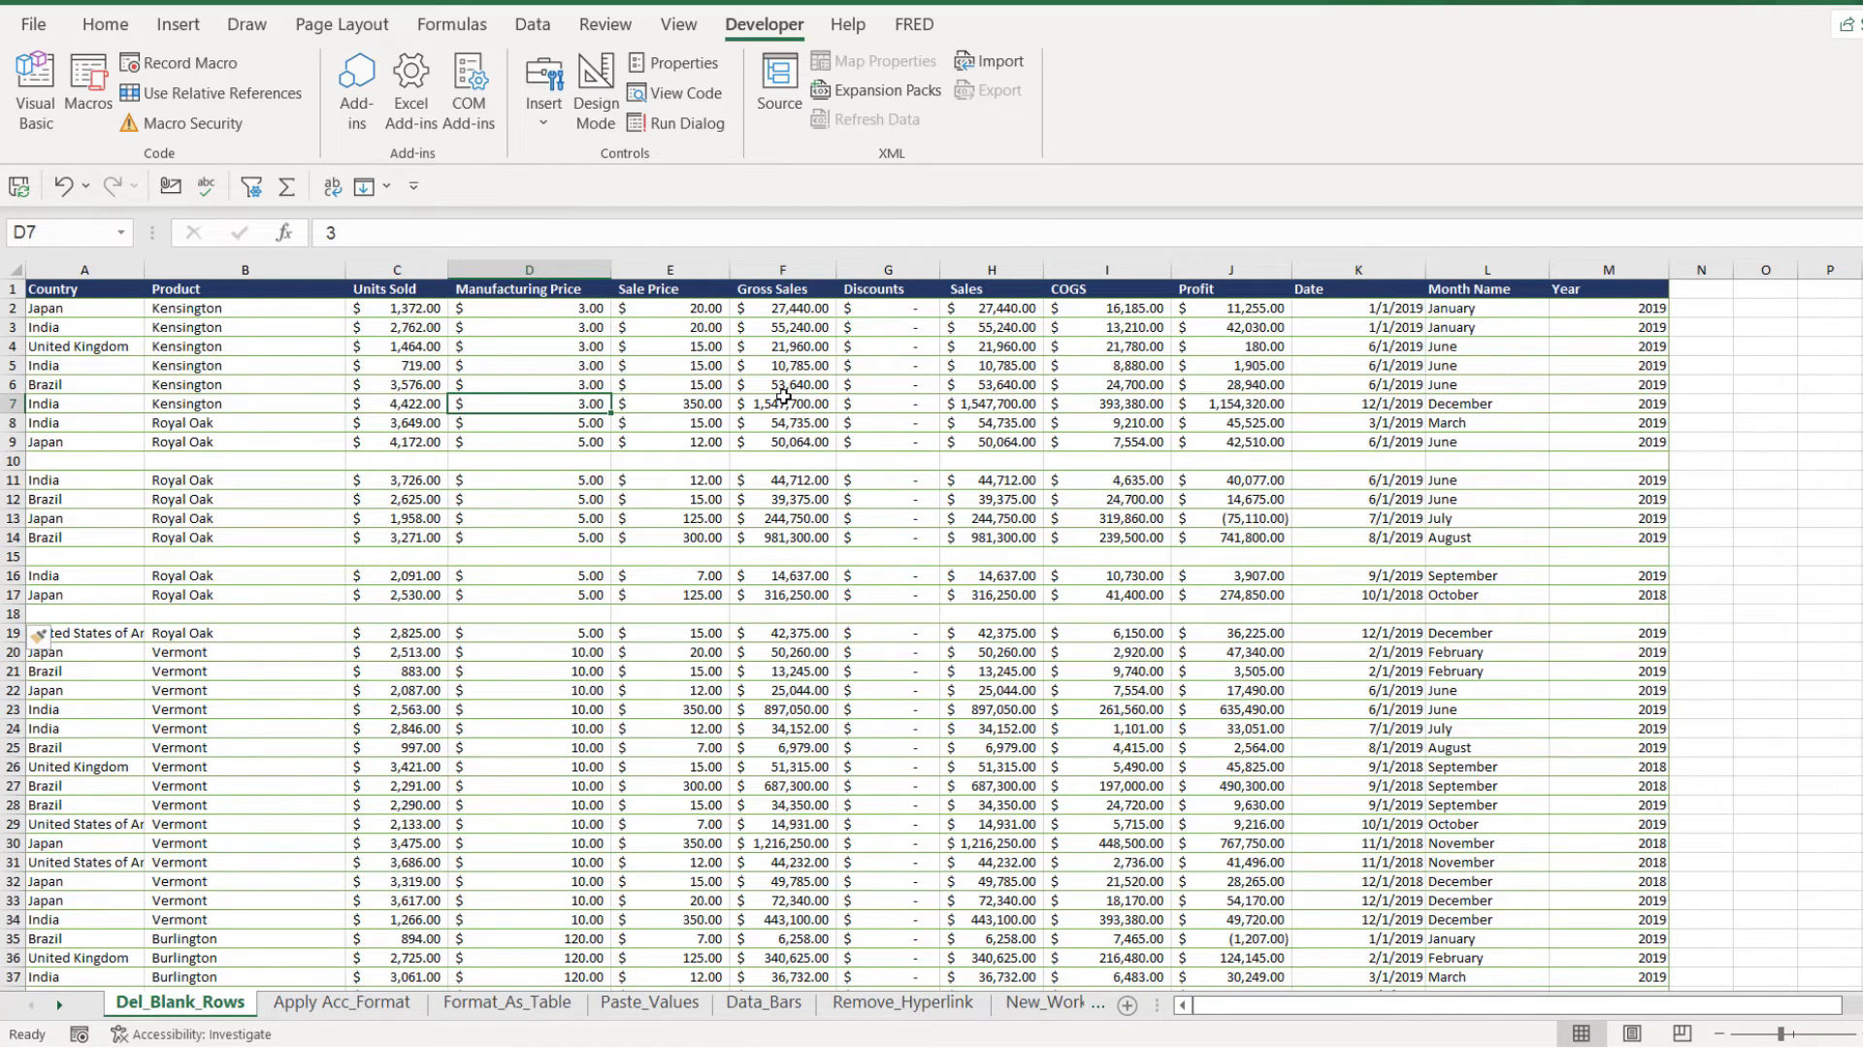
mouse_move(103, 328)
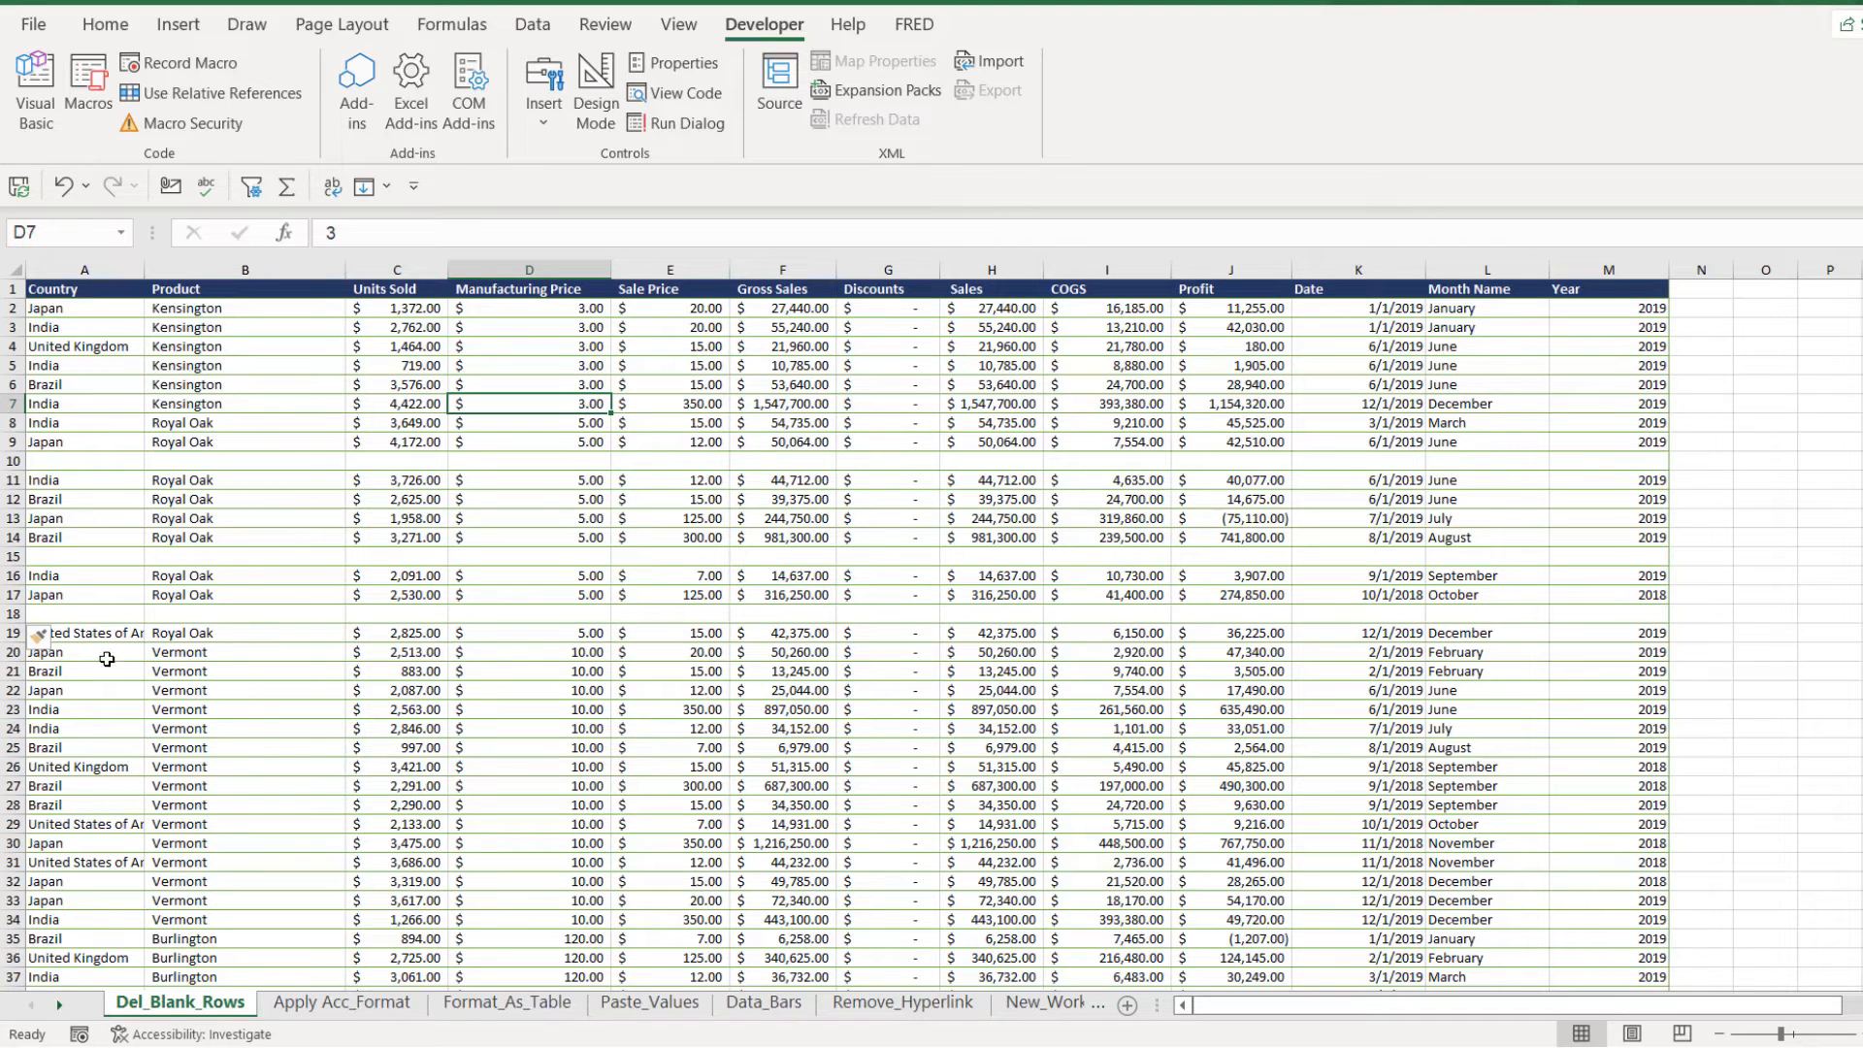
mouse_move(419, 499)
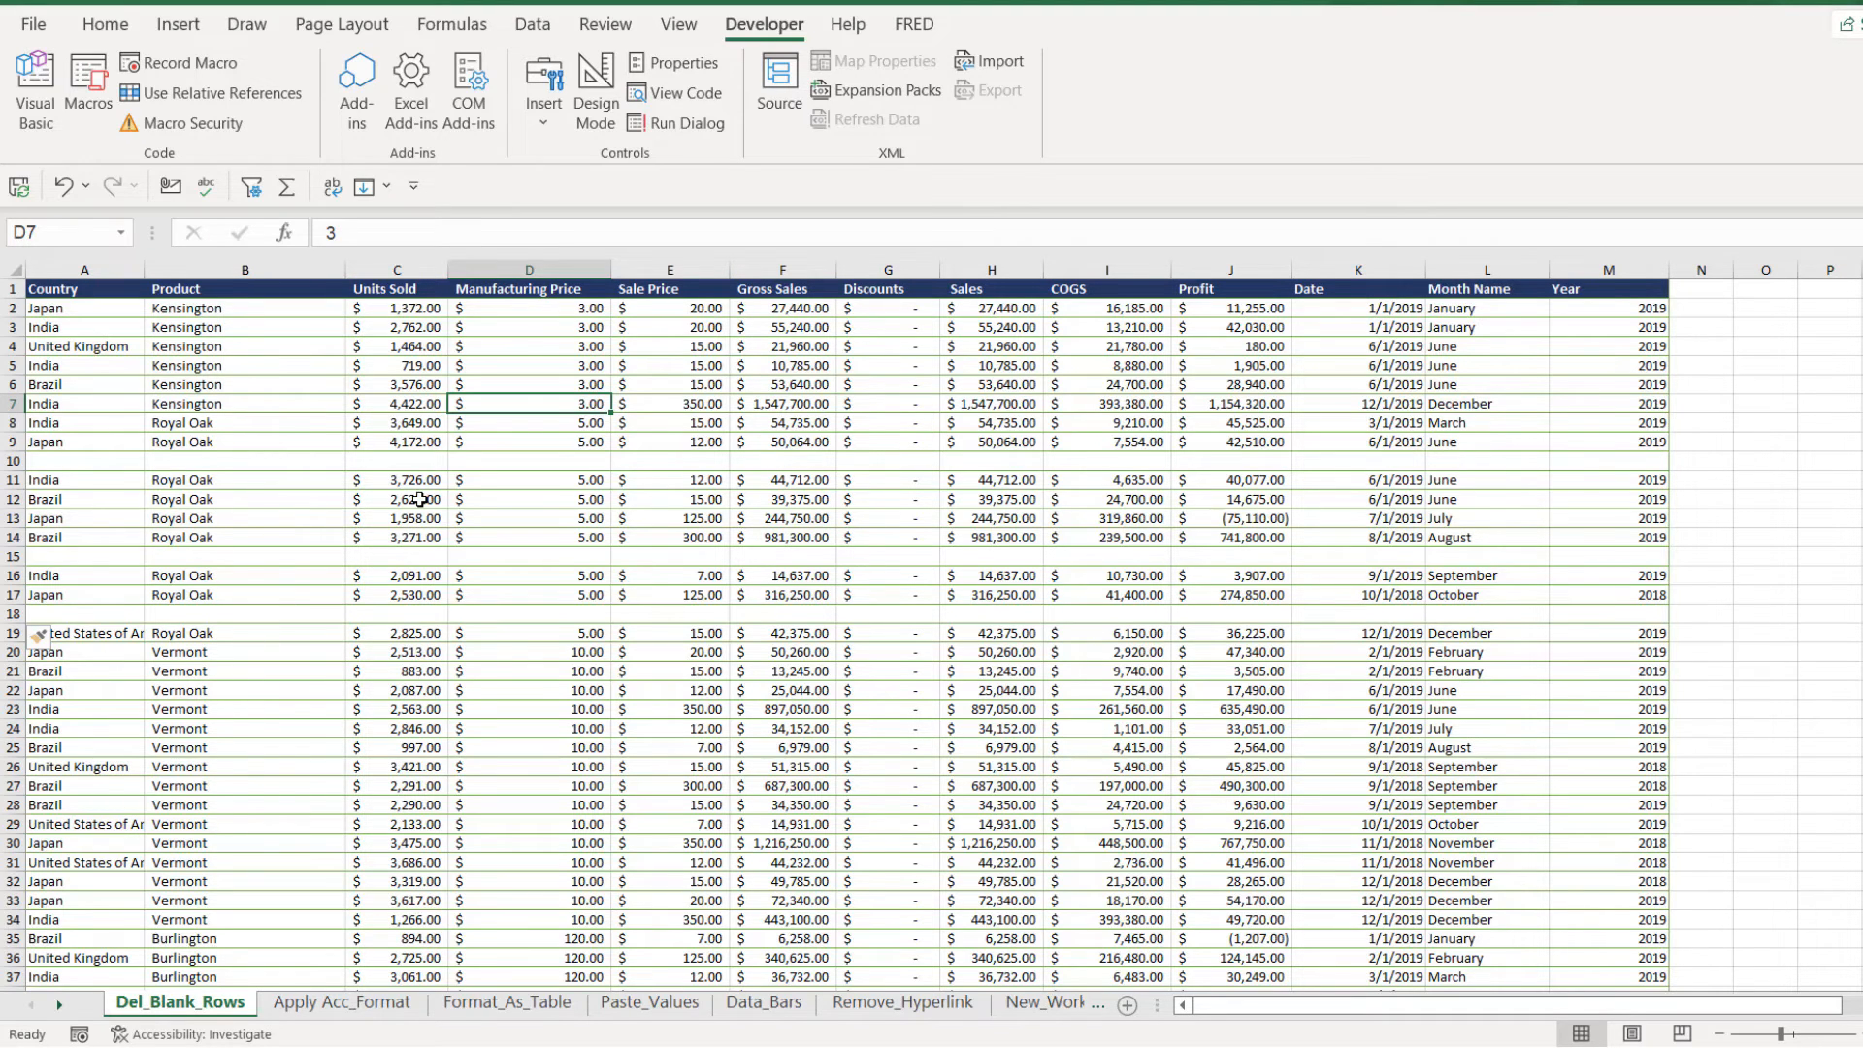
click(396, 498)
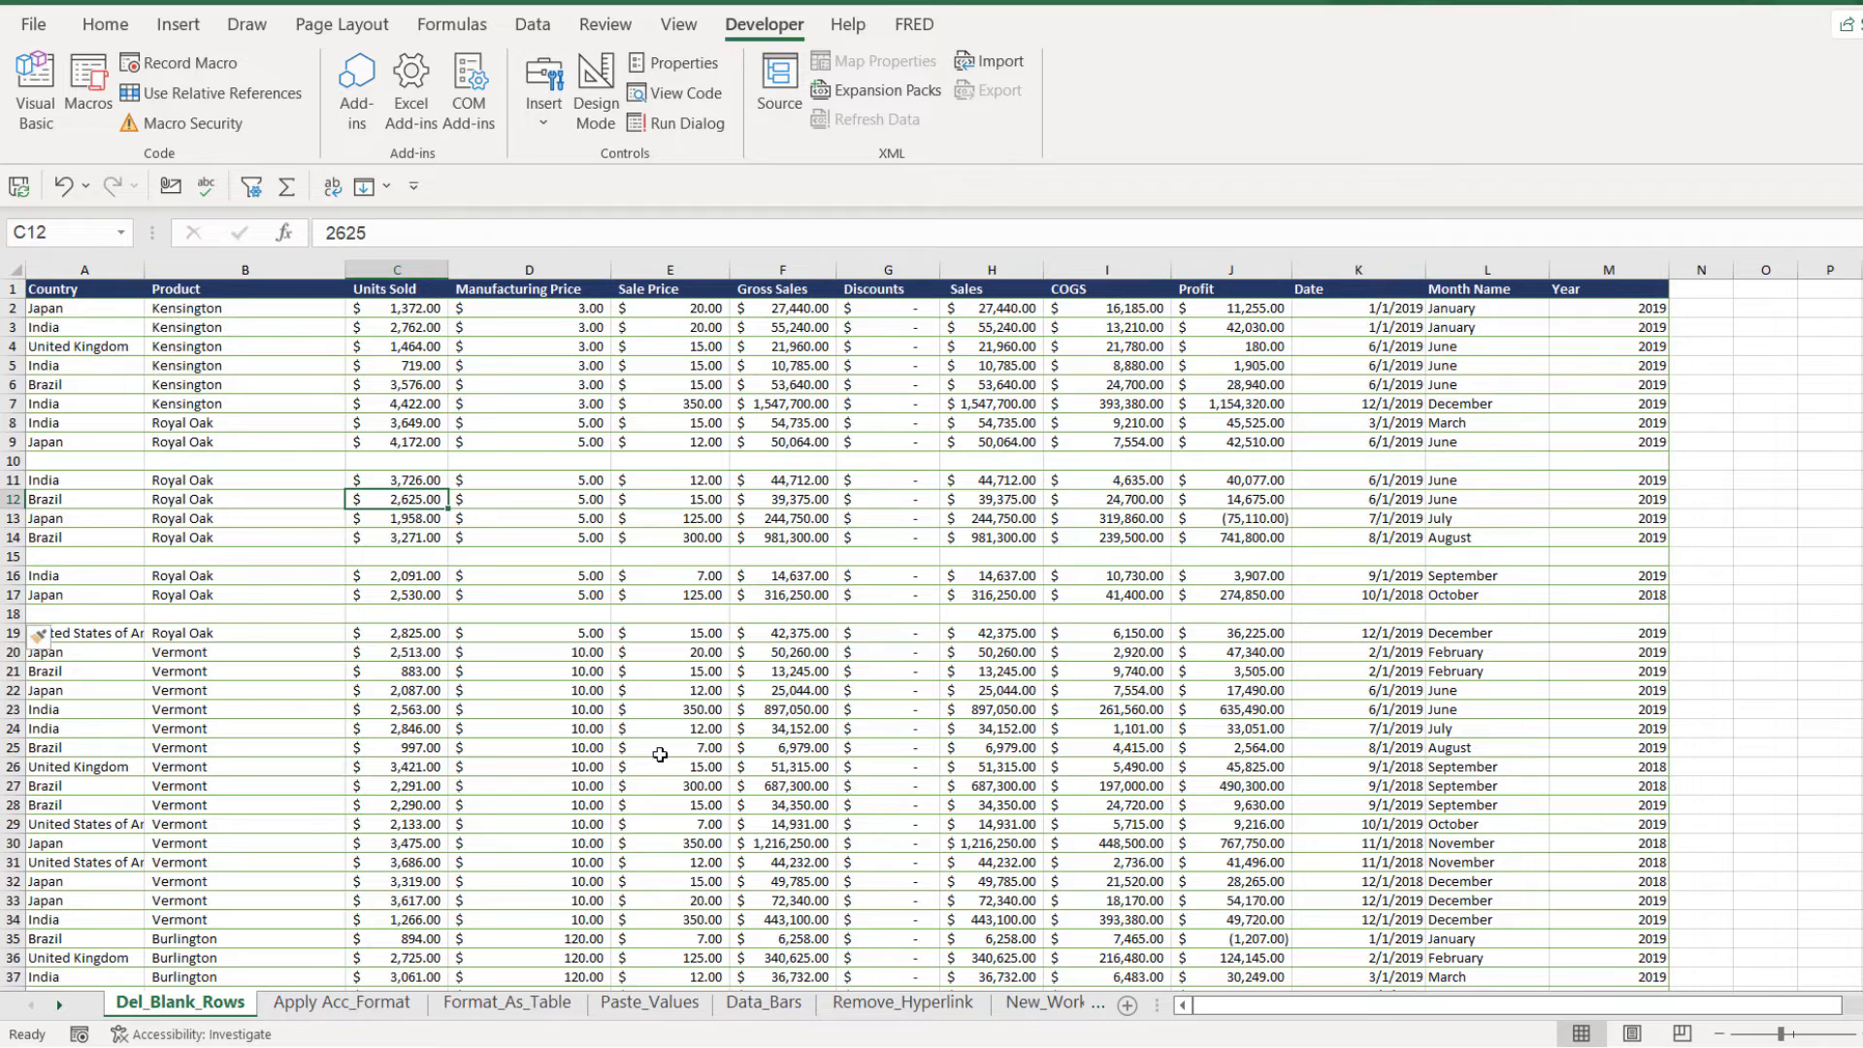
Run the Delete_Blank_Rows macro from the Developer Macros list.
click(88, 89)
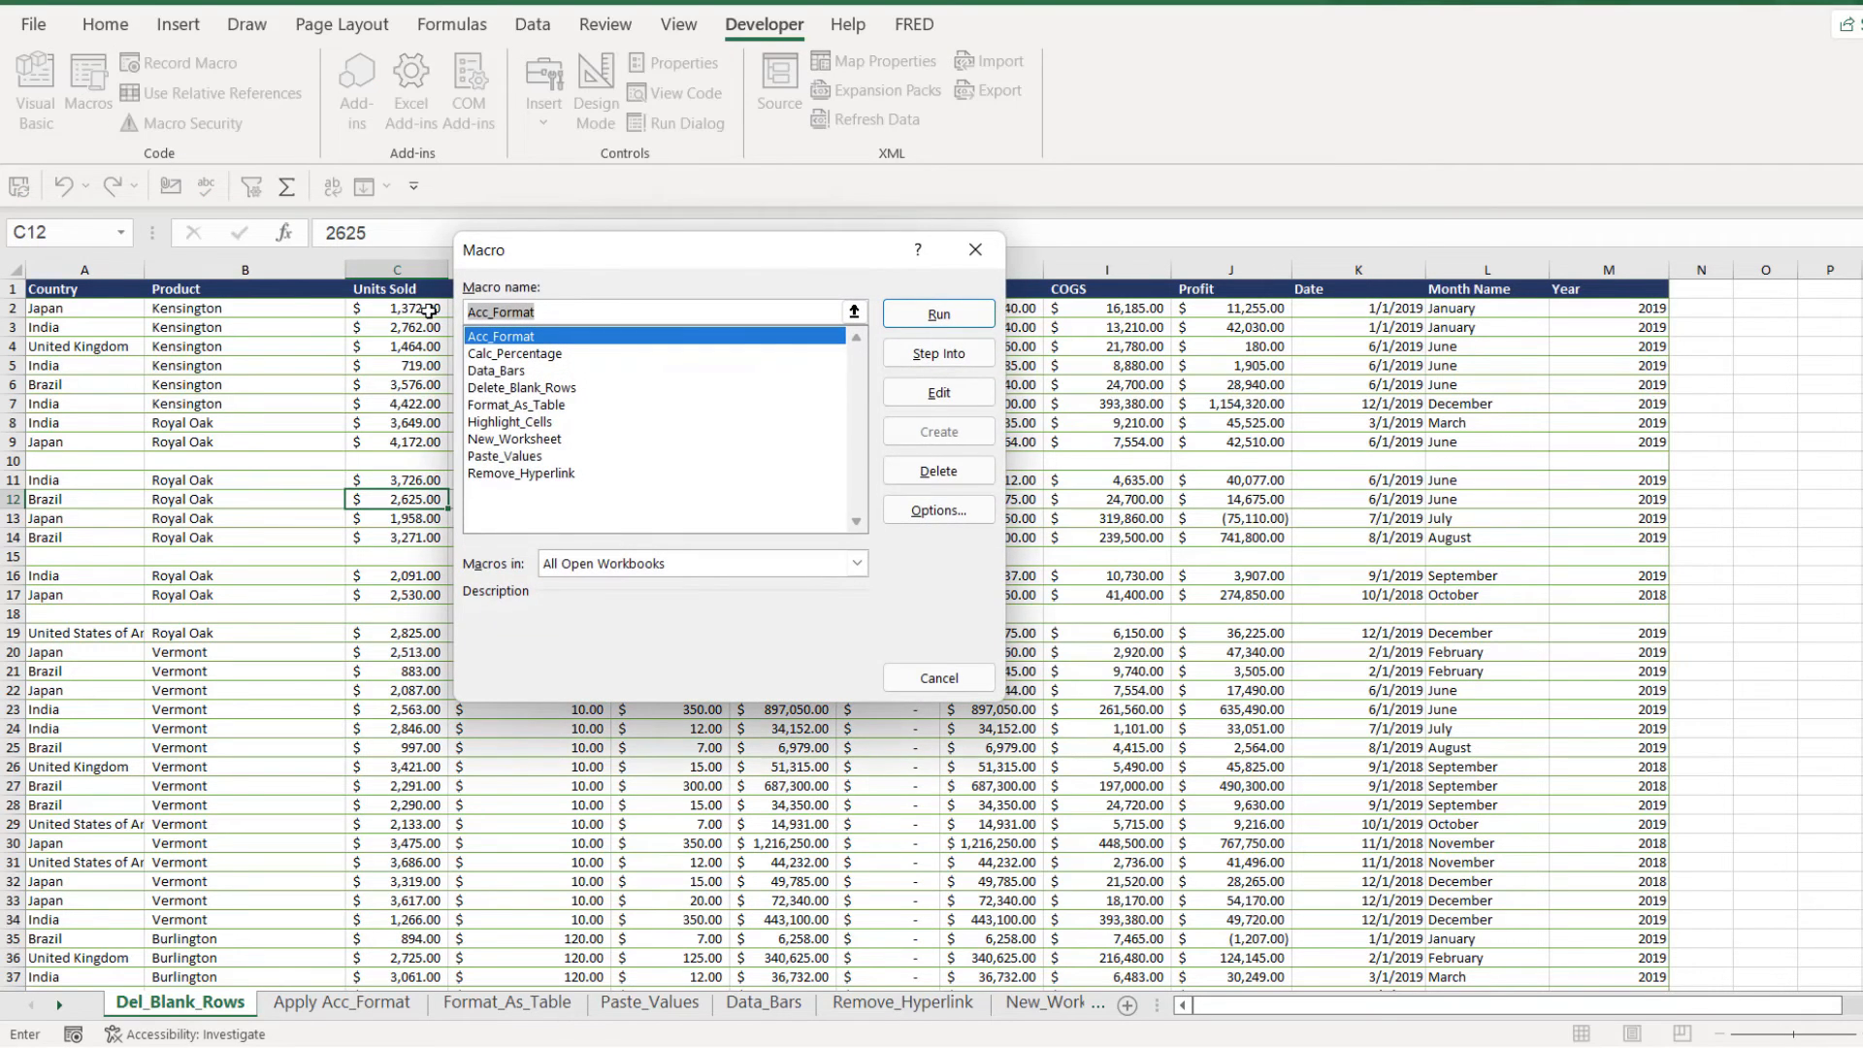
click(522, 387)
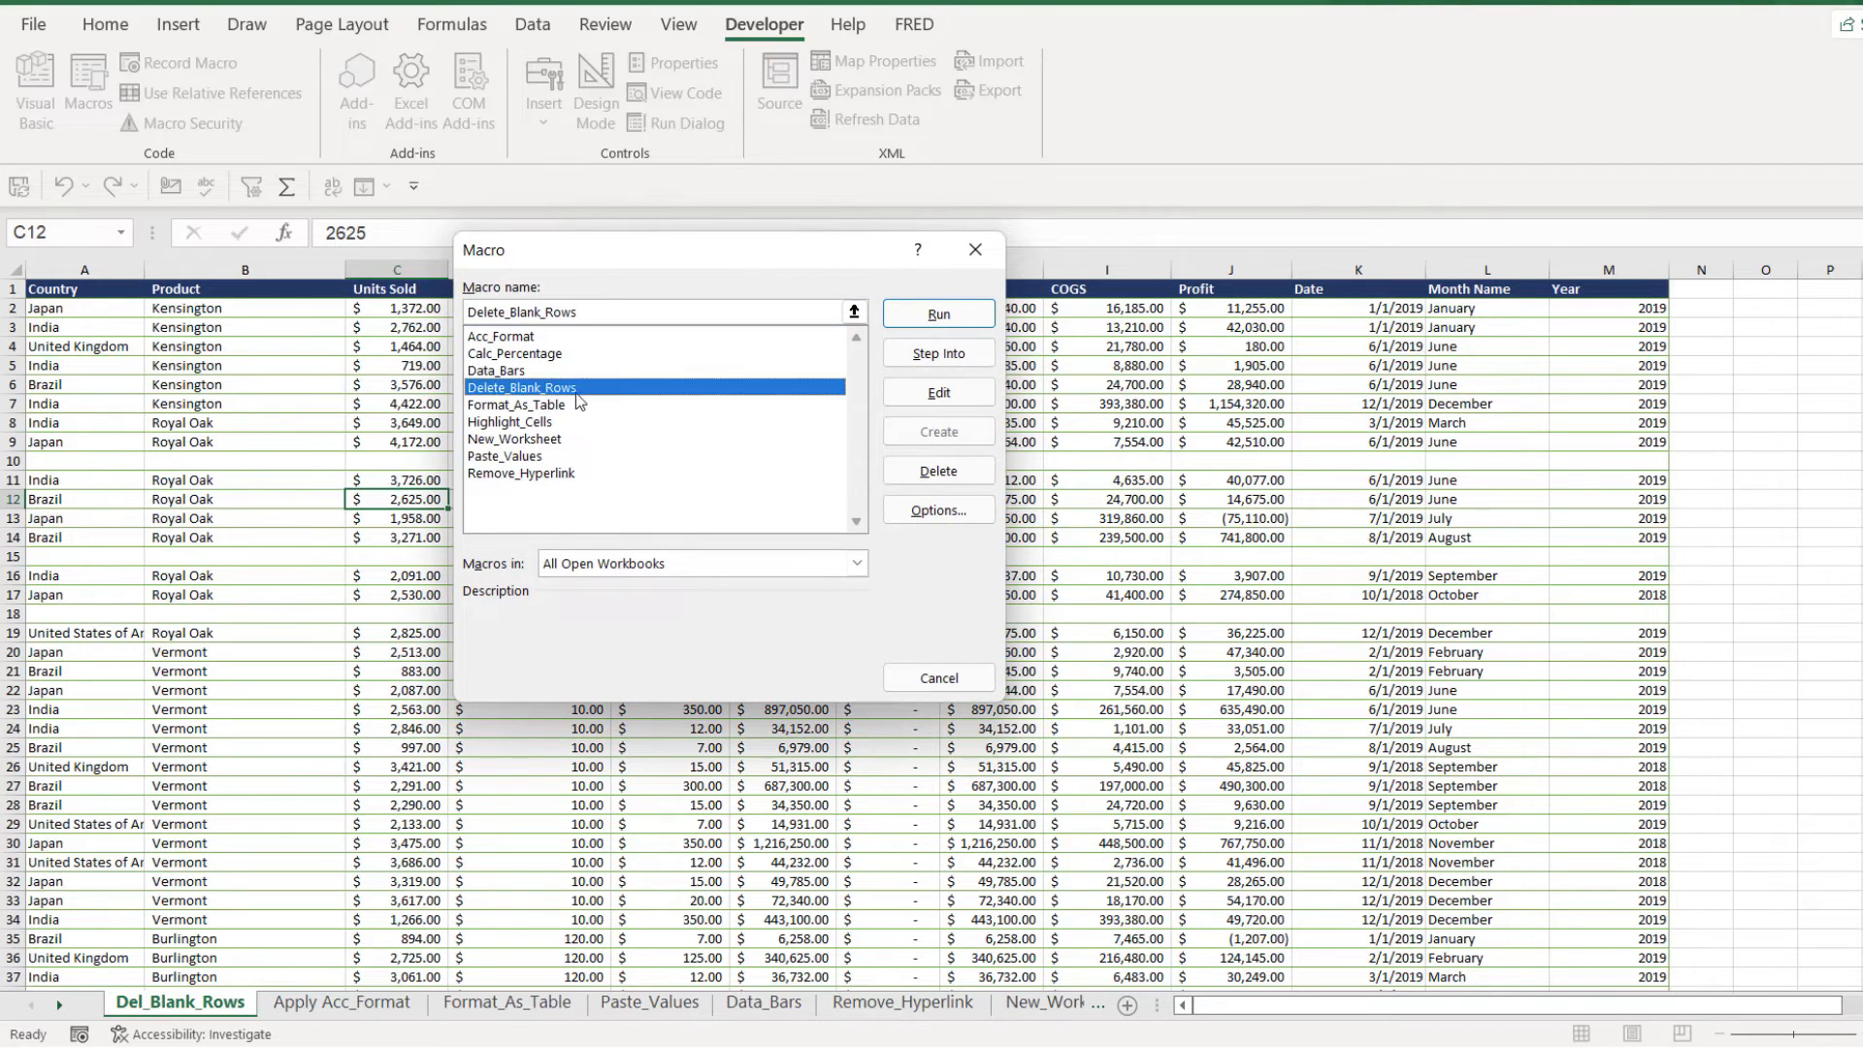
click(937, 313)
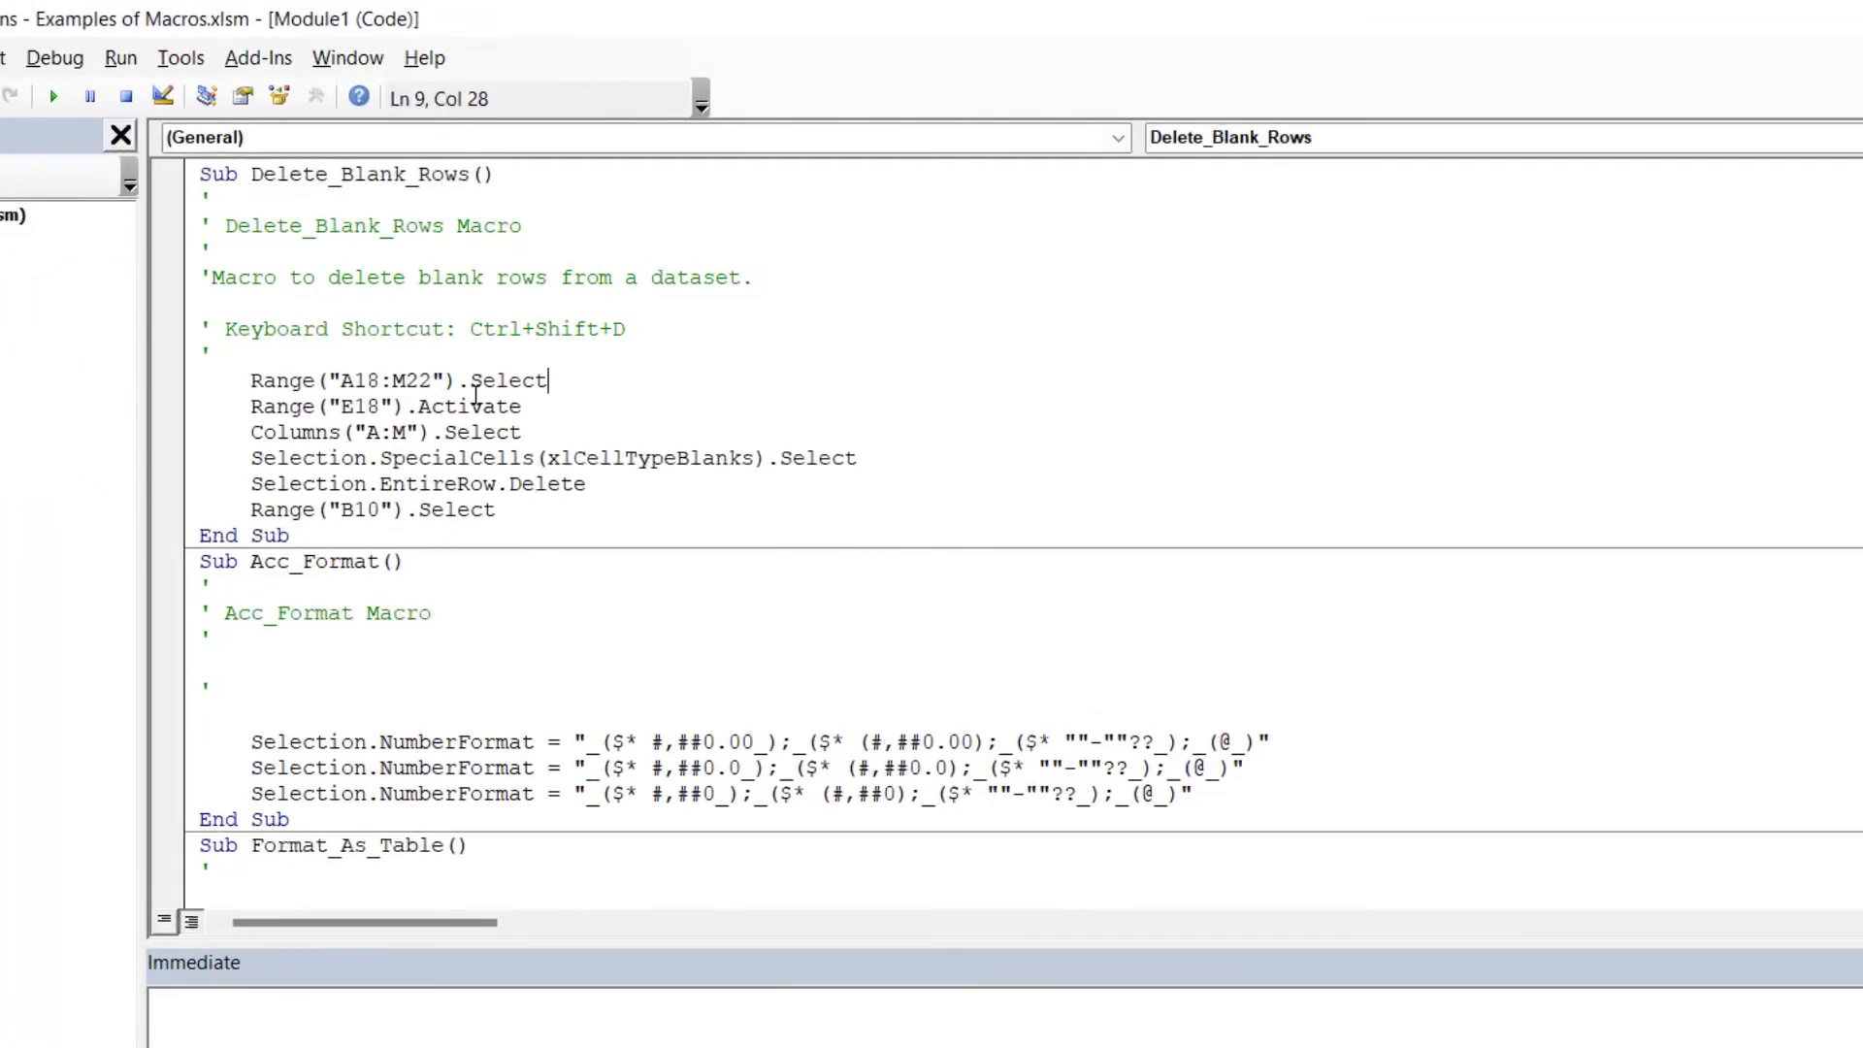
scroll(down, 3)
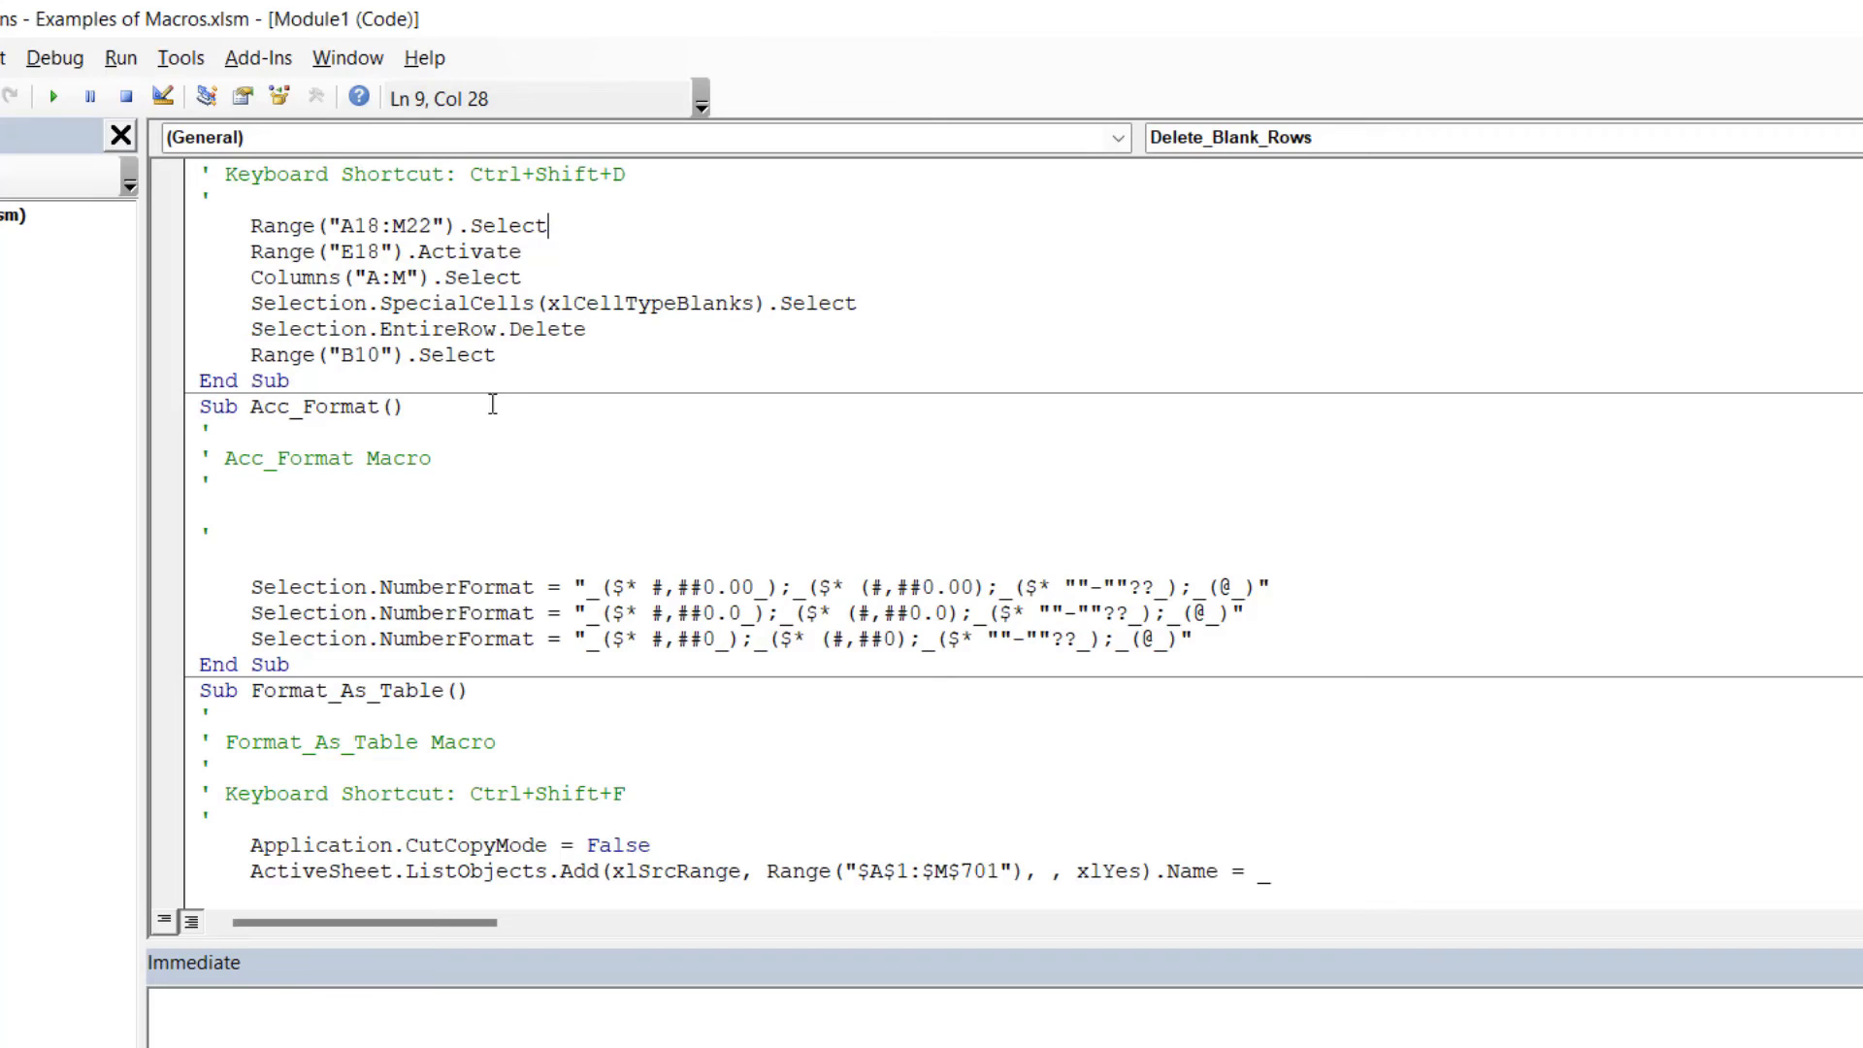
double_click(268, 406)
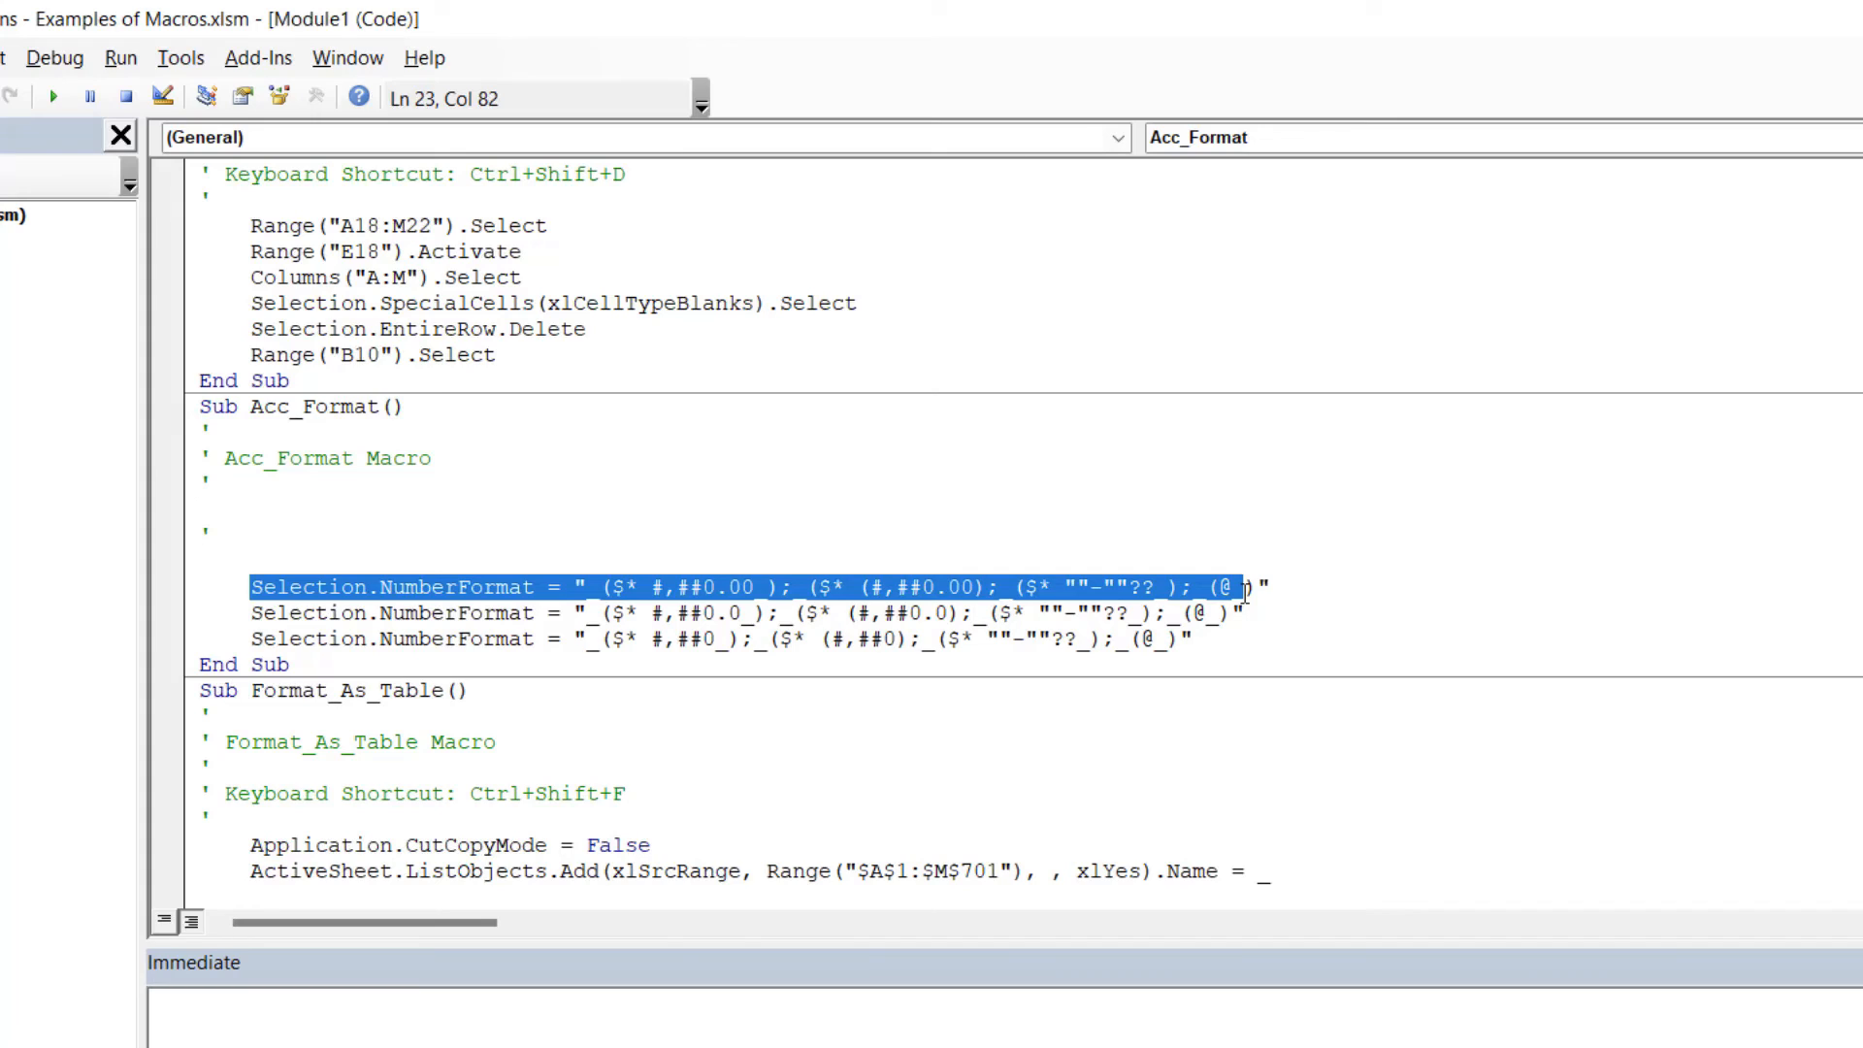
click(201, 506)
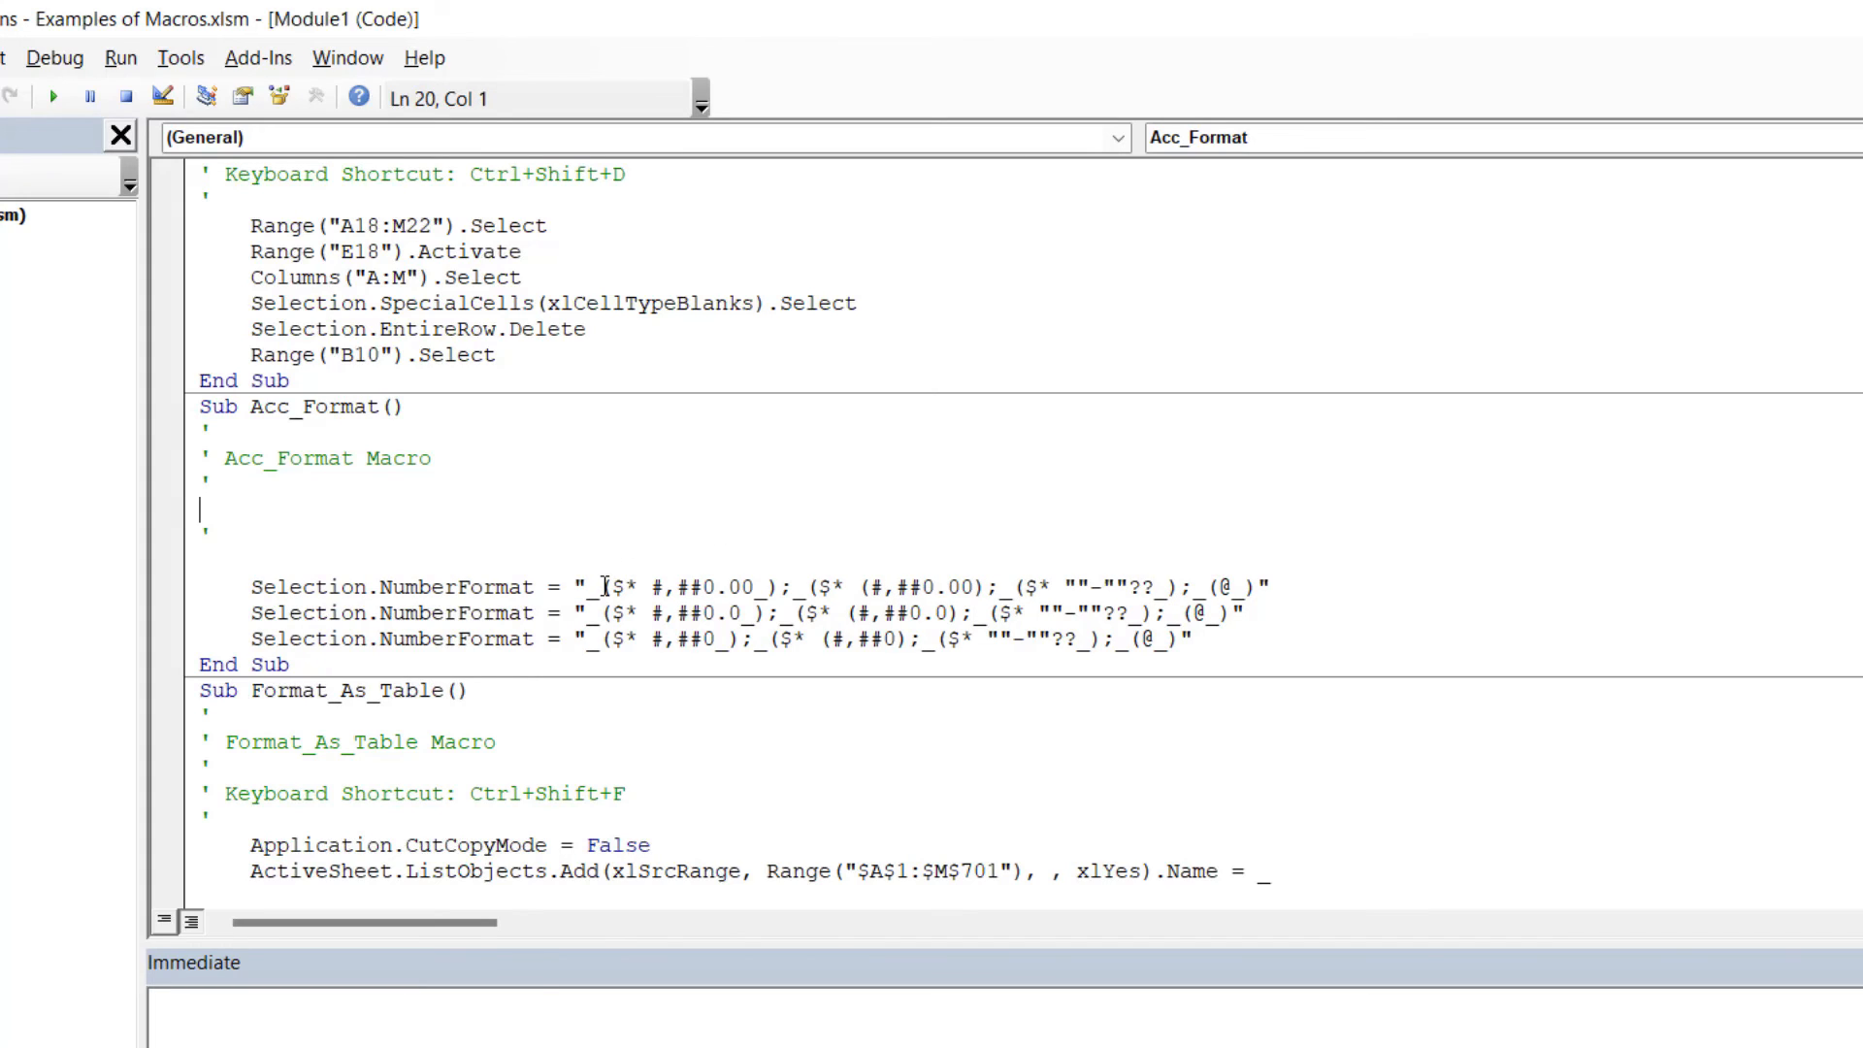
click(590, 586)
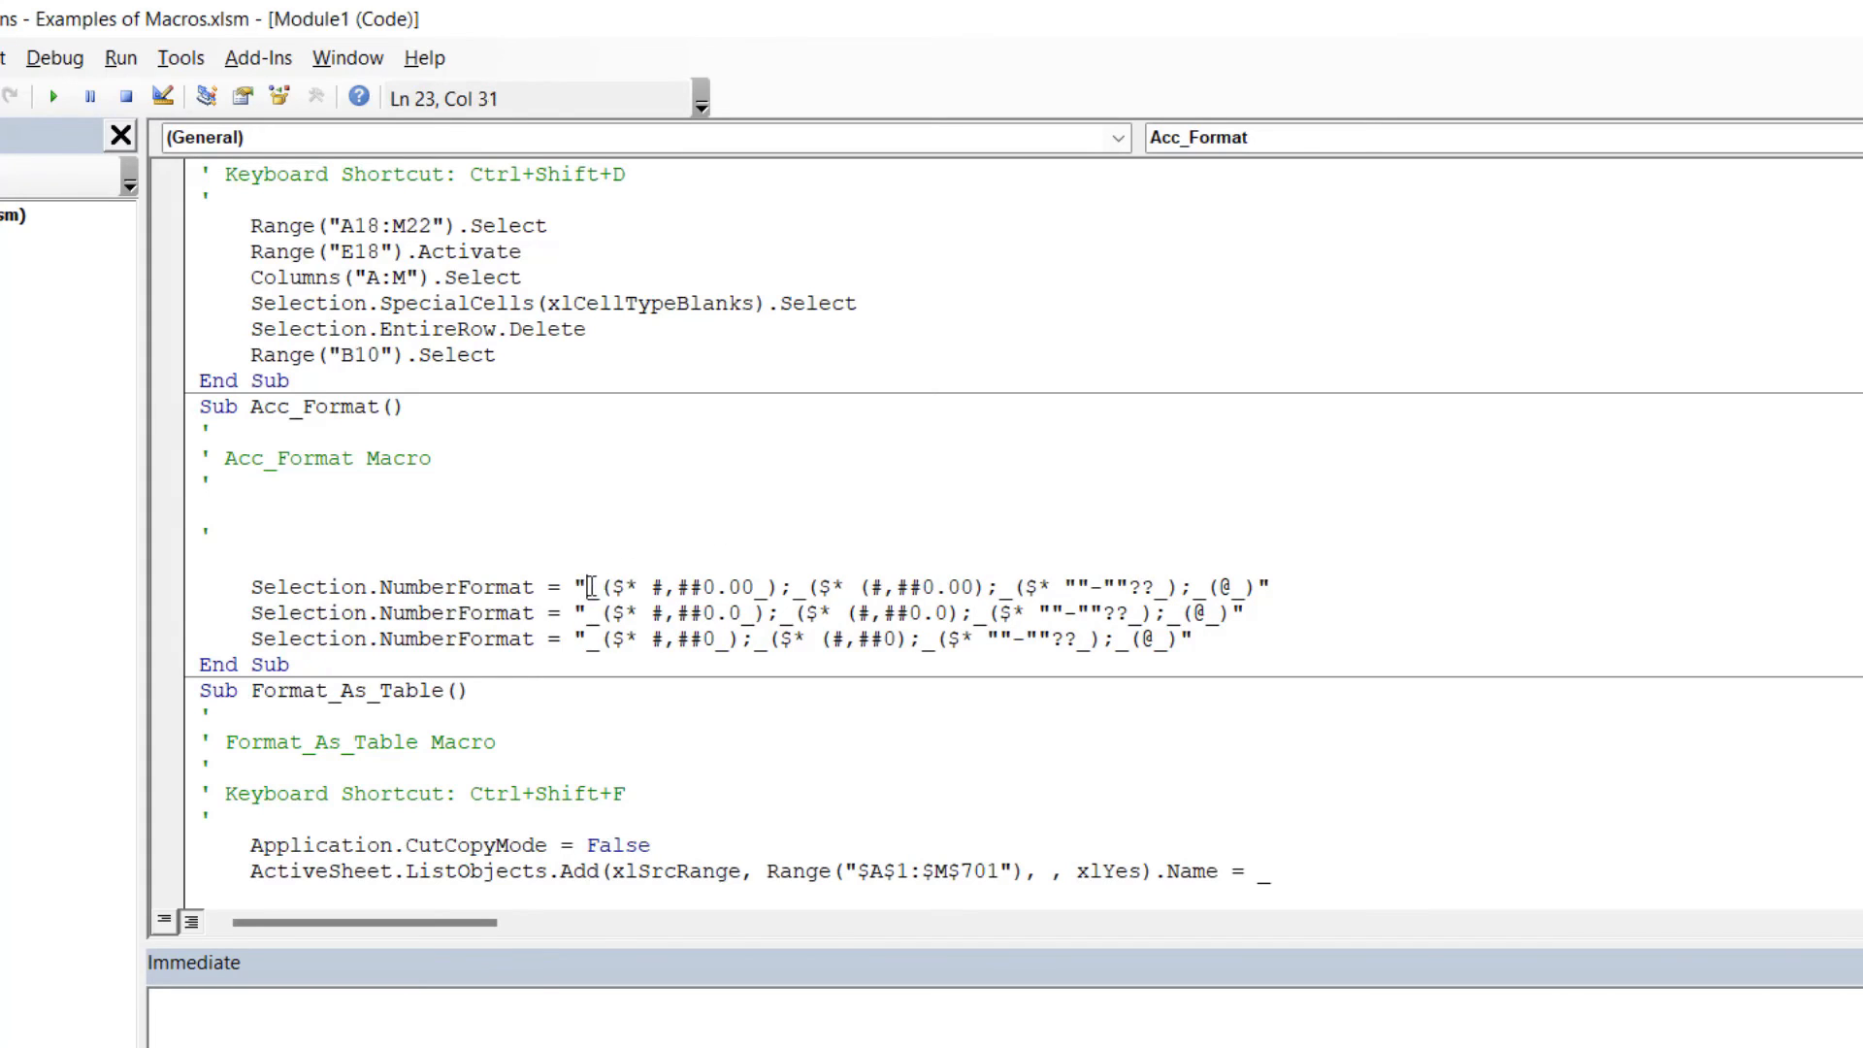
drag(588, 586, 665, 586)
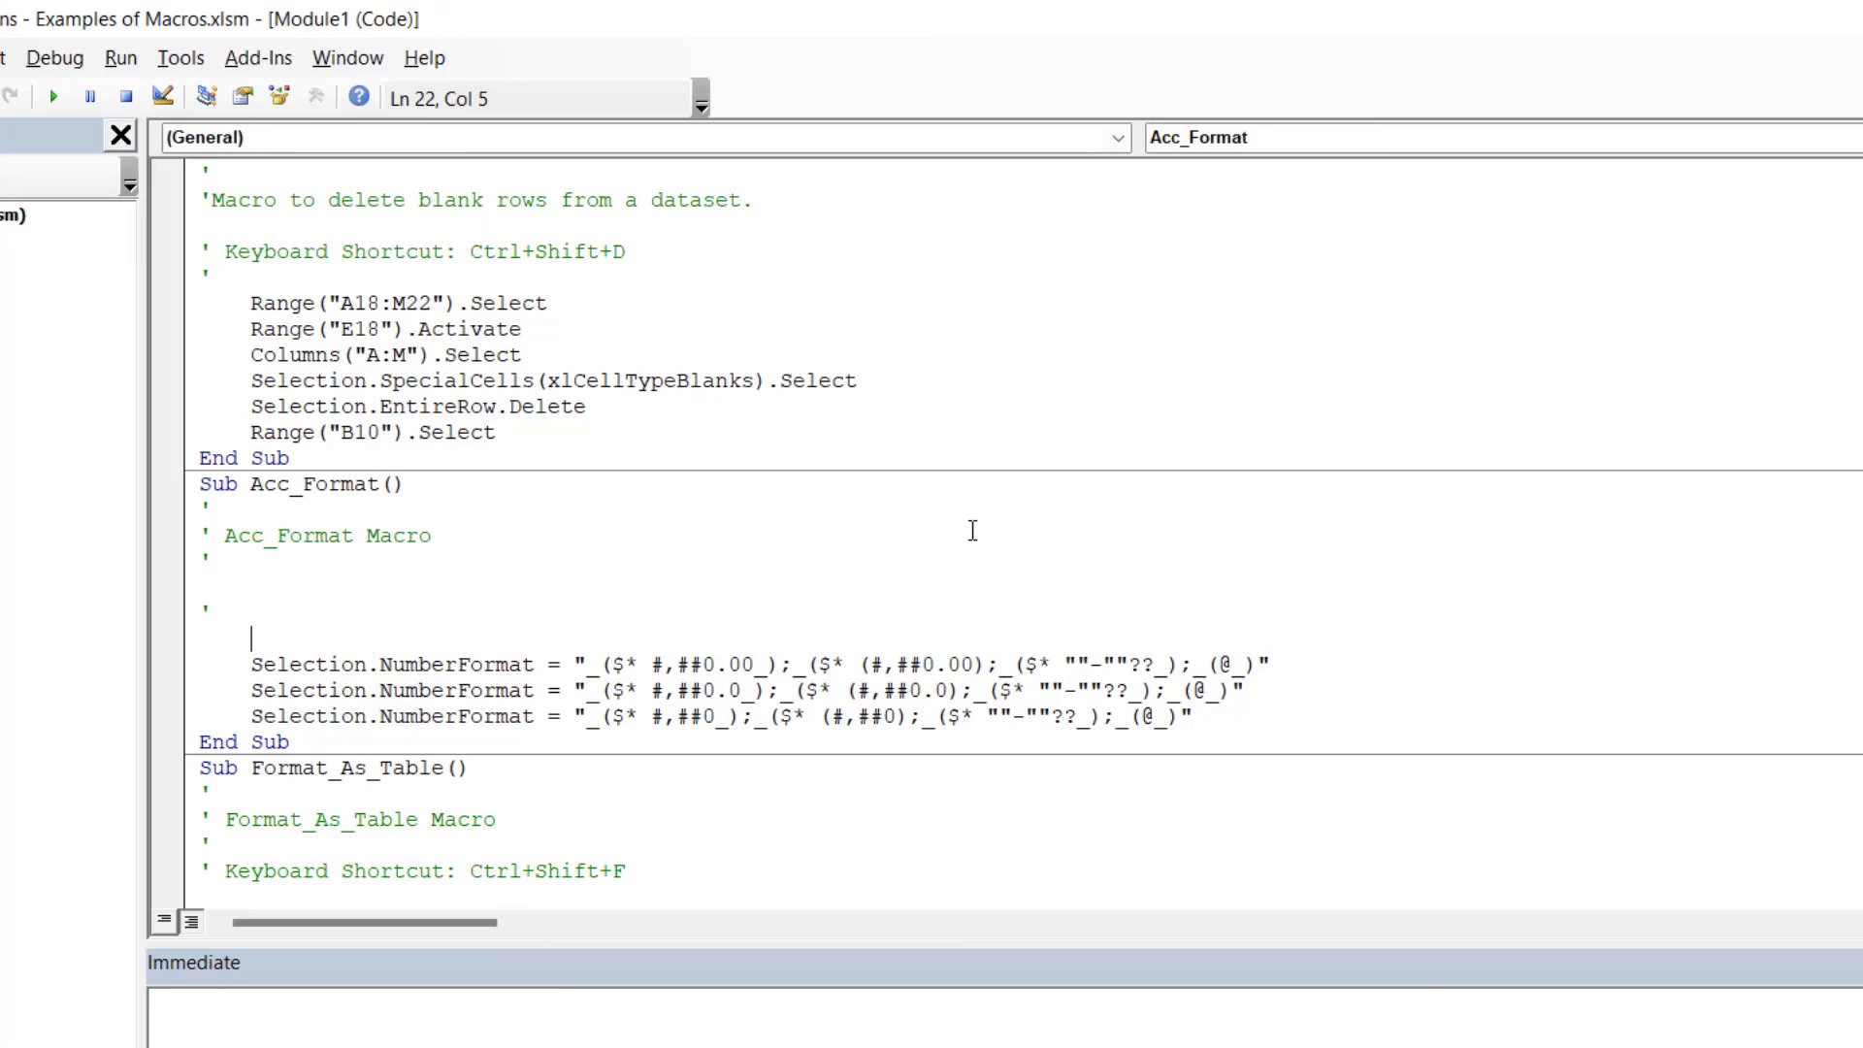
scroll(down, 3)
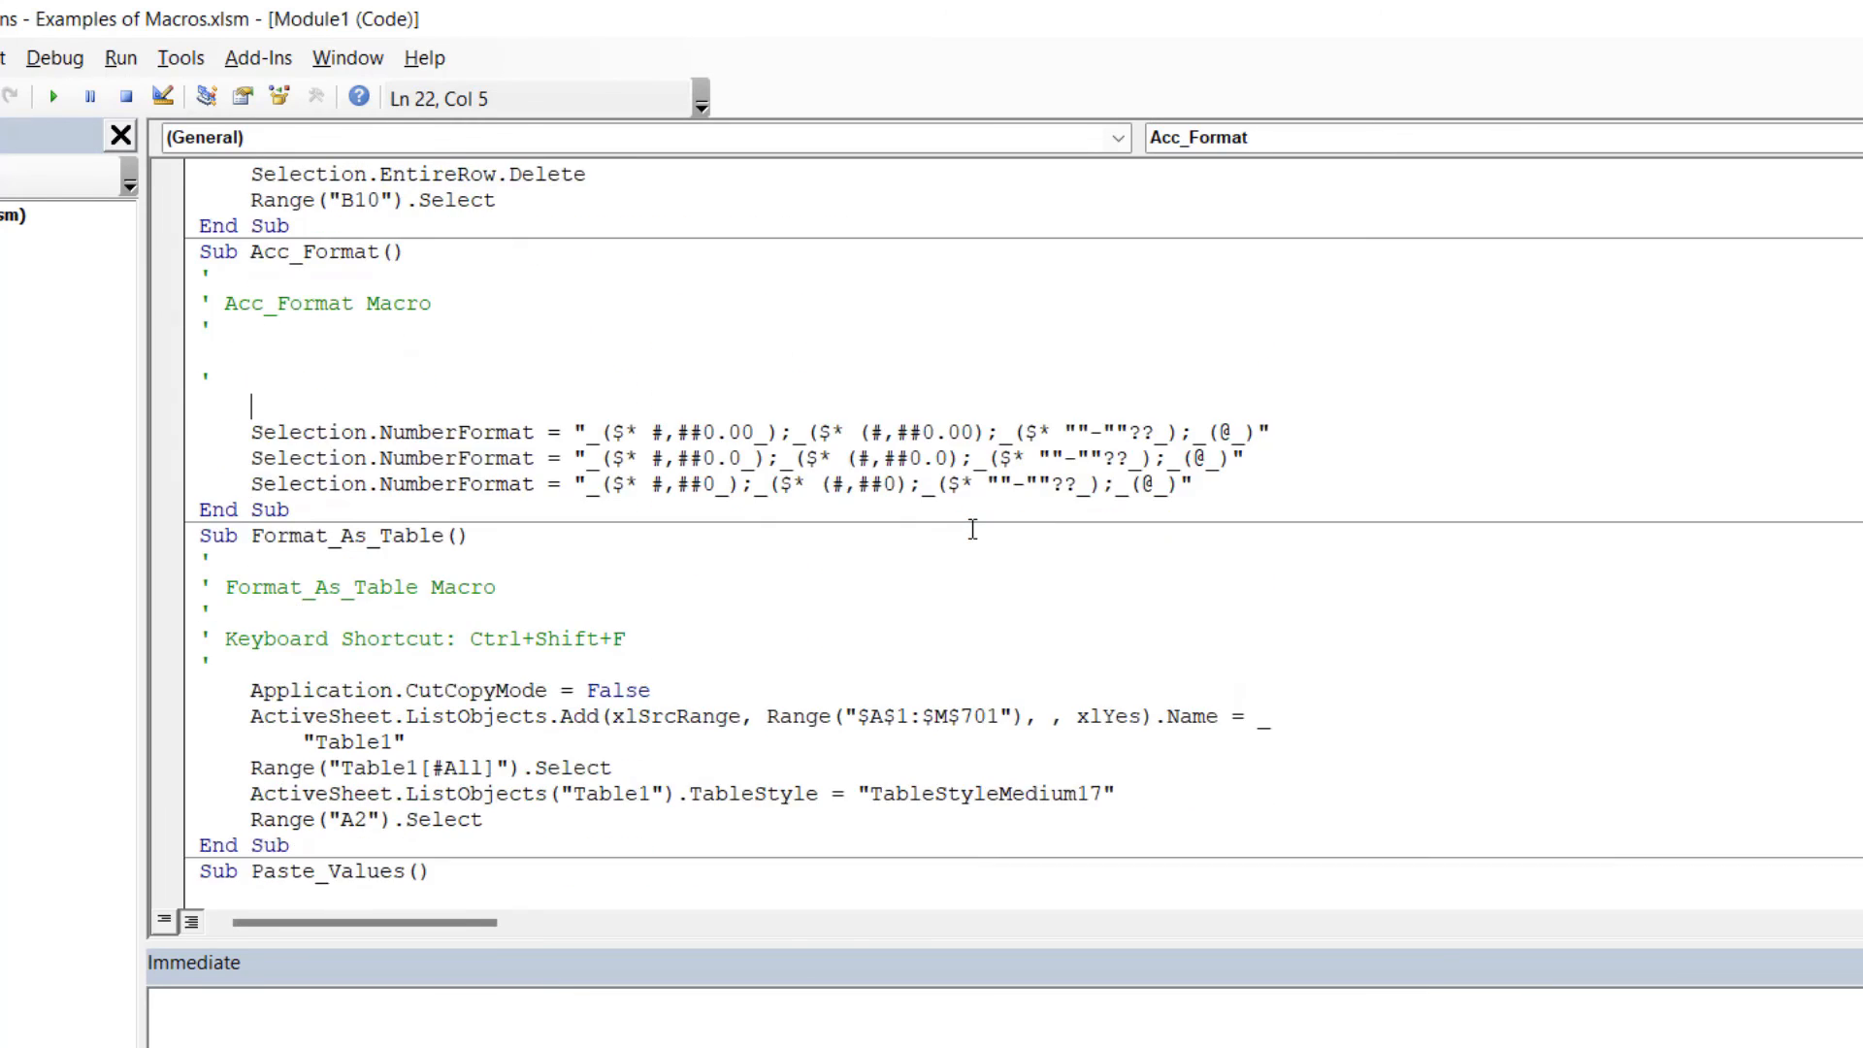
scroll(down, 3)
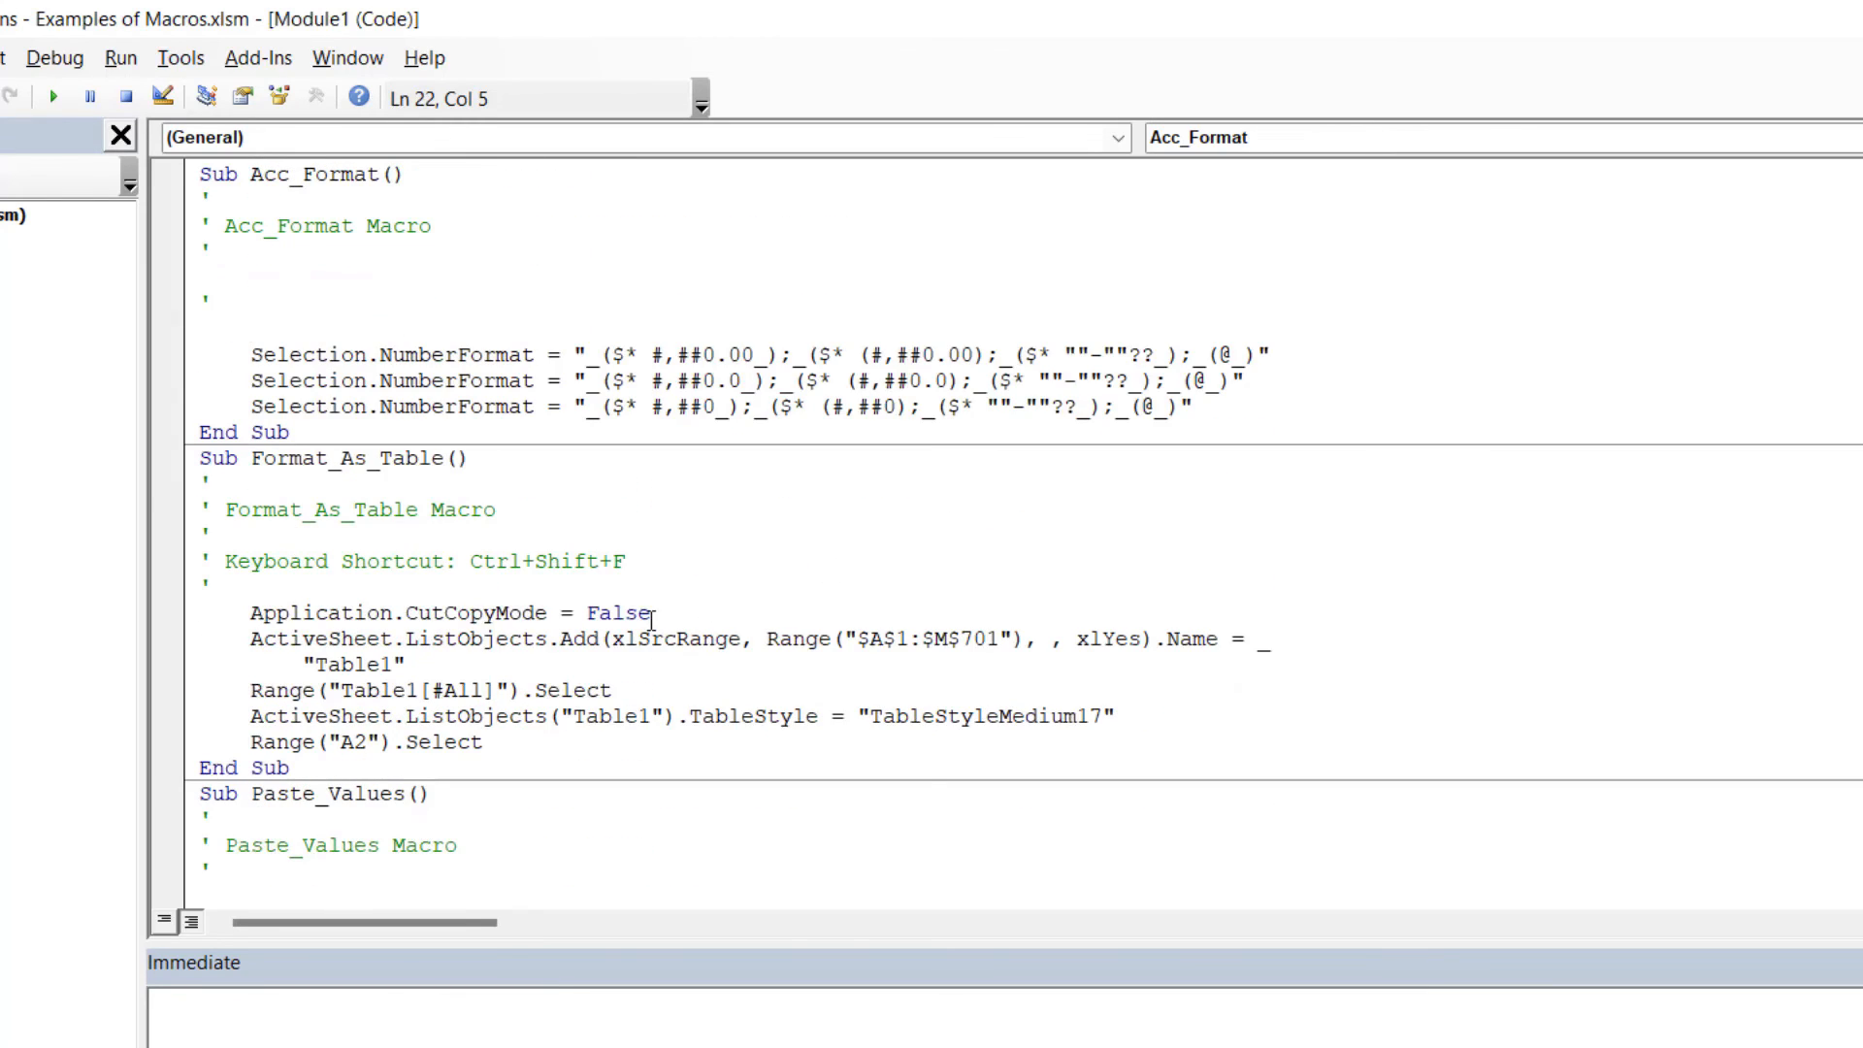